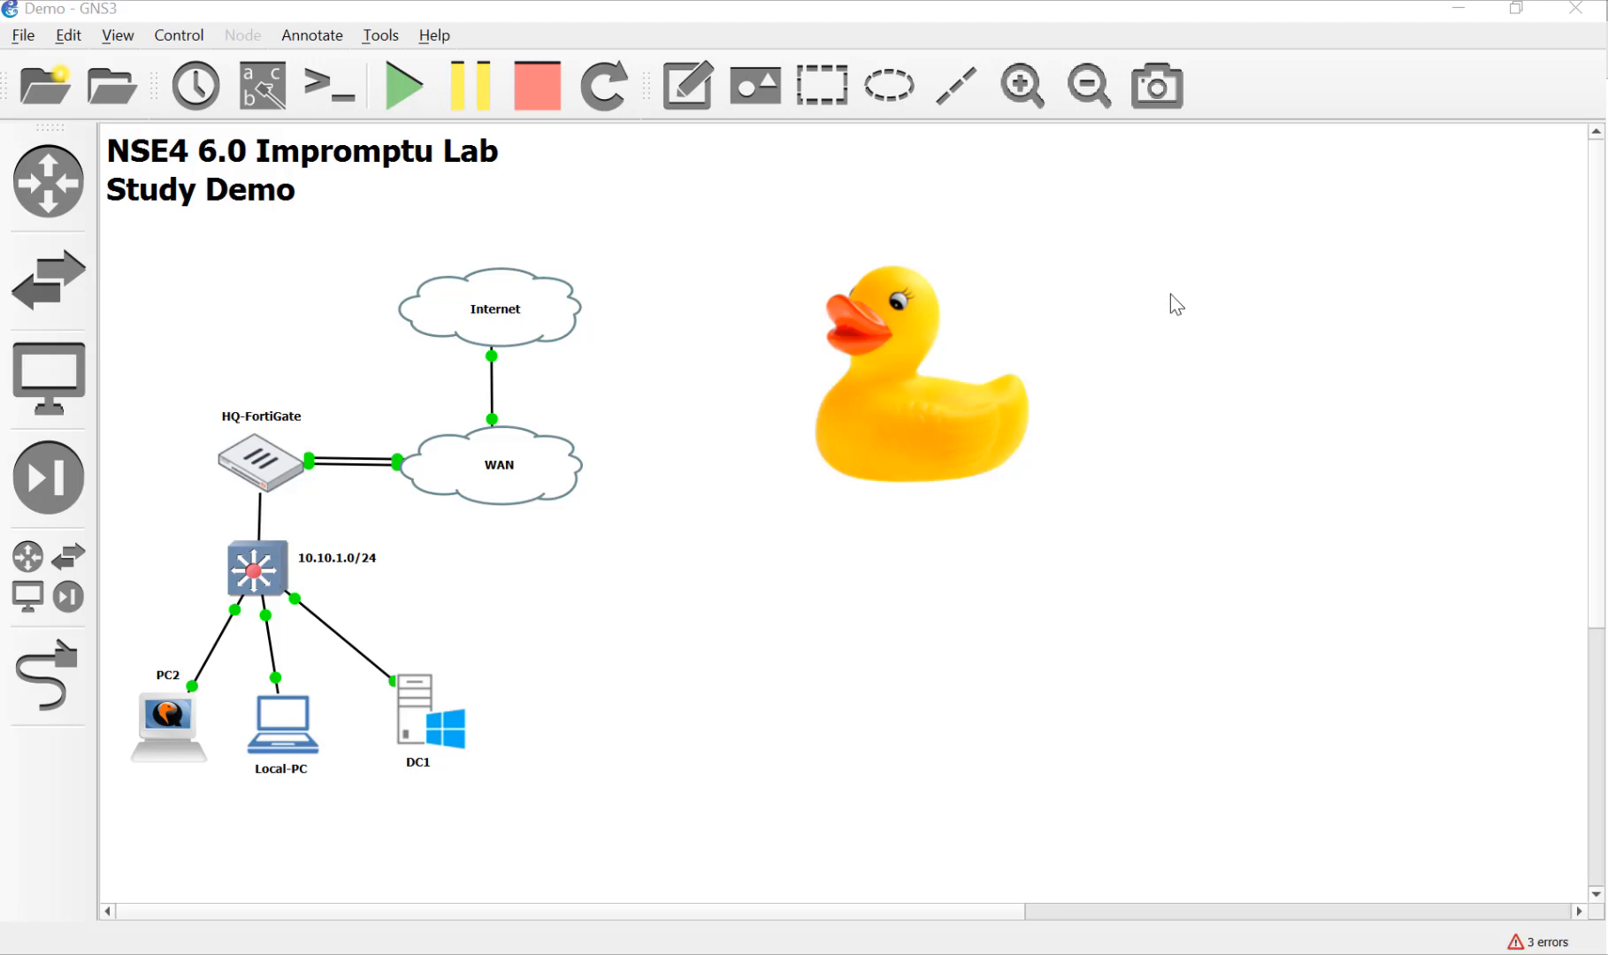
pyautogui.moveTo(1177, 317)
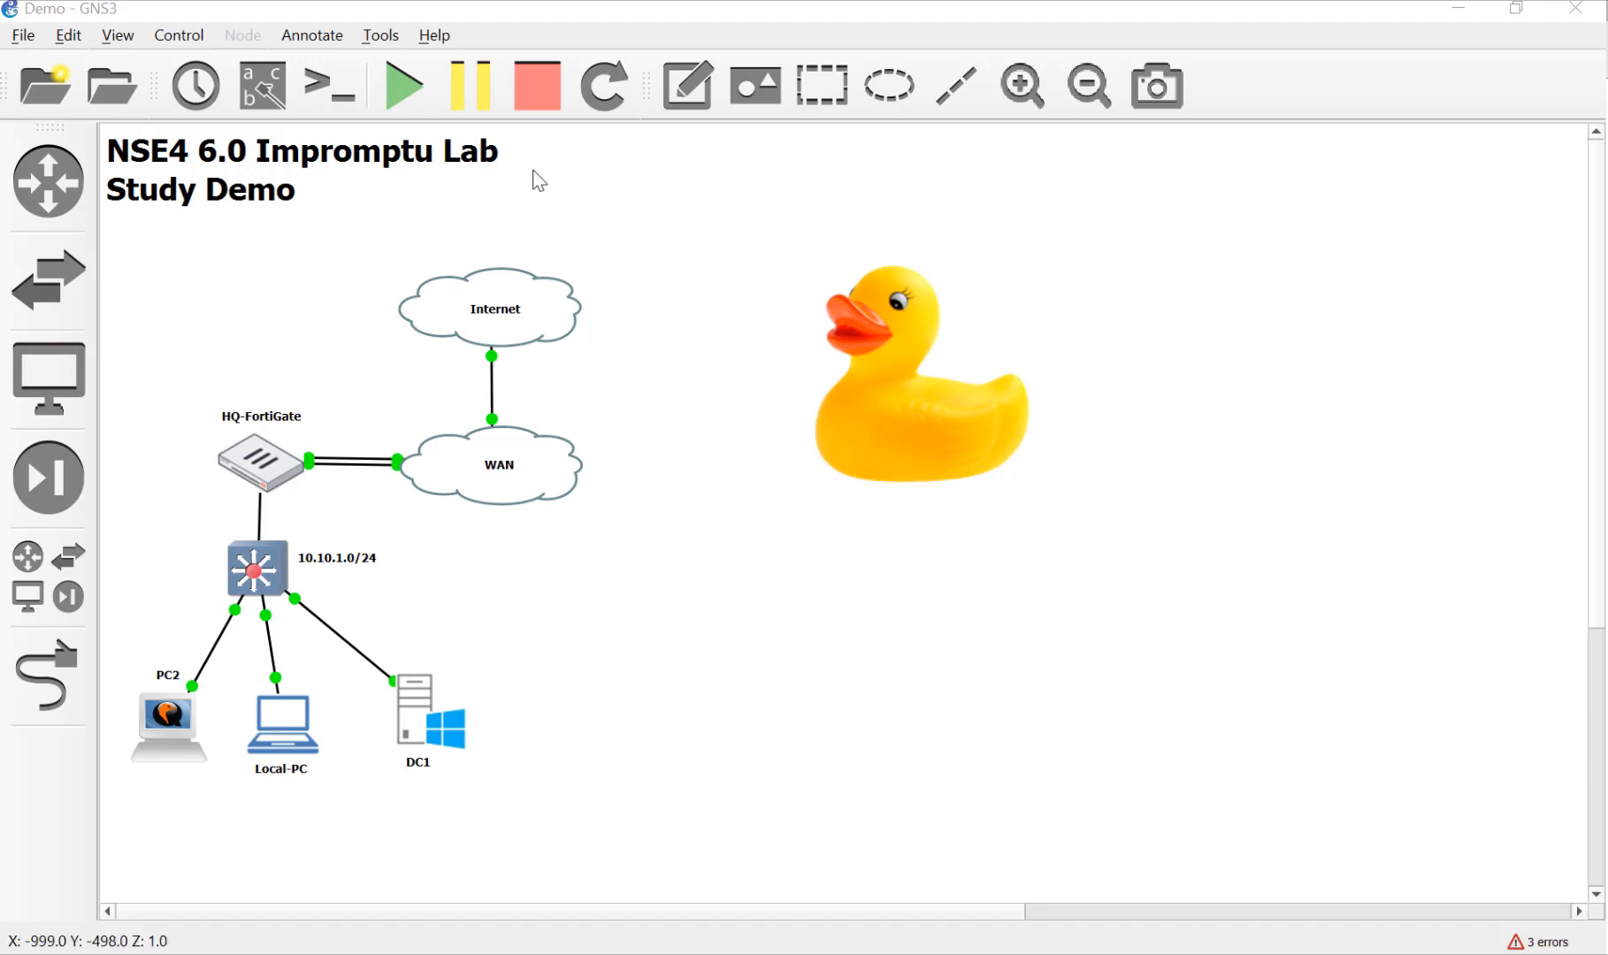
pyautogui.moveTo(230, 246)
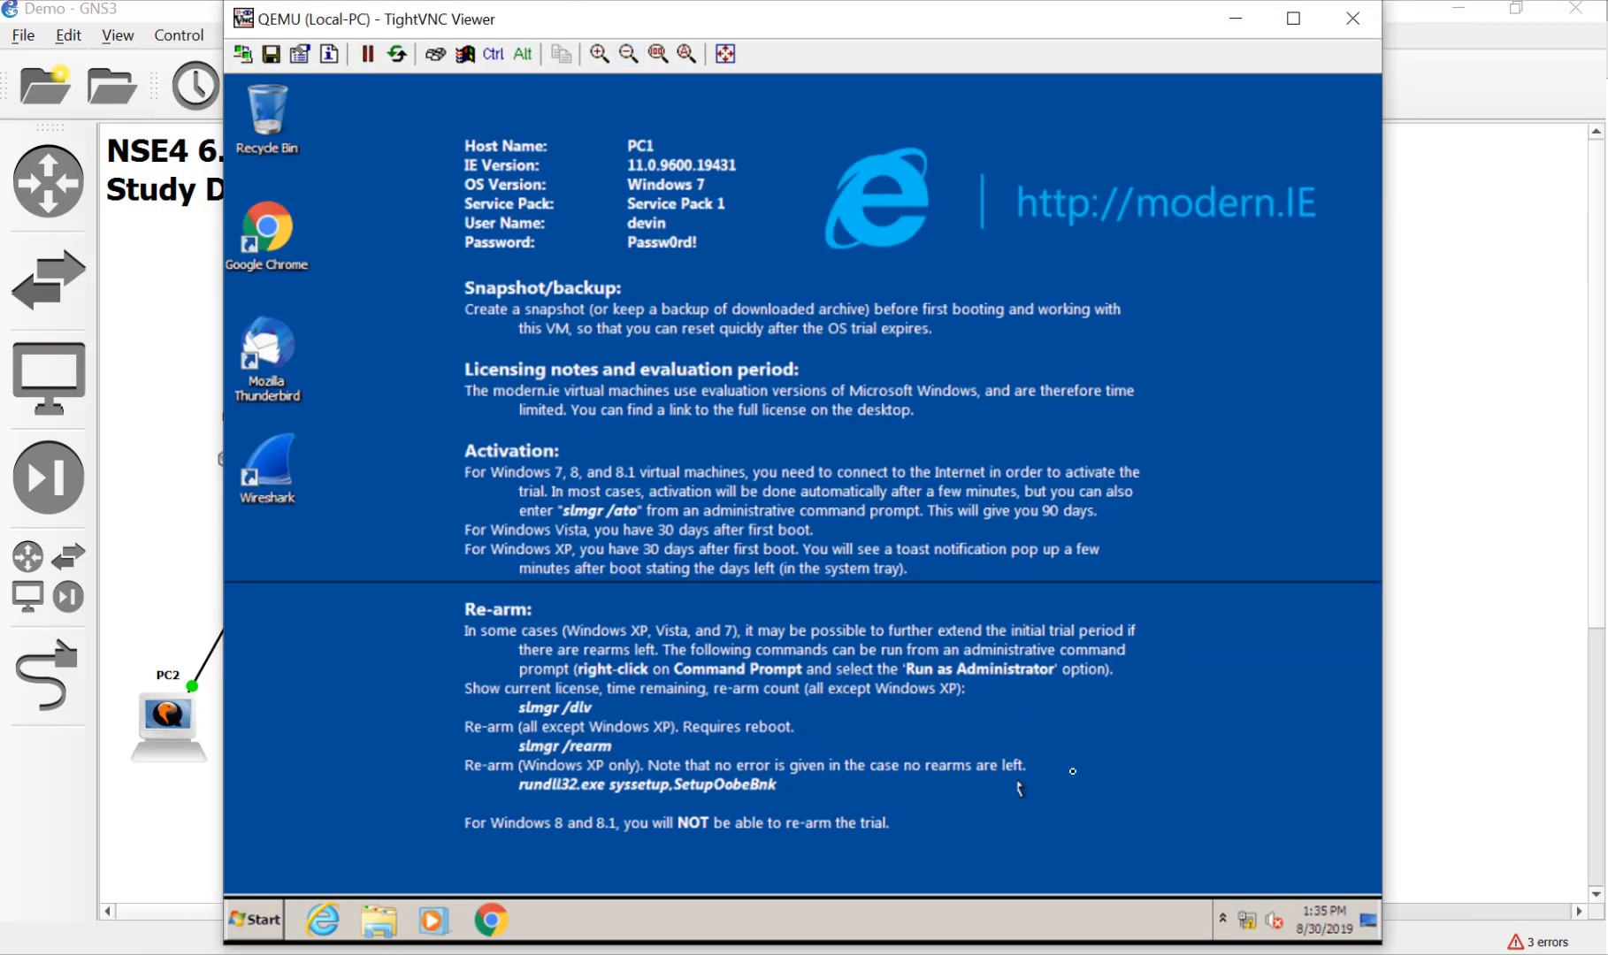
pyautogui.moveTo(632, 561)
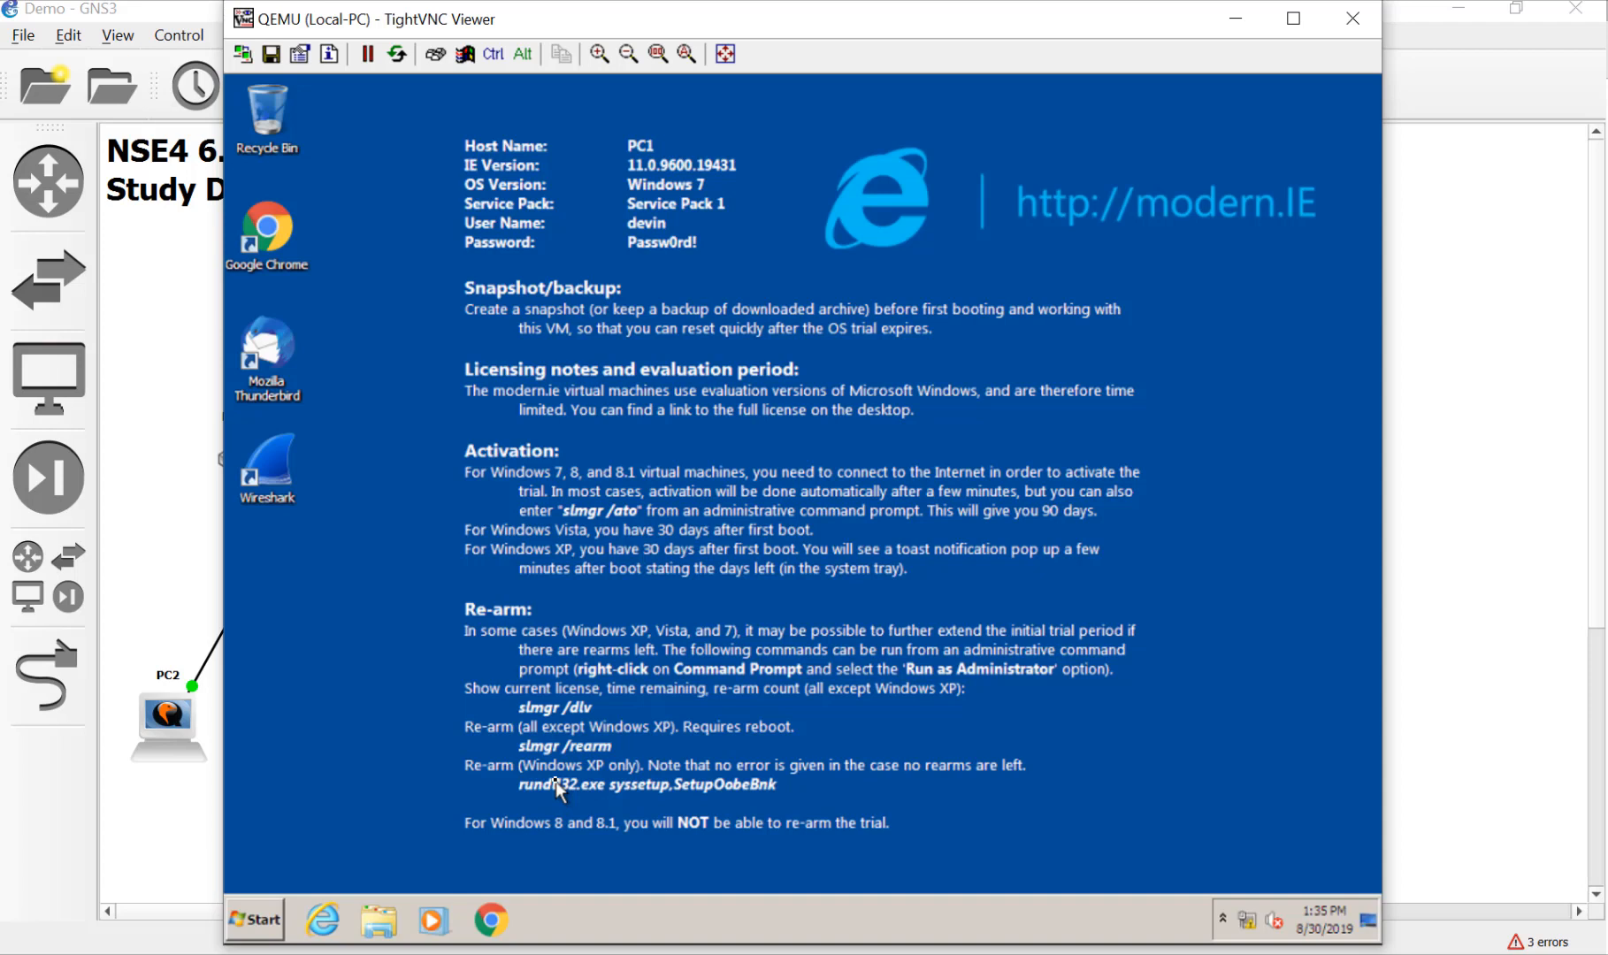
# Step: Launch Google Chrome from the Local-PC taskbar
pyautogui.click(492, 920)
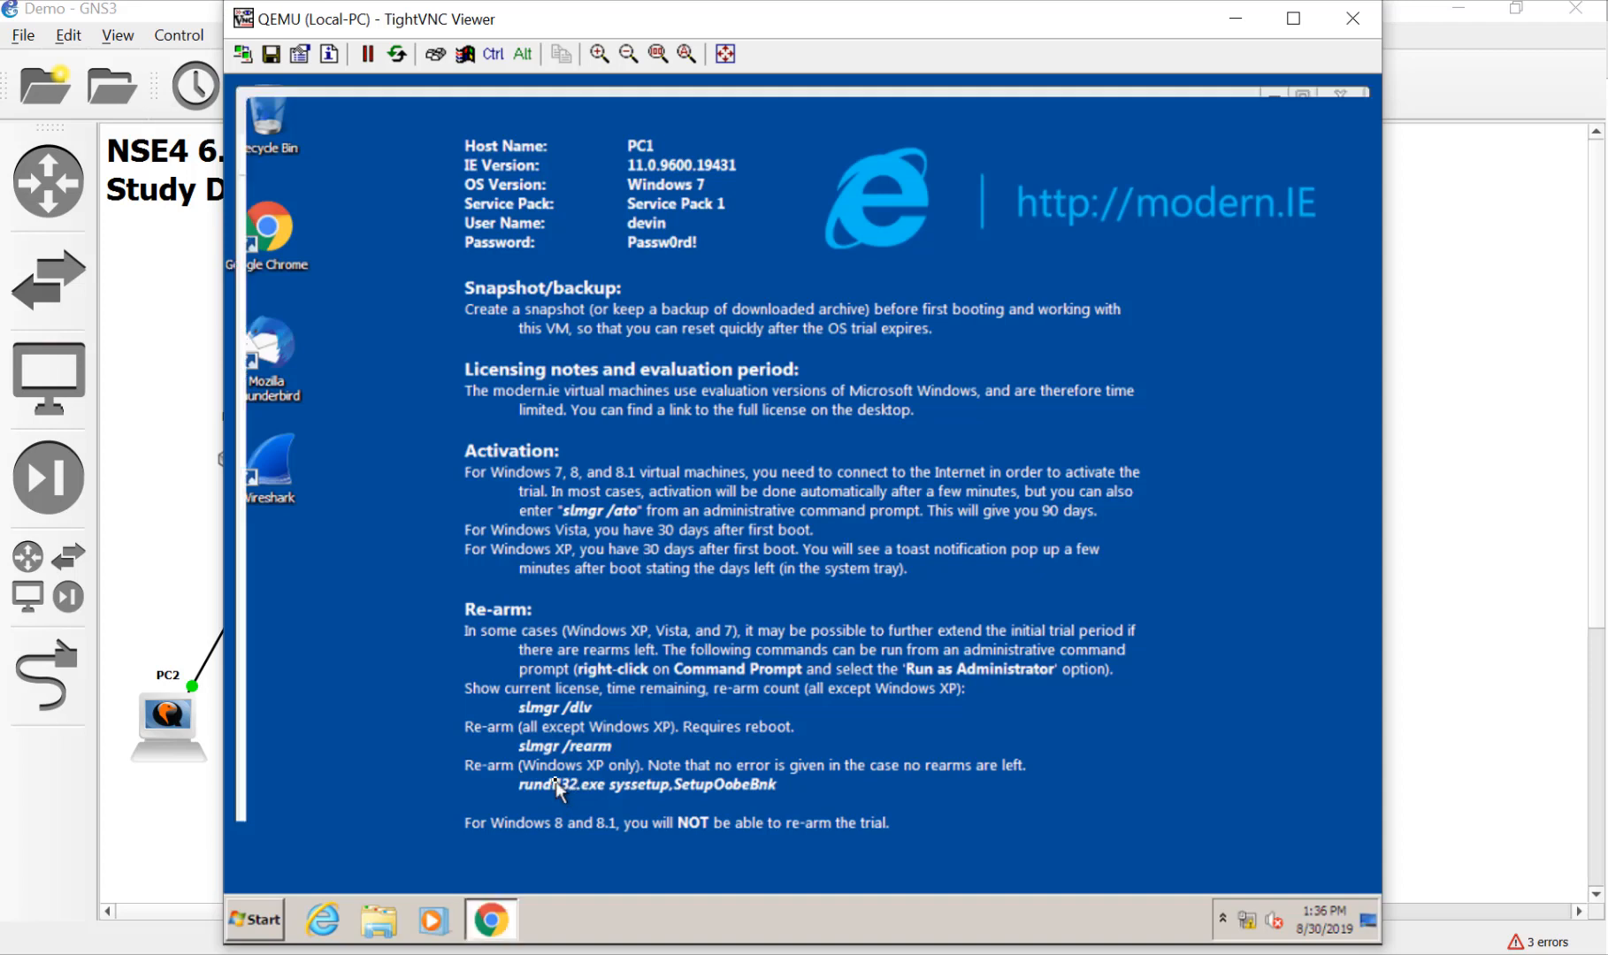
# Step: Bring up Chrome's New Tab page with the Google search box and shortcuts
pyautogui.click(492, 918)
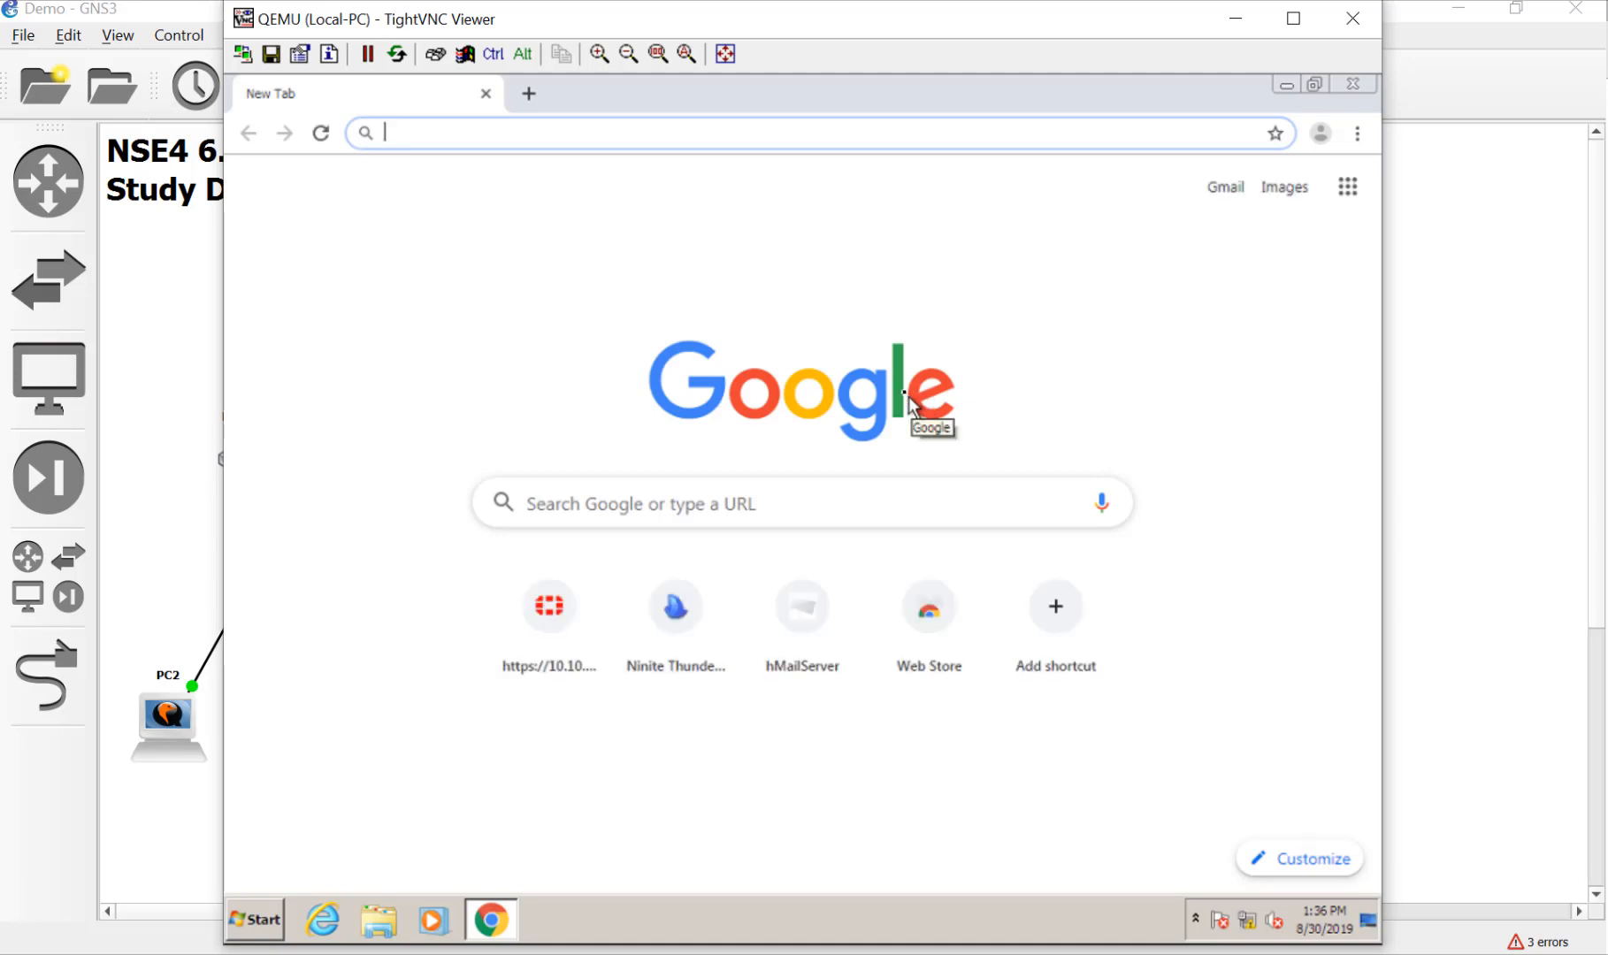
pyautogui.moveTo(901, 352)
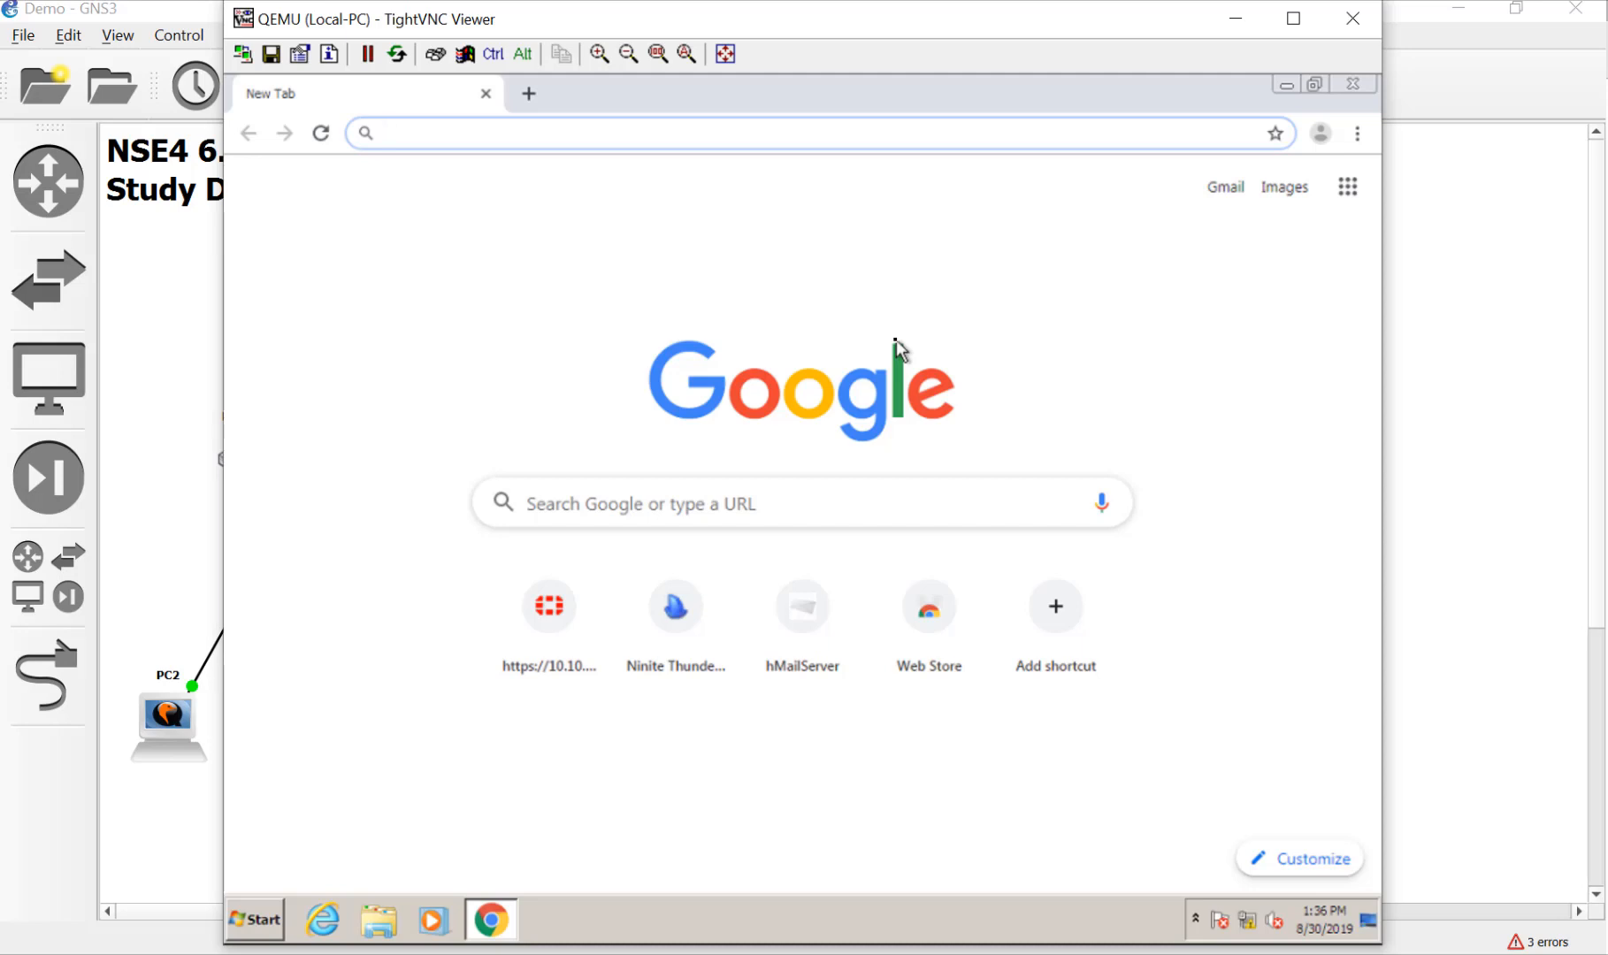
pyautogui.moveTo(890, 334)
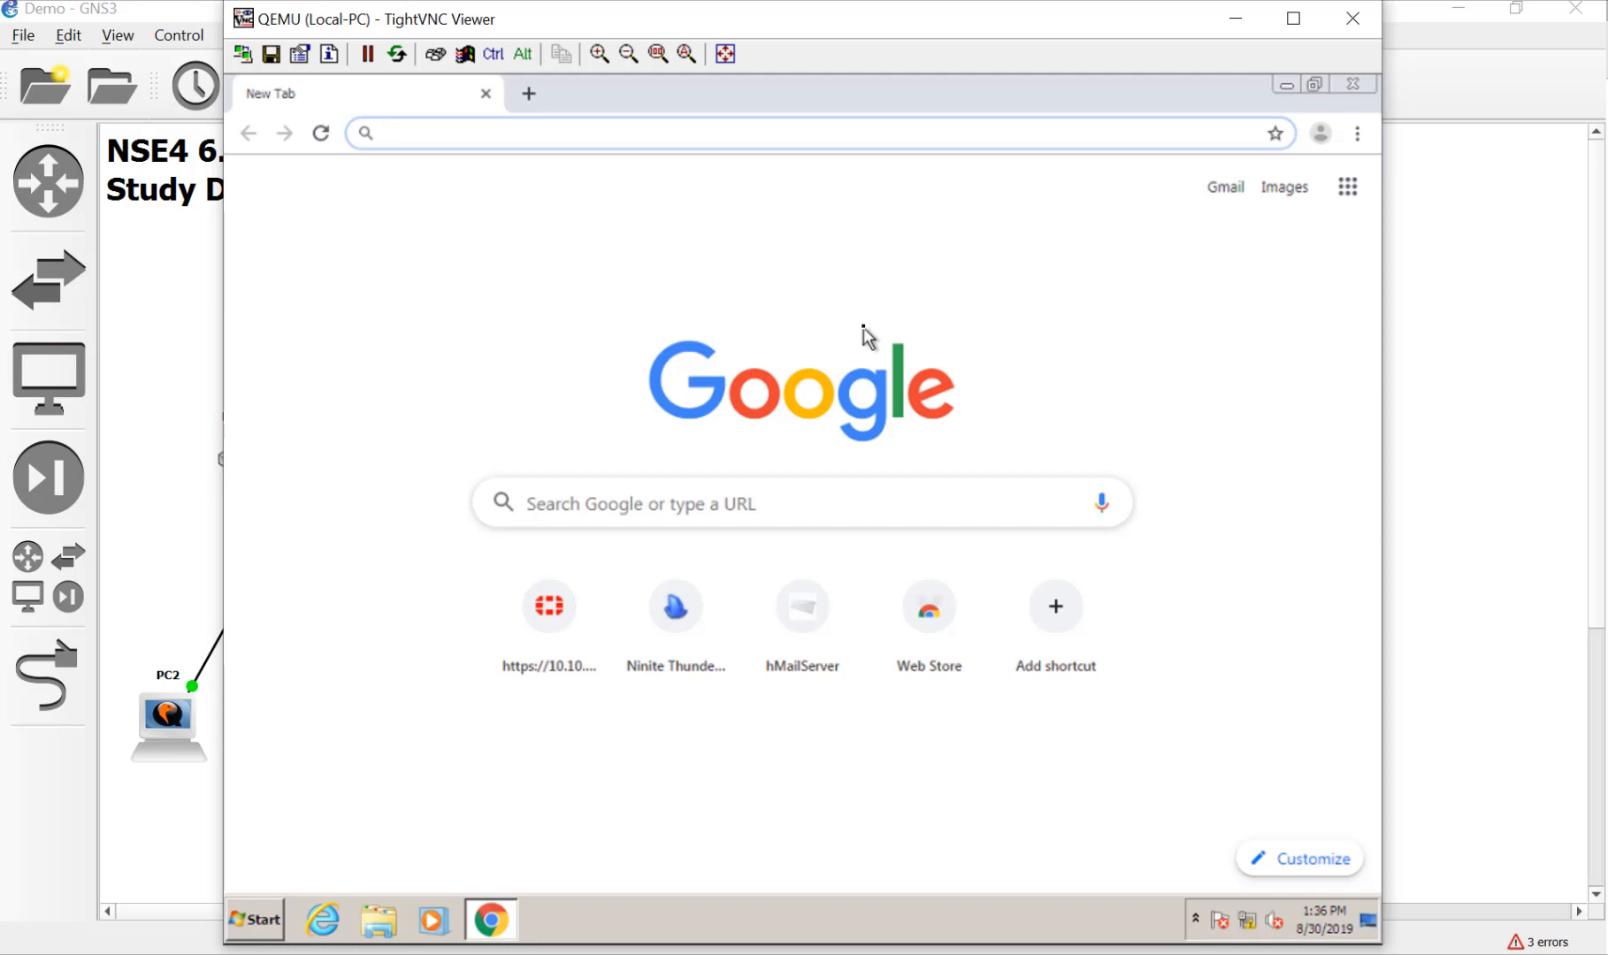
pyautogui.moveTo(854, 393)
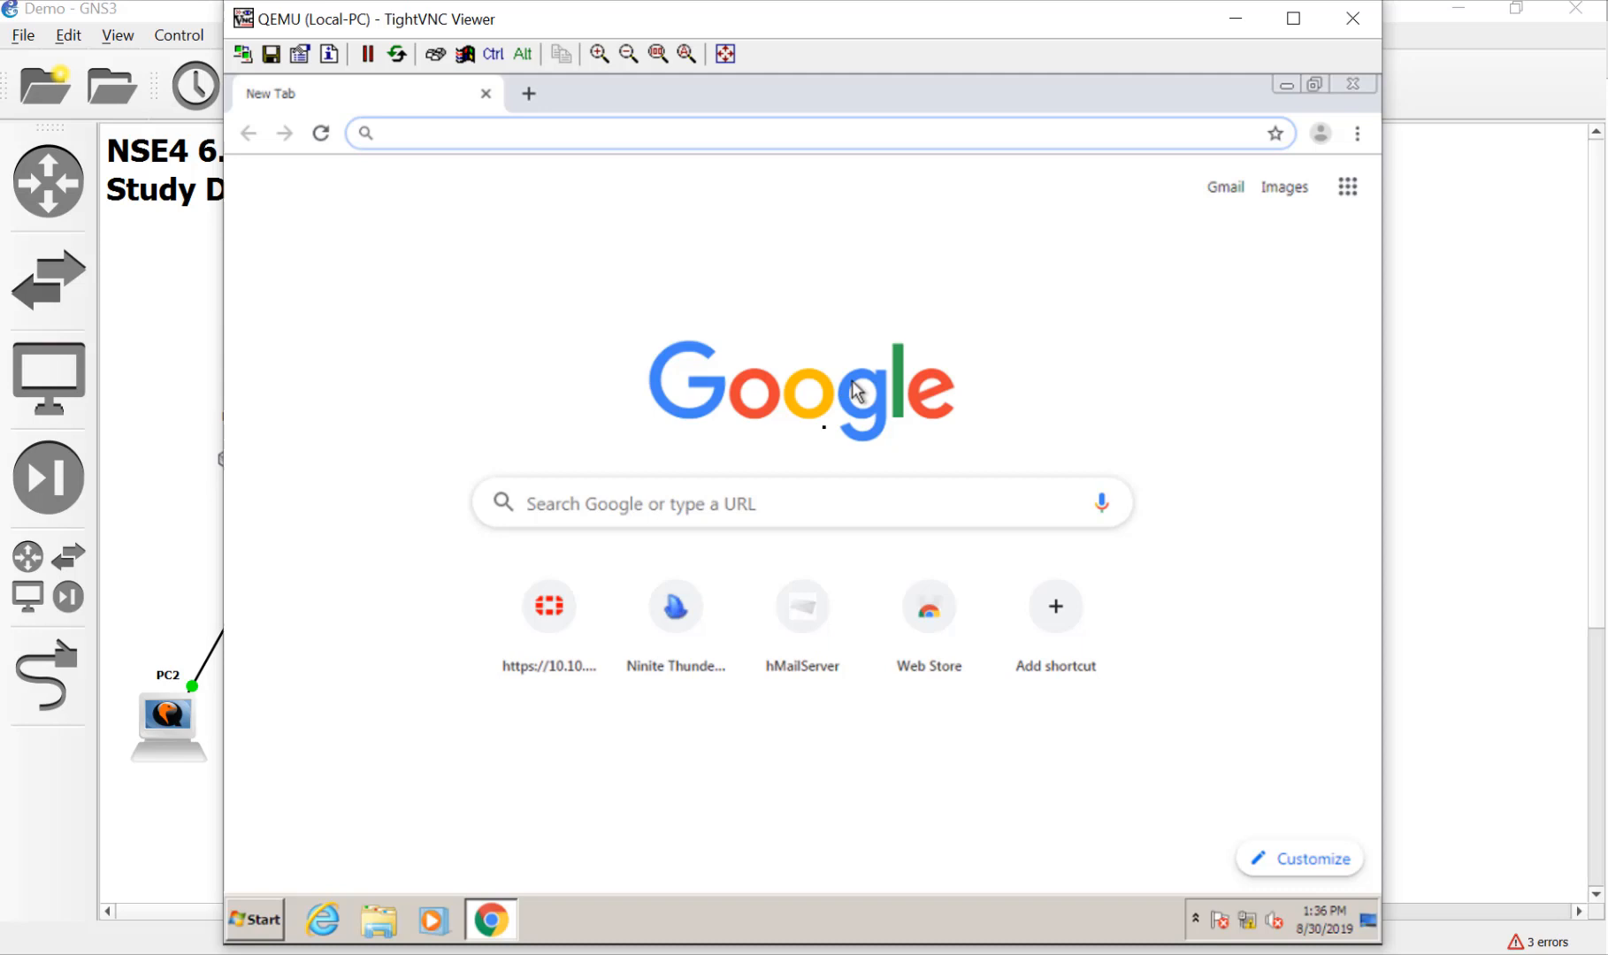
pyautogui.click(549, 607)
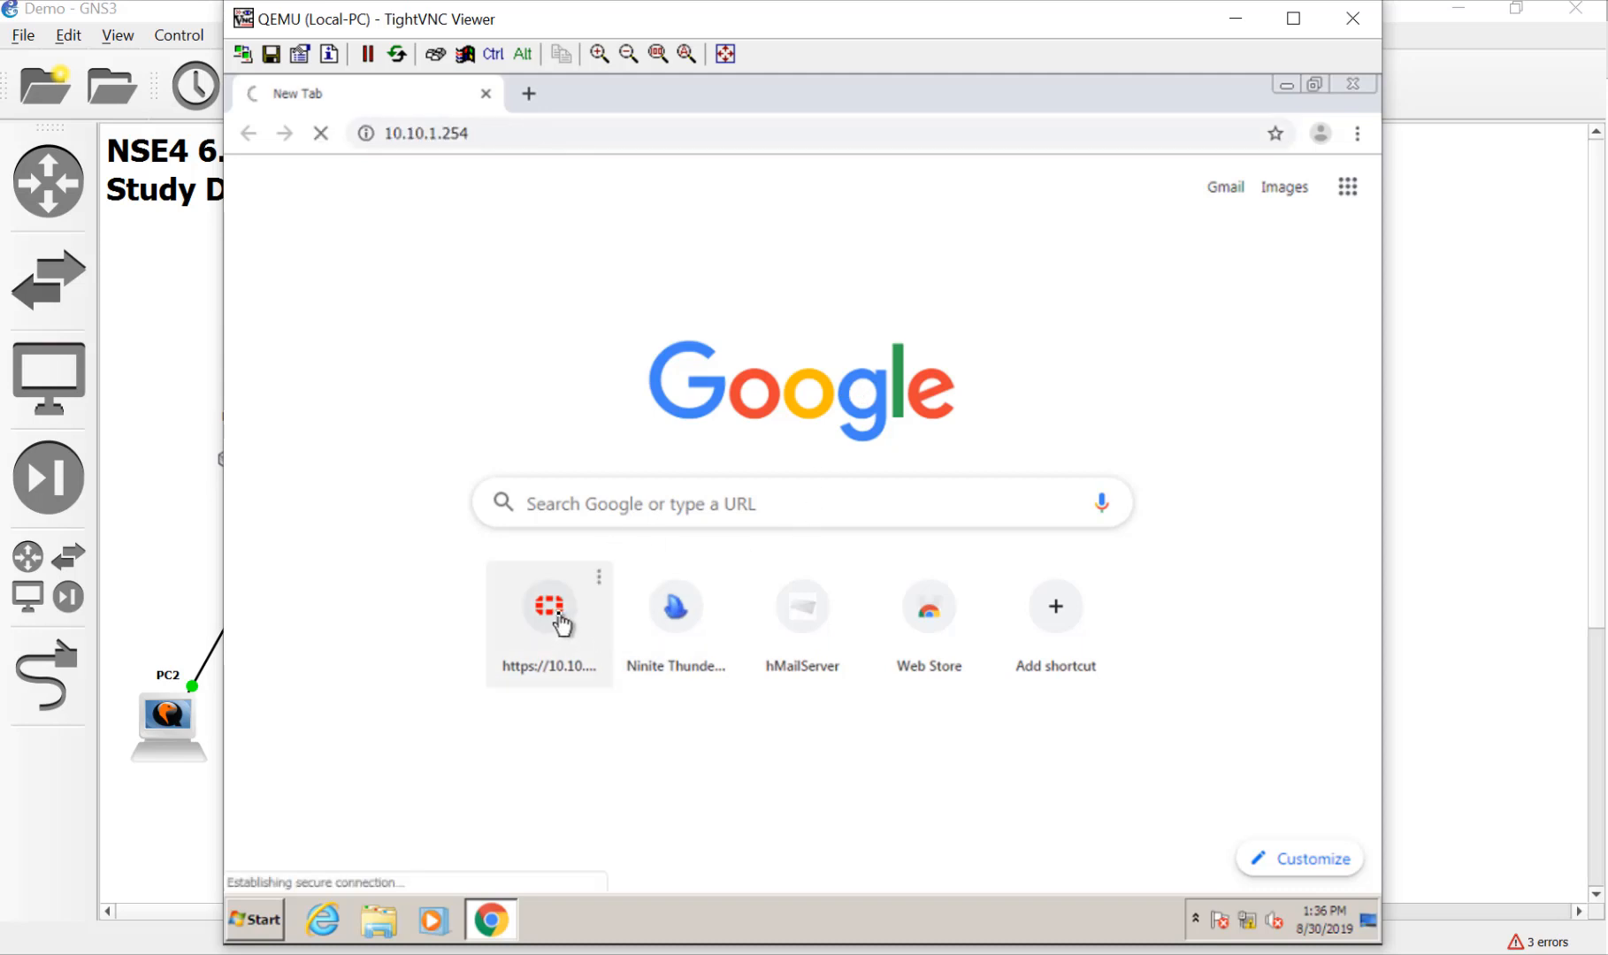
pyautogui.click(549, 605)
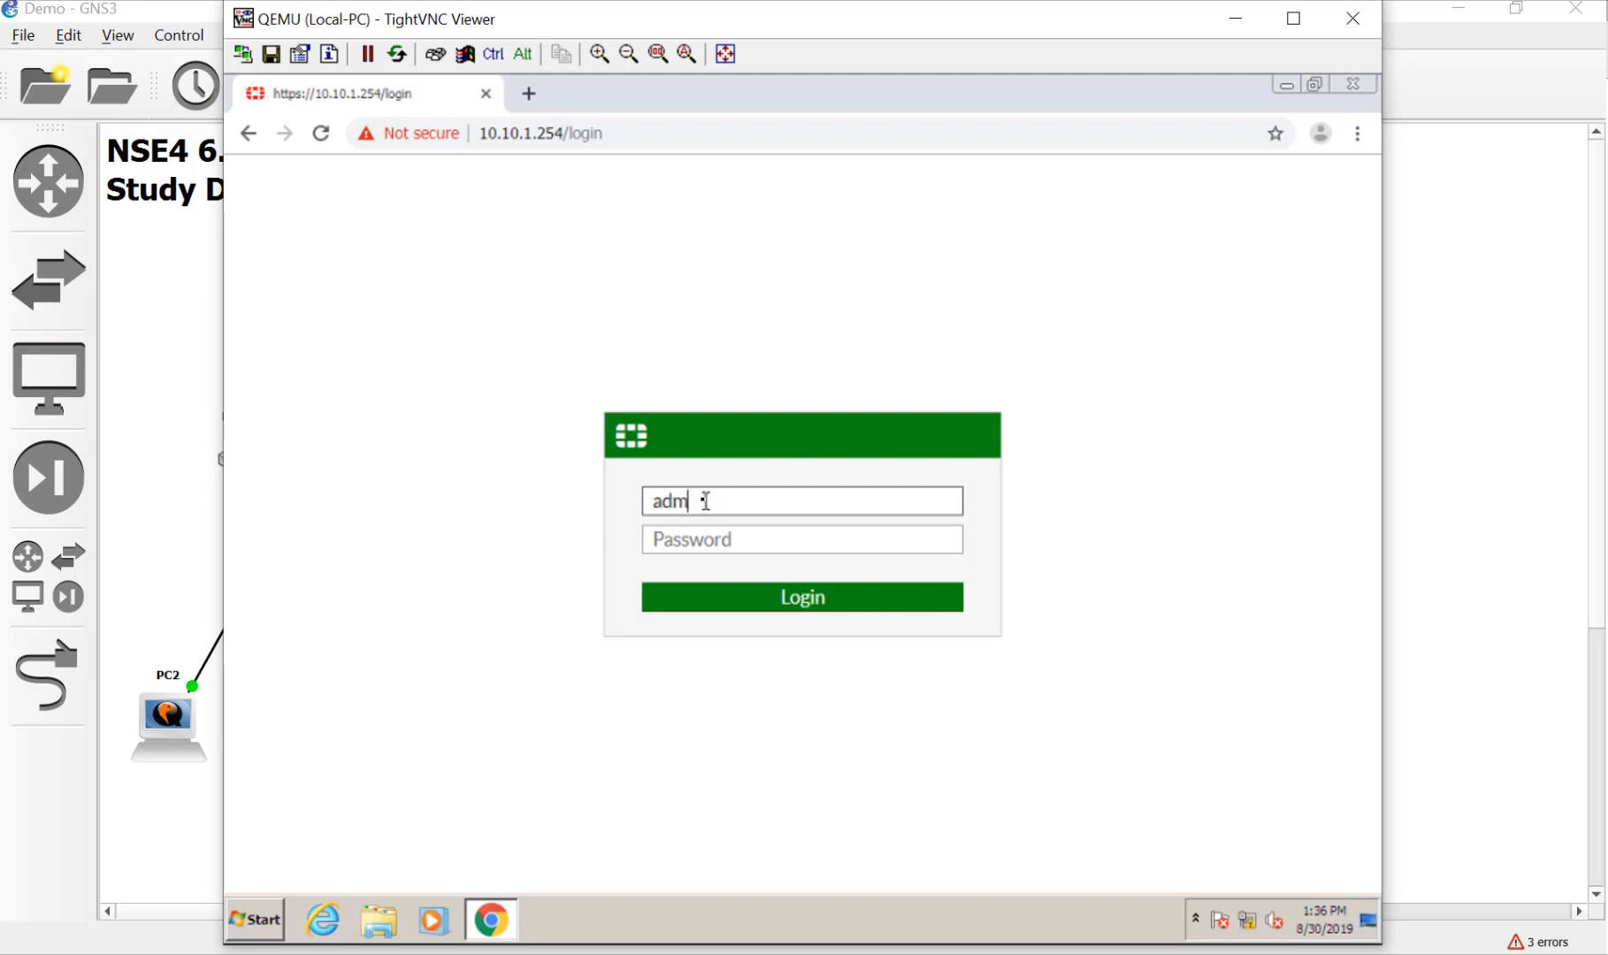
pyautogui.write('devin')
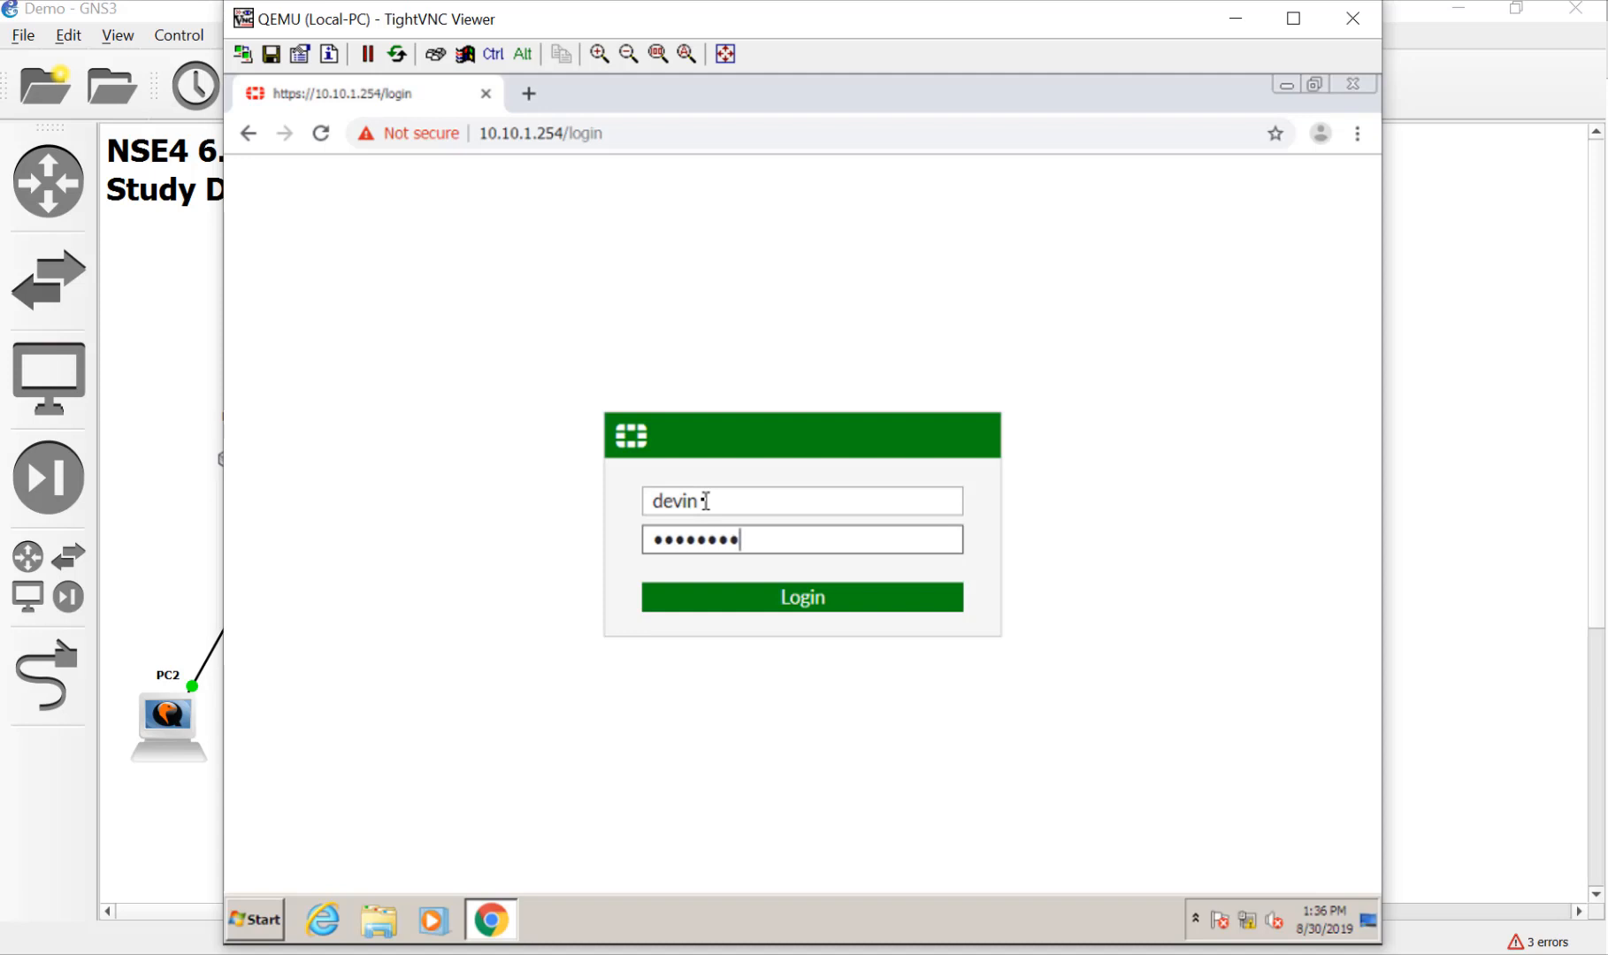
pyautogui.click(801, 598)
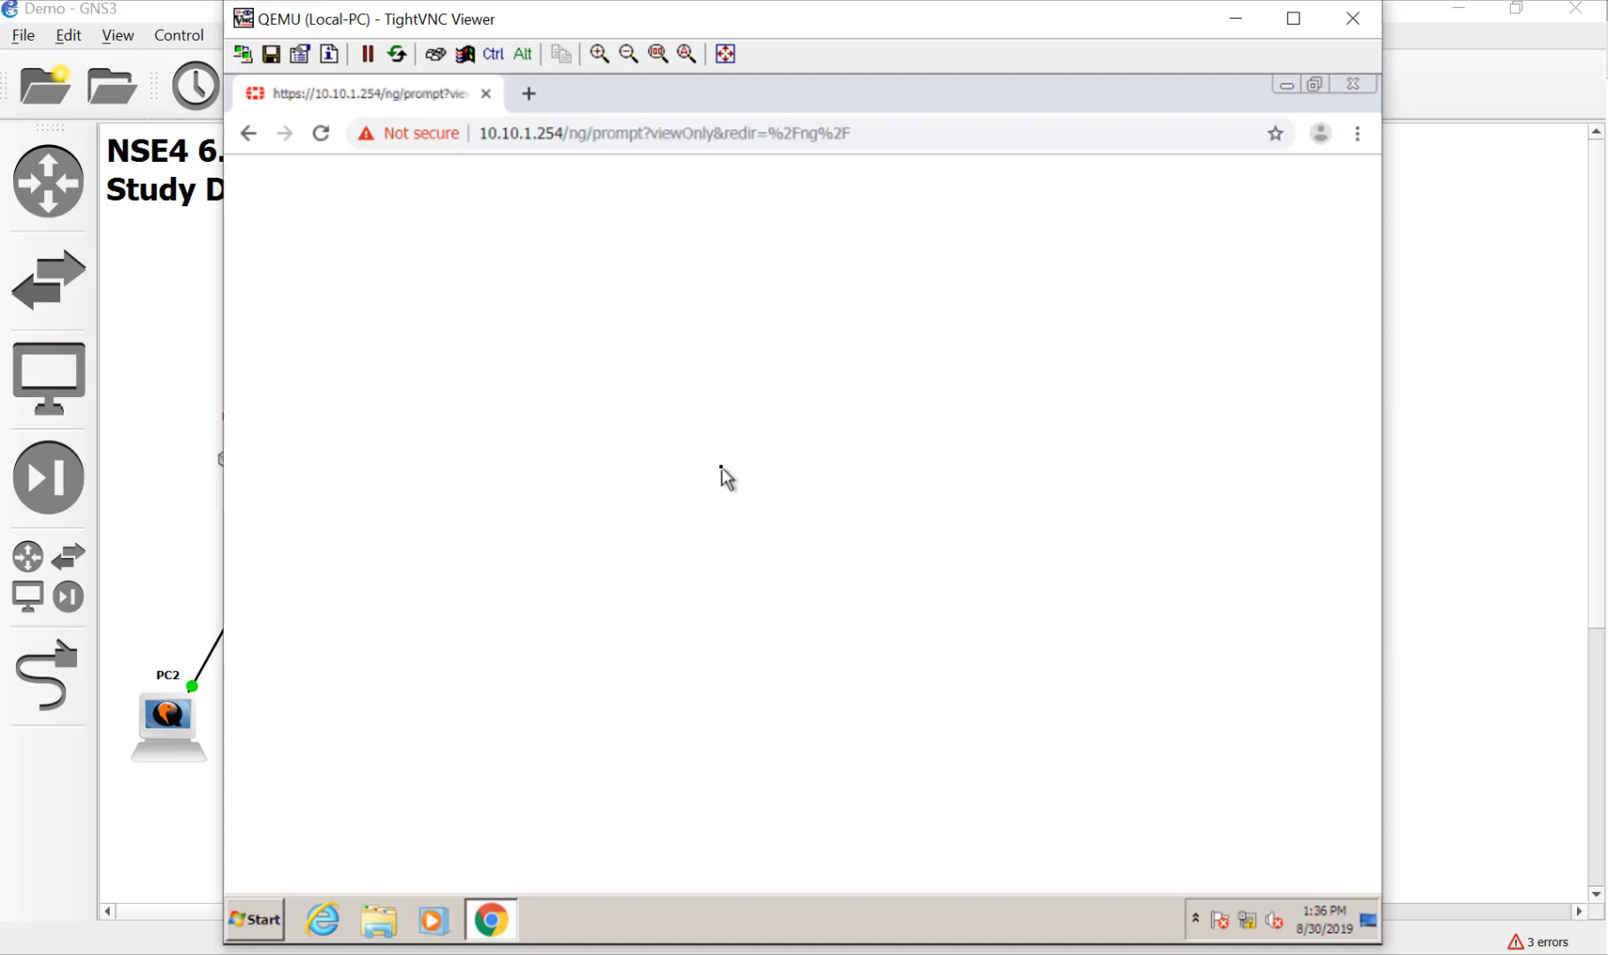
pyautogui.moveTo(430, 354)
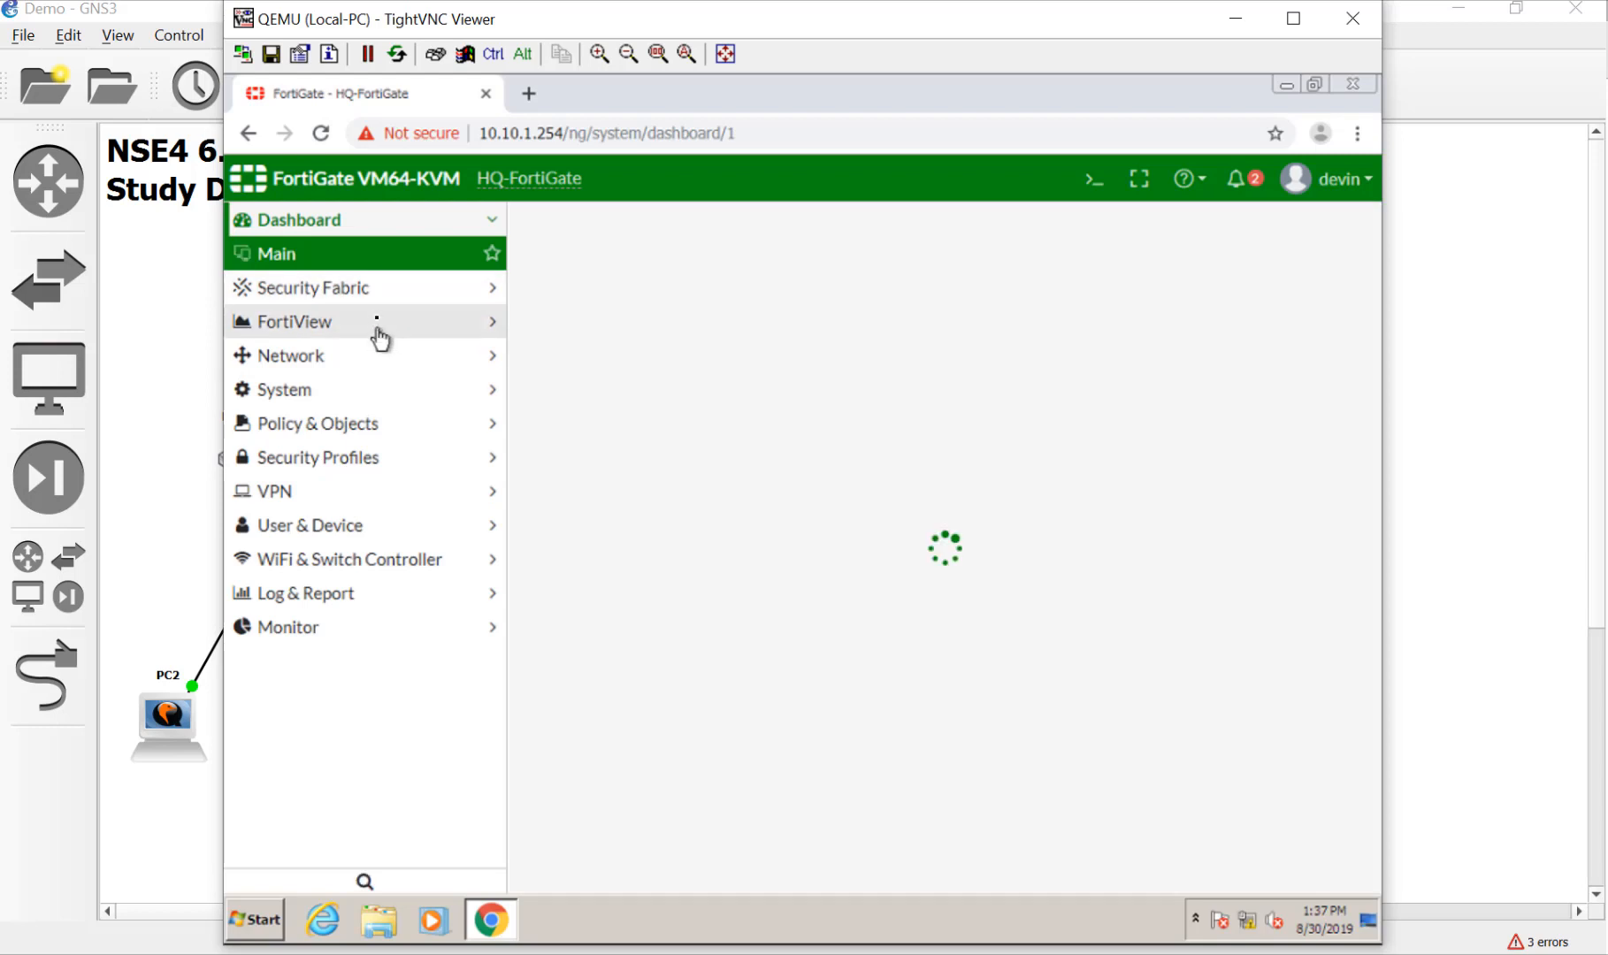
pyautogui.moveTo(365, 298)
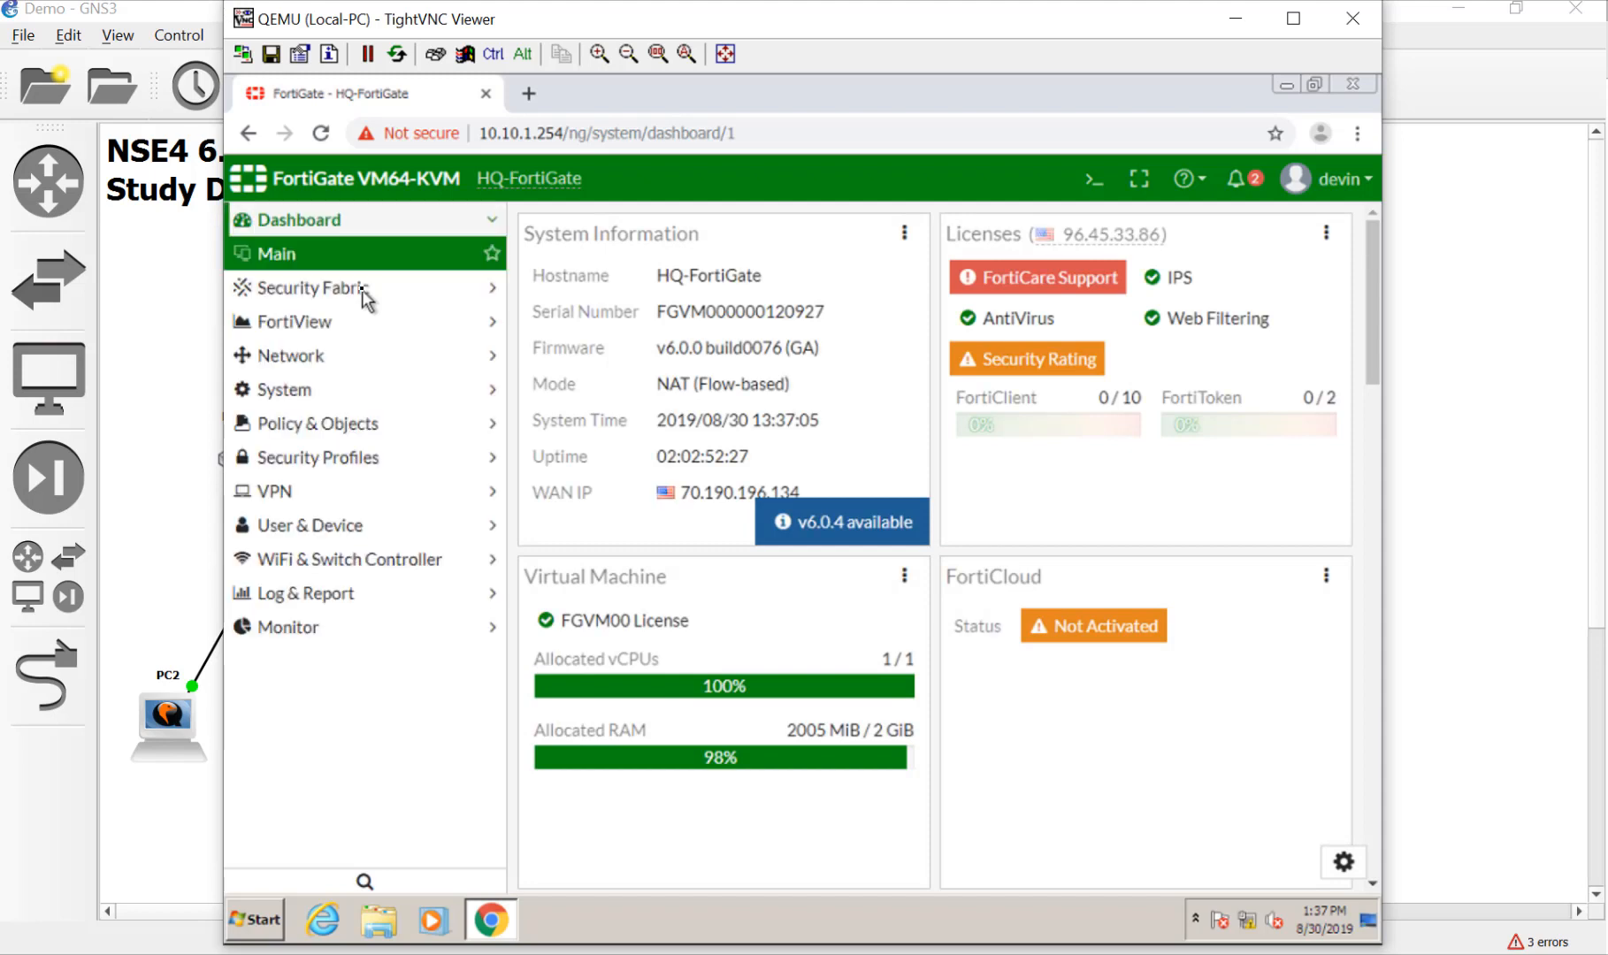
# Step: Expand the Security Fabric section in the left navigation menu
pyautogui.click(304, 287)
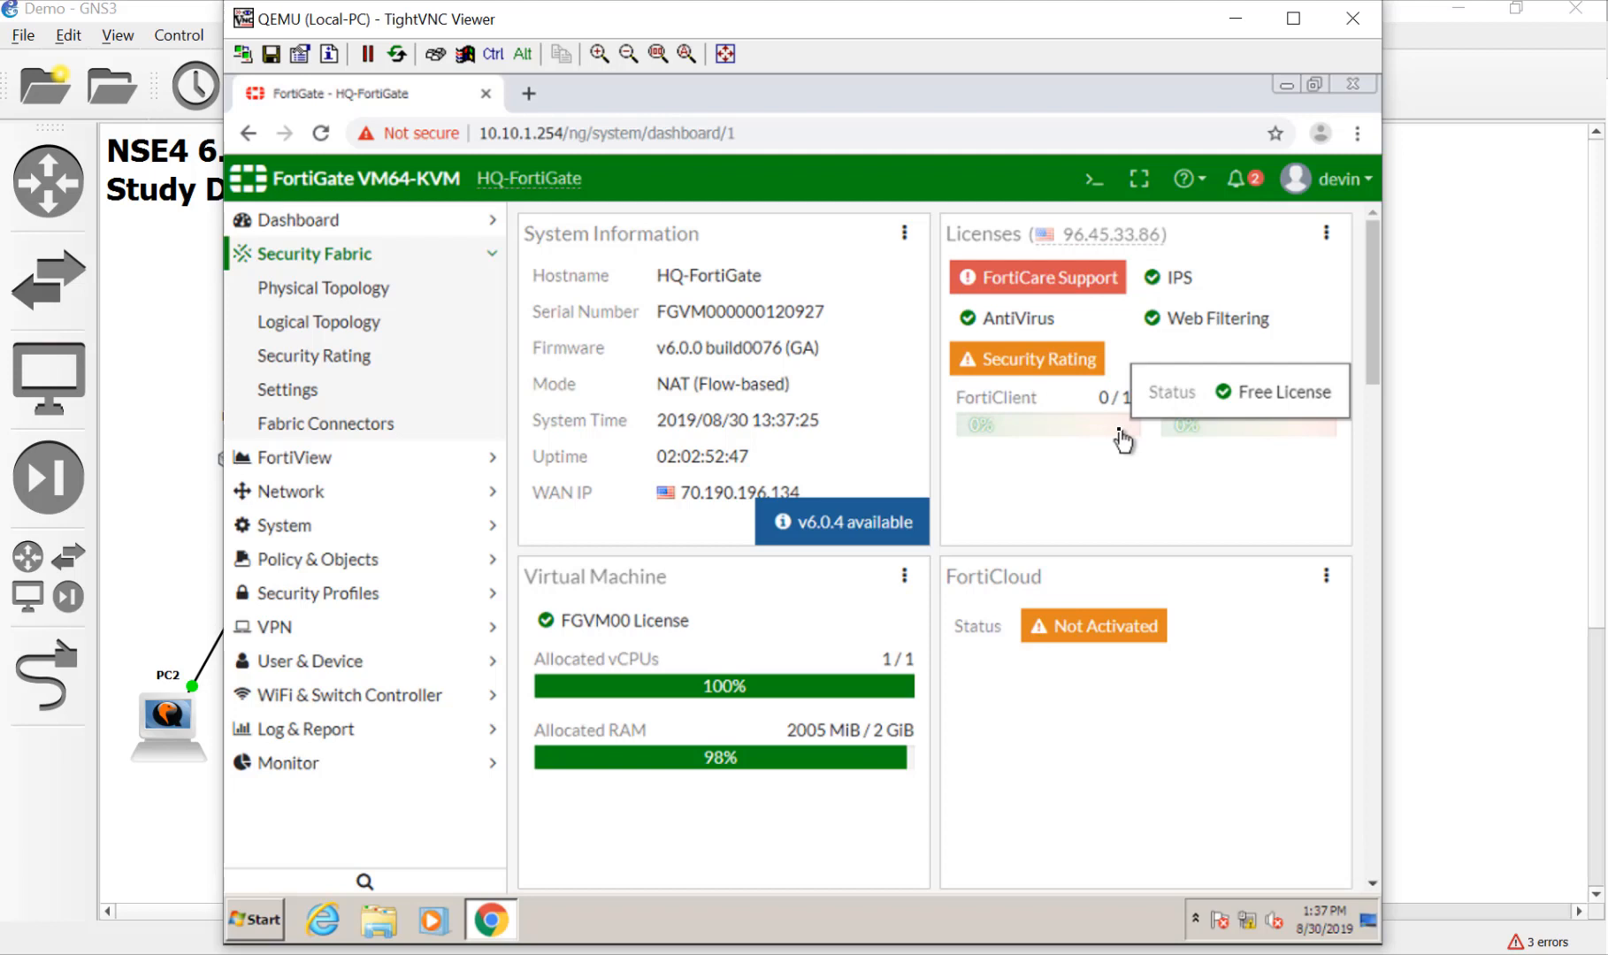
pyautogui.moveTo(1033, 483)
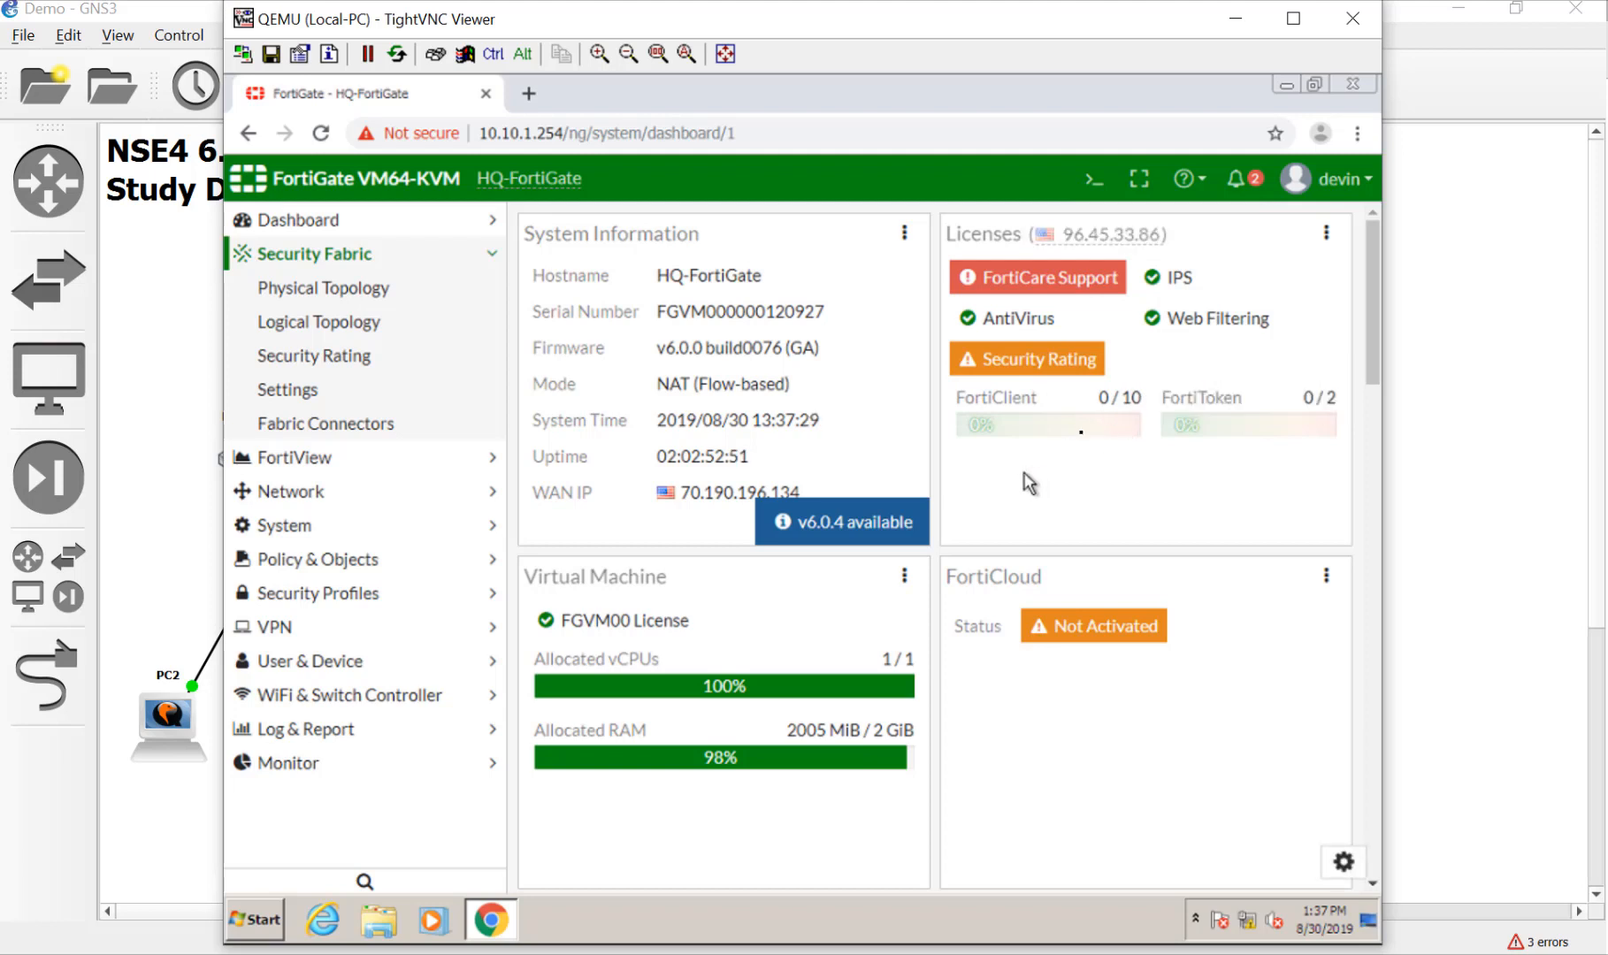
pyautogui.moveTo(1026, 446)
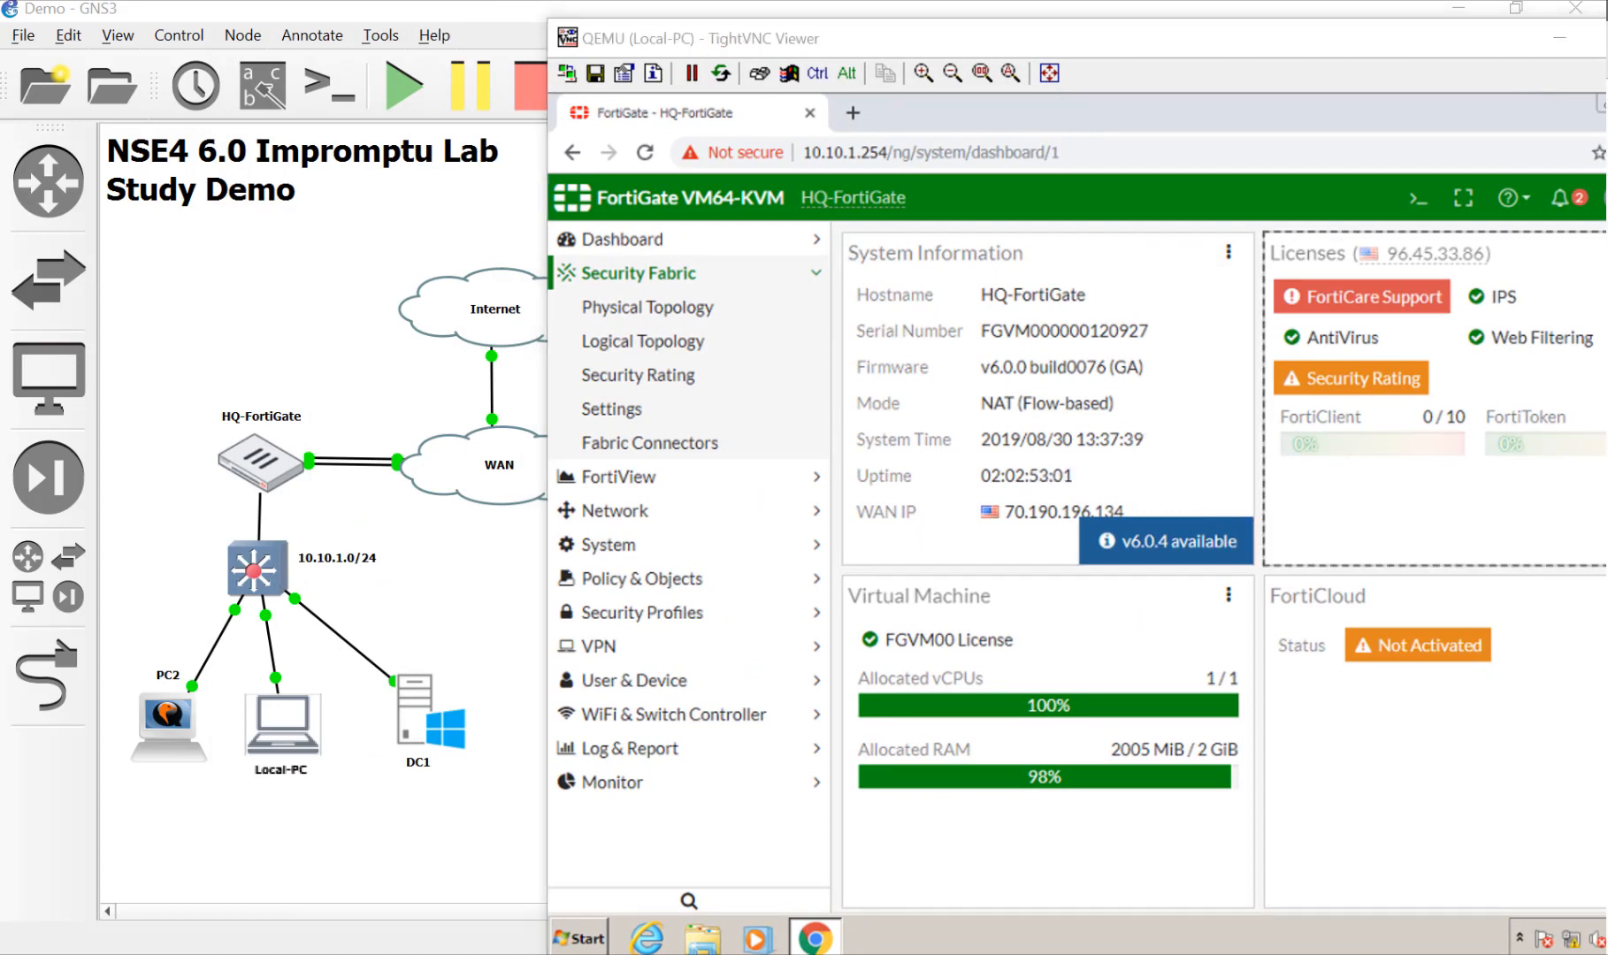
pyautogui.moveTo(736, 502)
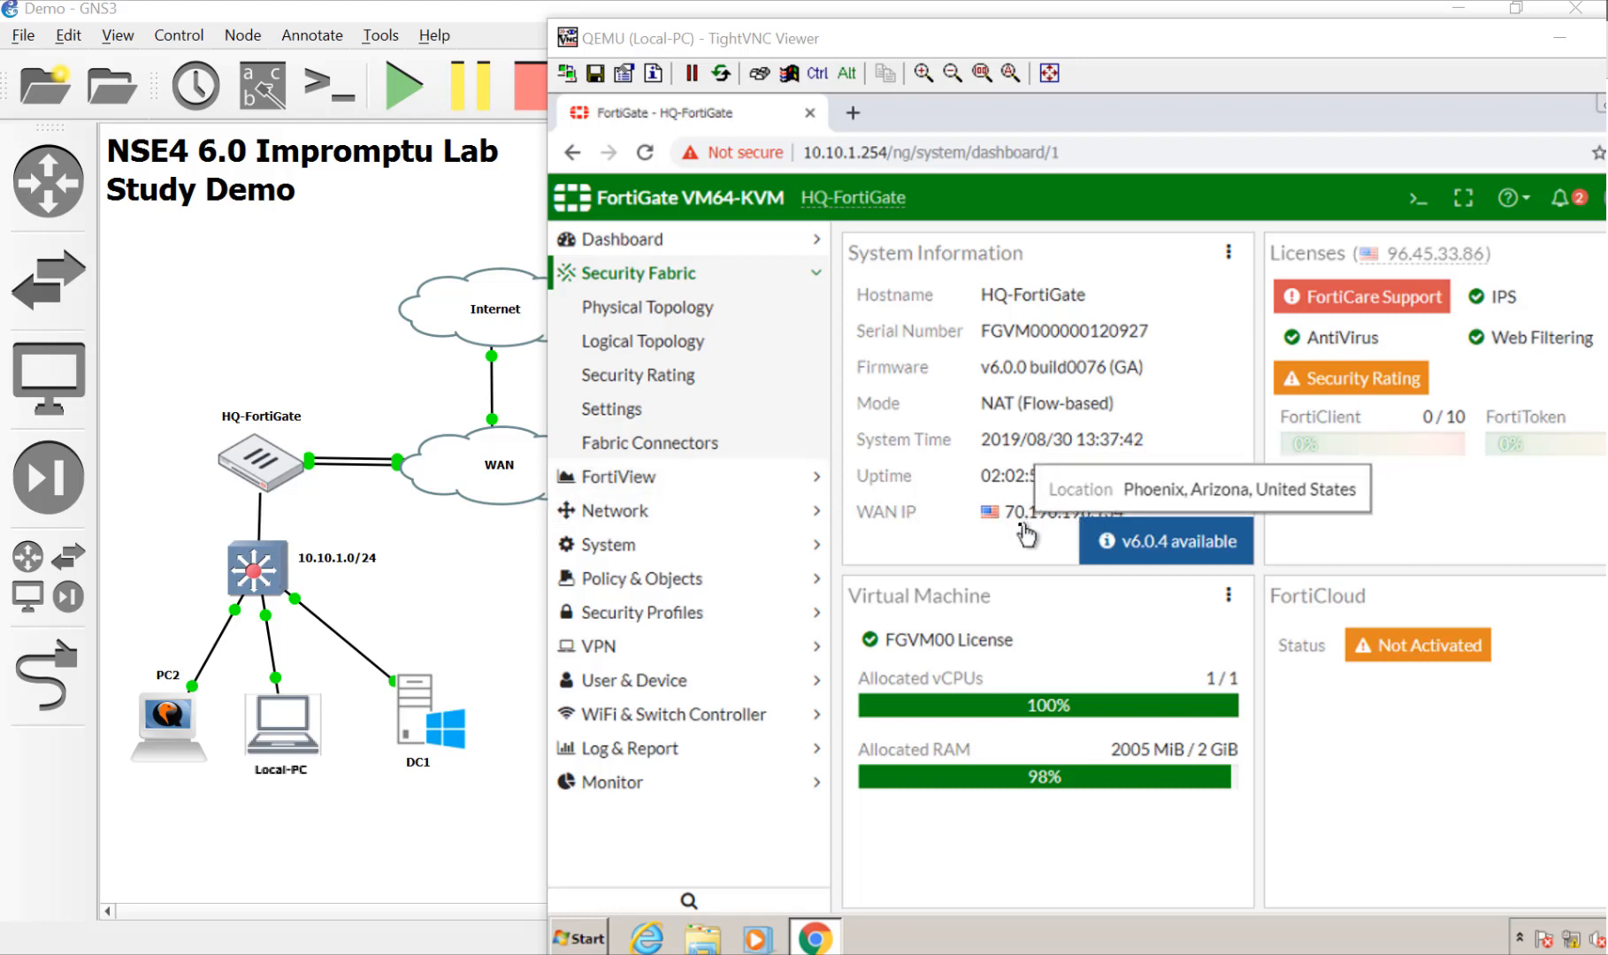
pyautogui.moveTo(975, 575)
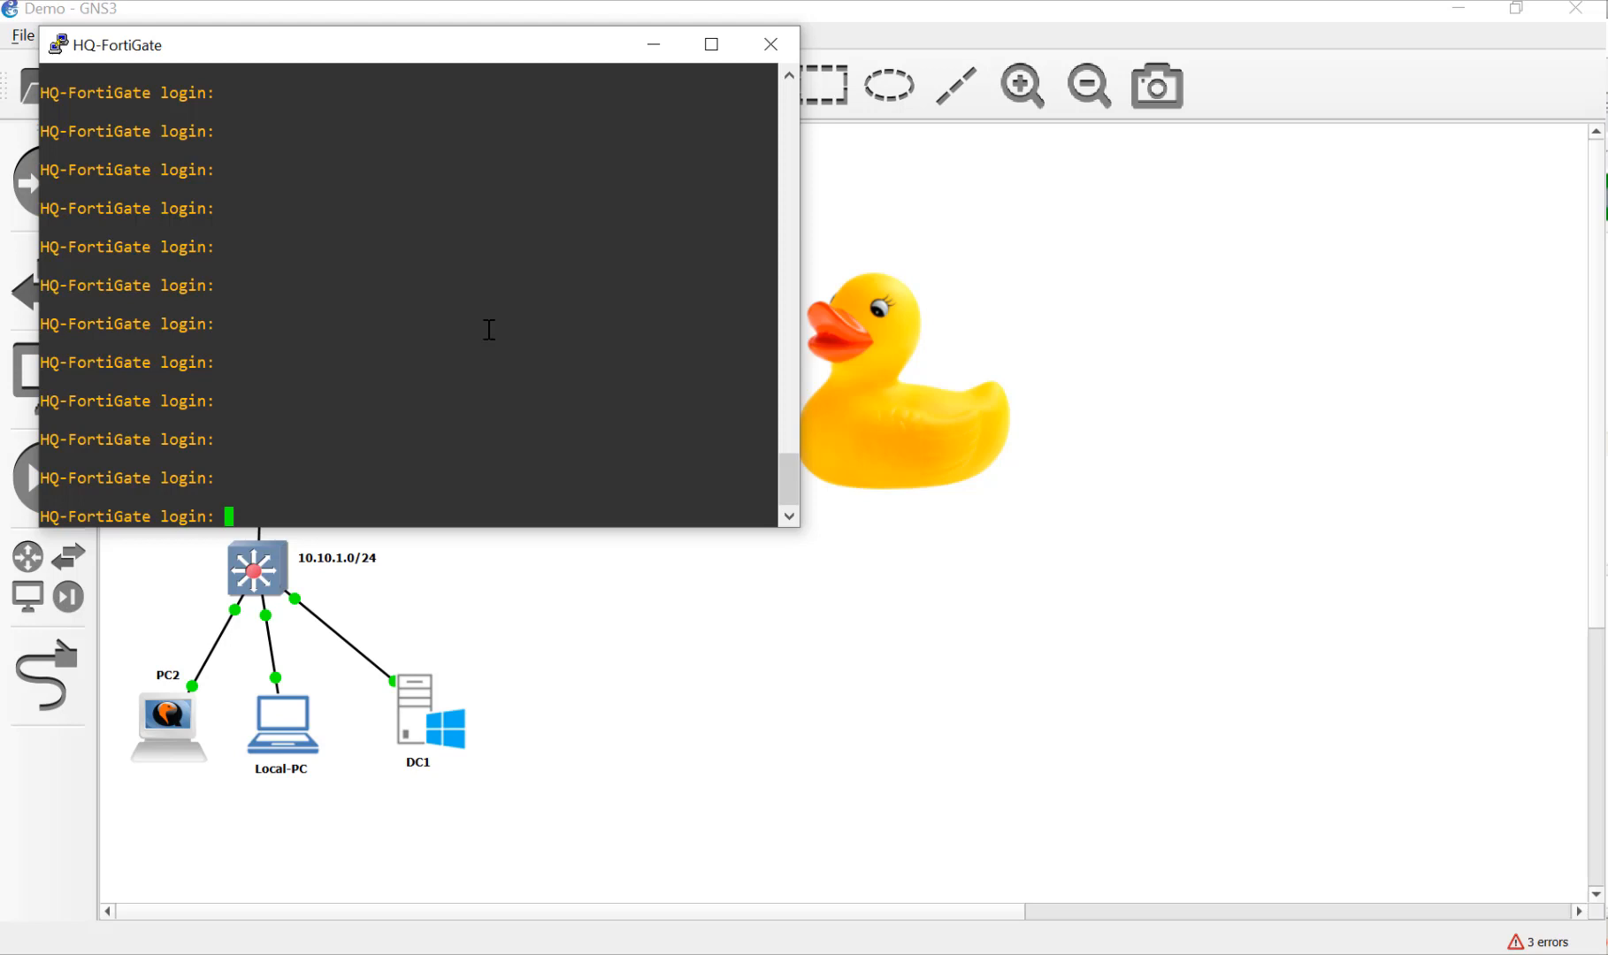
pyautogui.moveTo(769, 46)
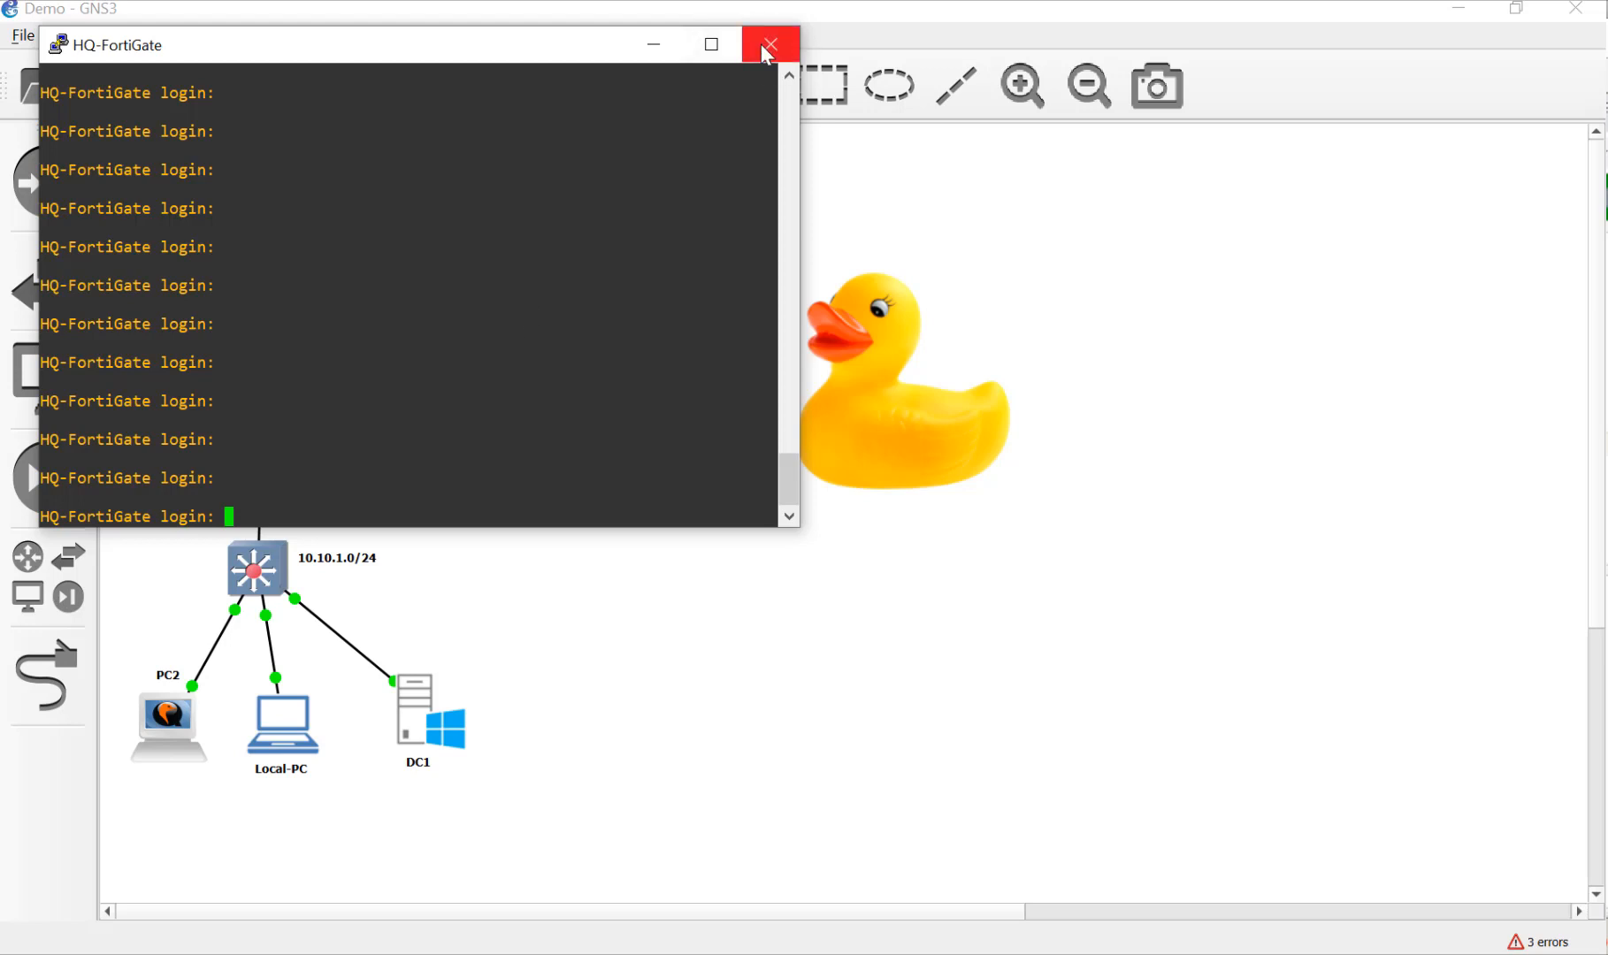
pyautogui.moveTo(770, 48)
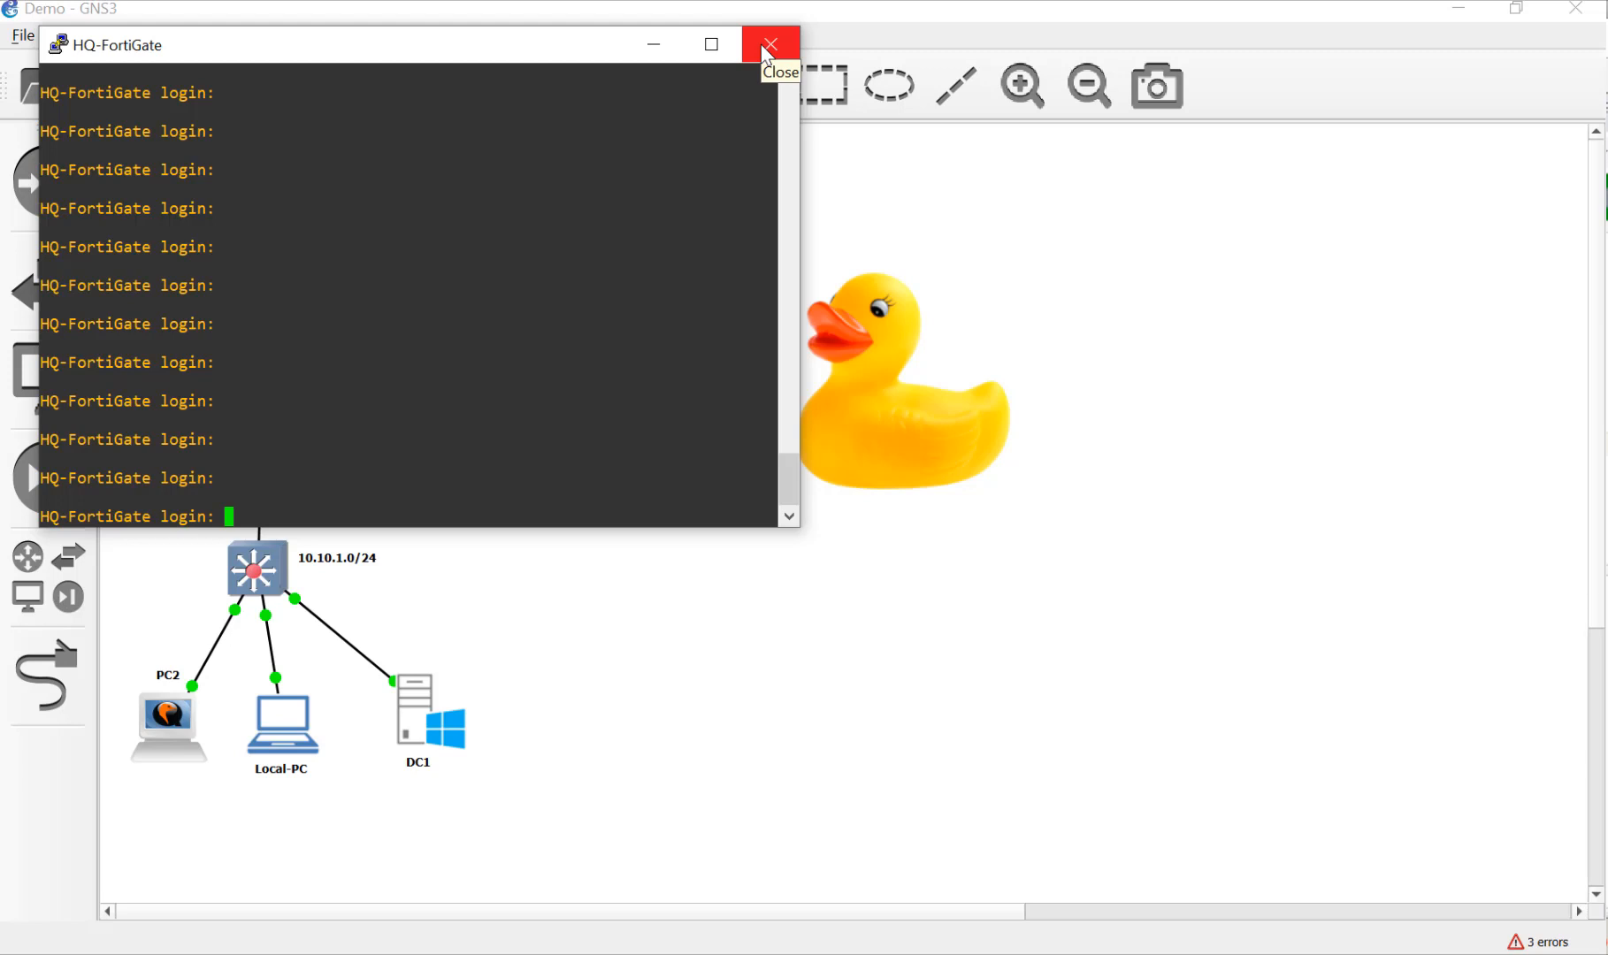
pyautogui.moveTo(770, 48)
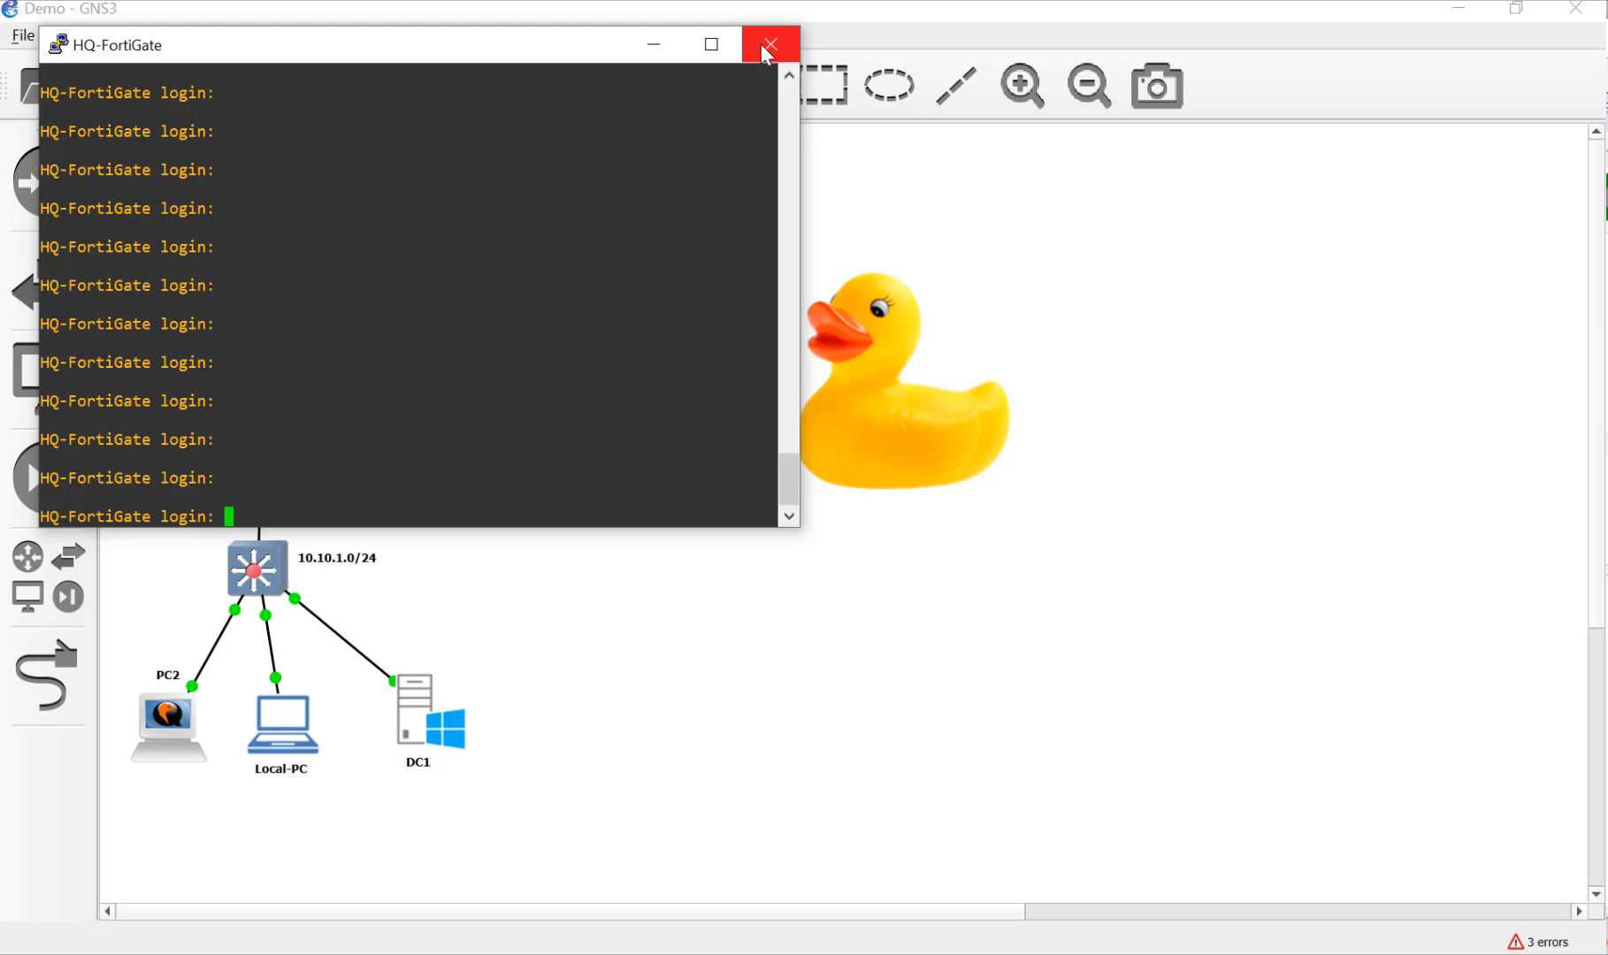
# Step: Close the HQ-FortiGate console window, returning to the NSE4 topology canvas
pyautogui.click(770, 46)
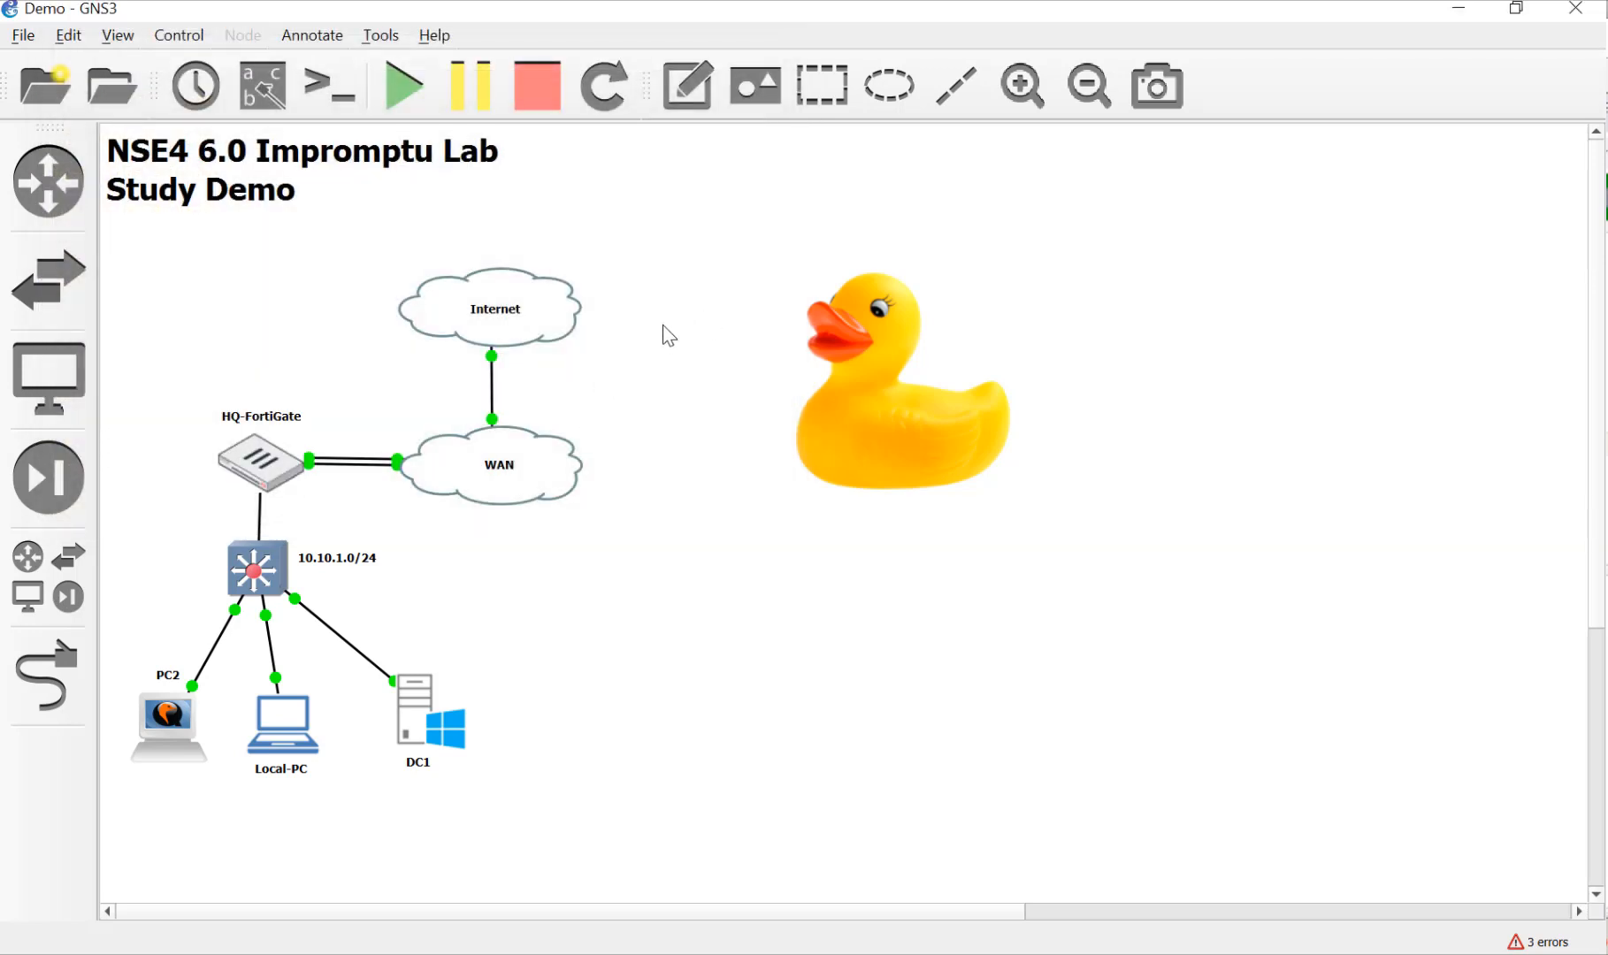
pyautogui.moveTo(502, 603)
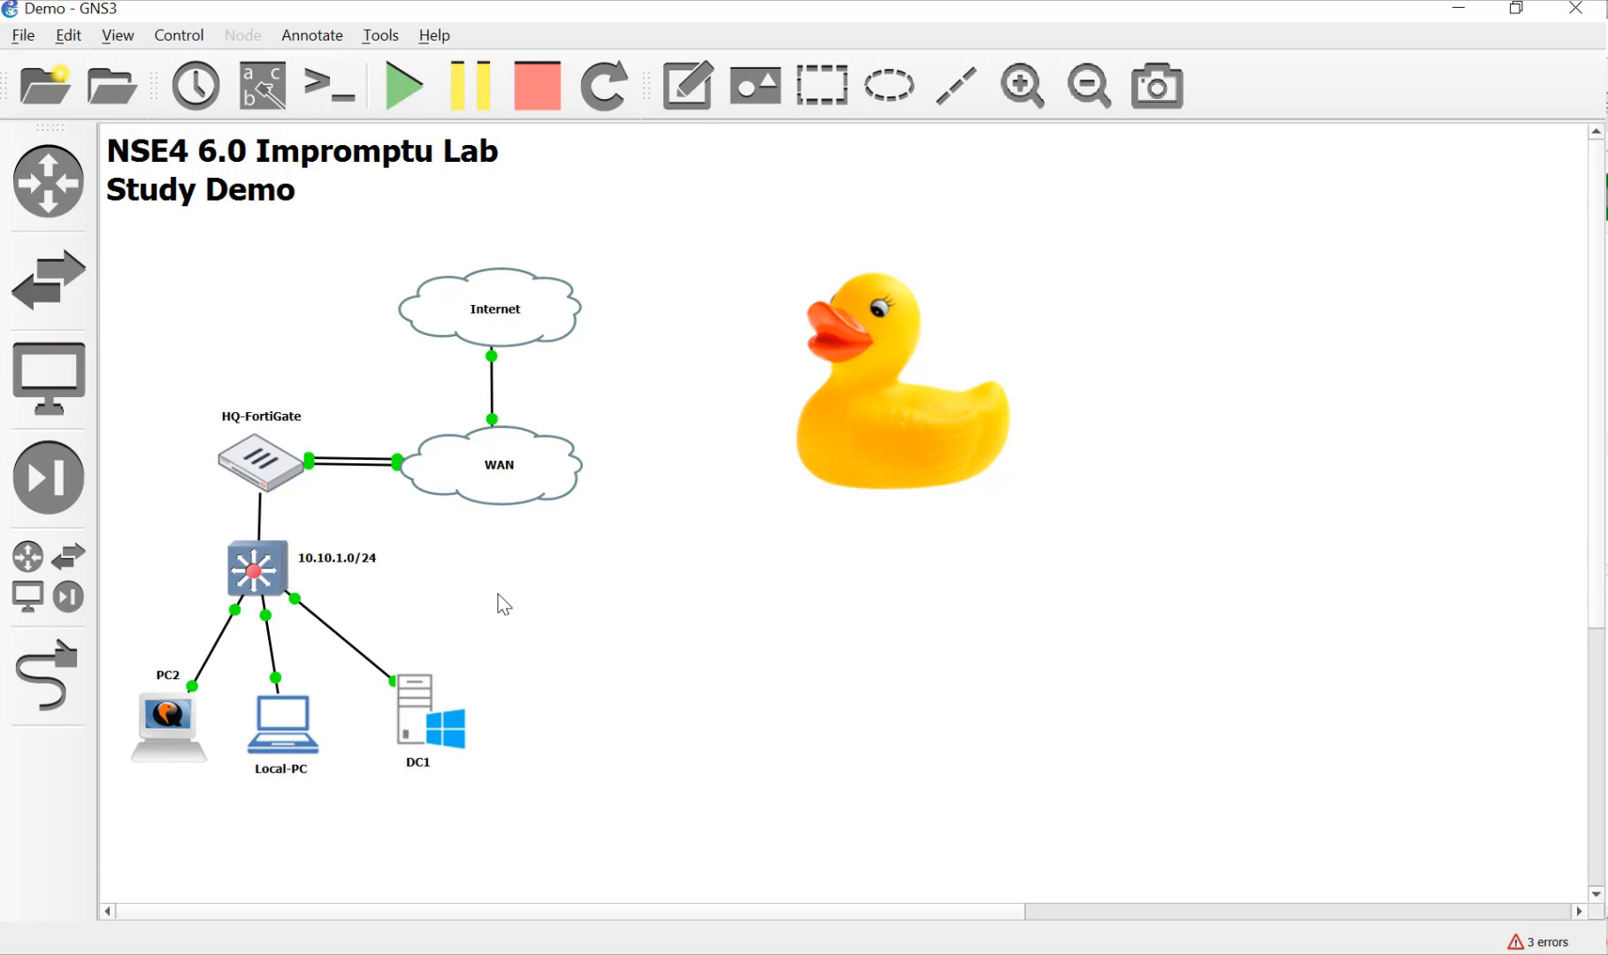
pyautogui.moveTo(485, 619)
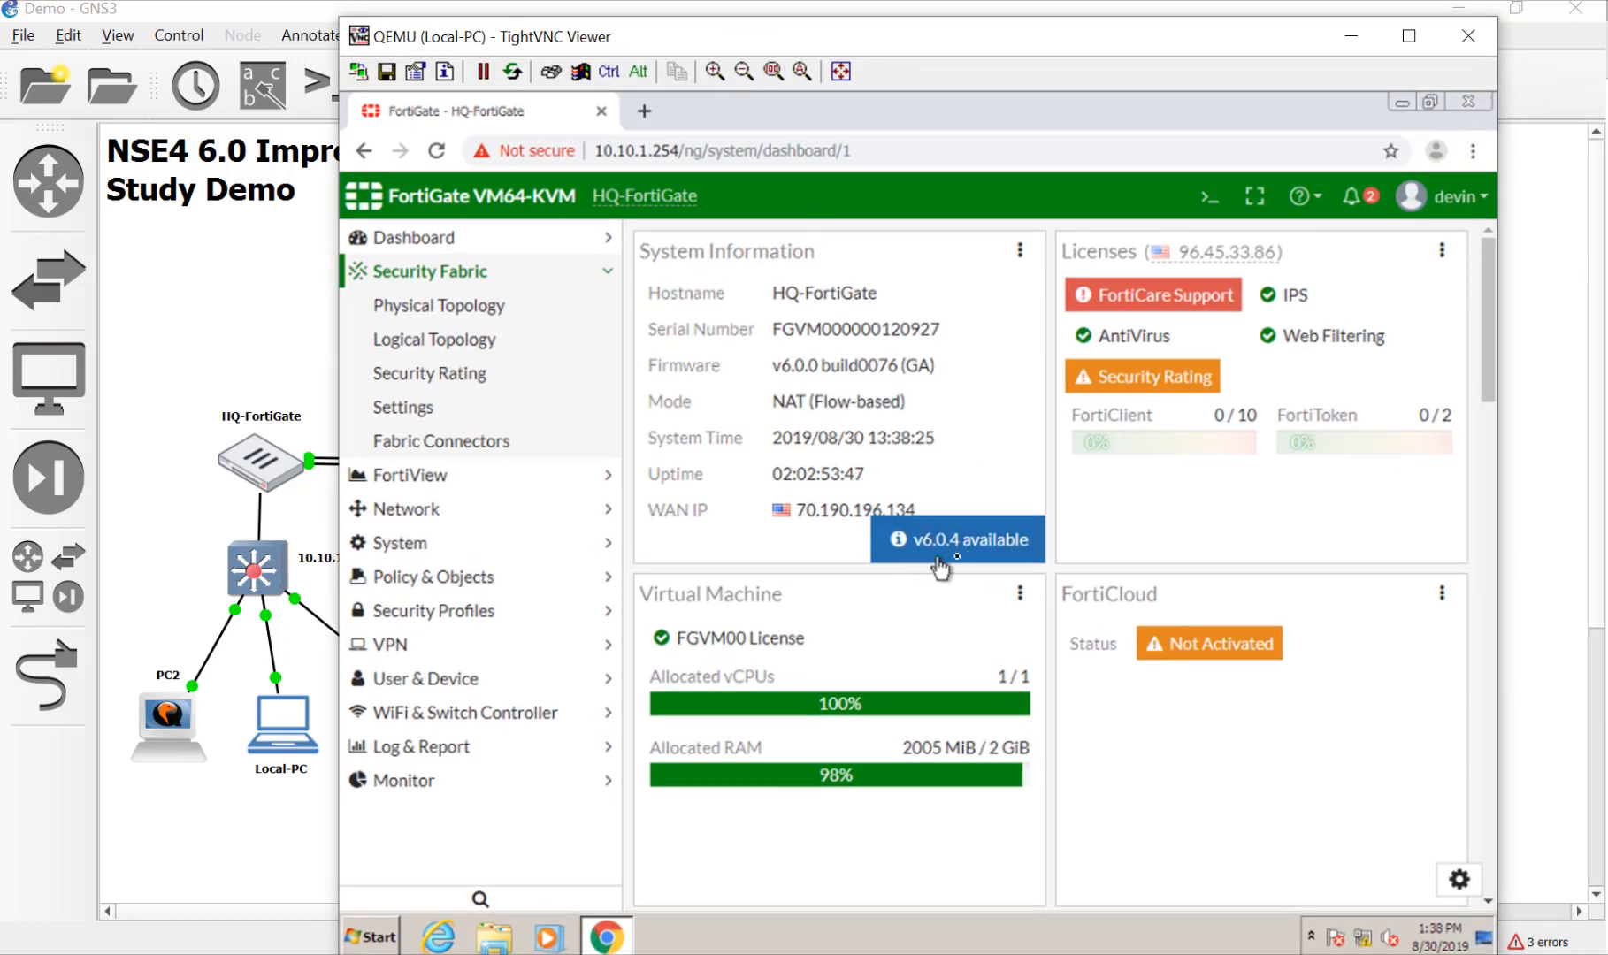
# Step: Go to System > Firmware showing the v6.0.4 patch path via v6.0.2
pyautogui.click(956, 539)
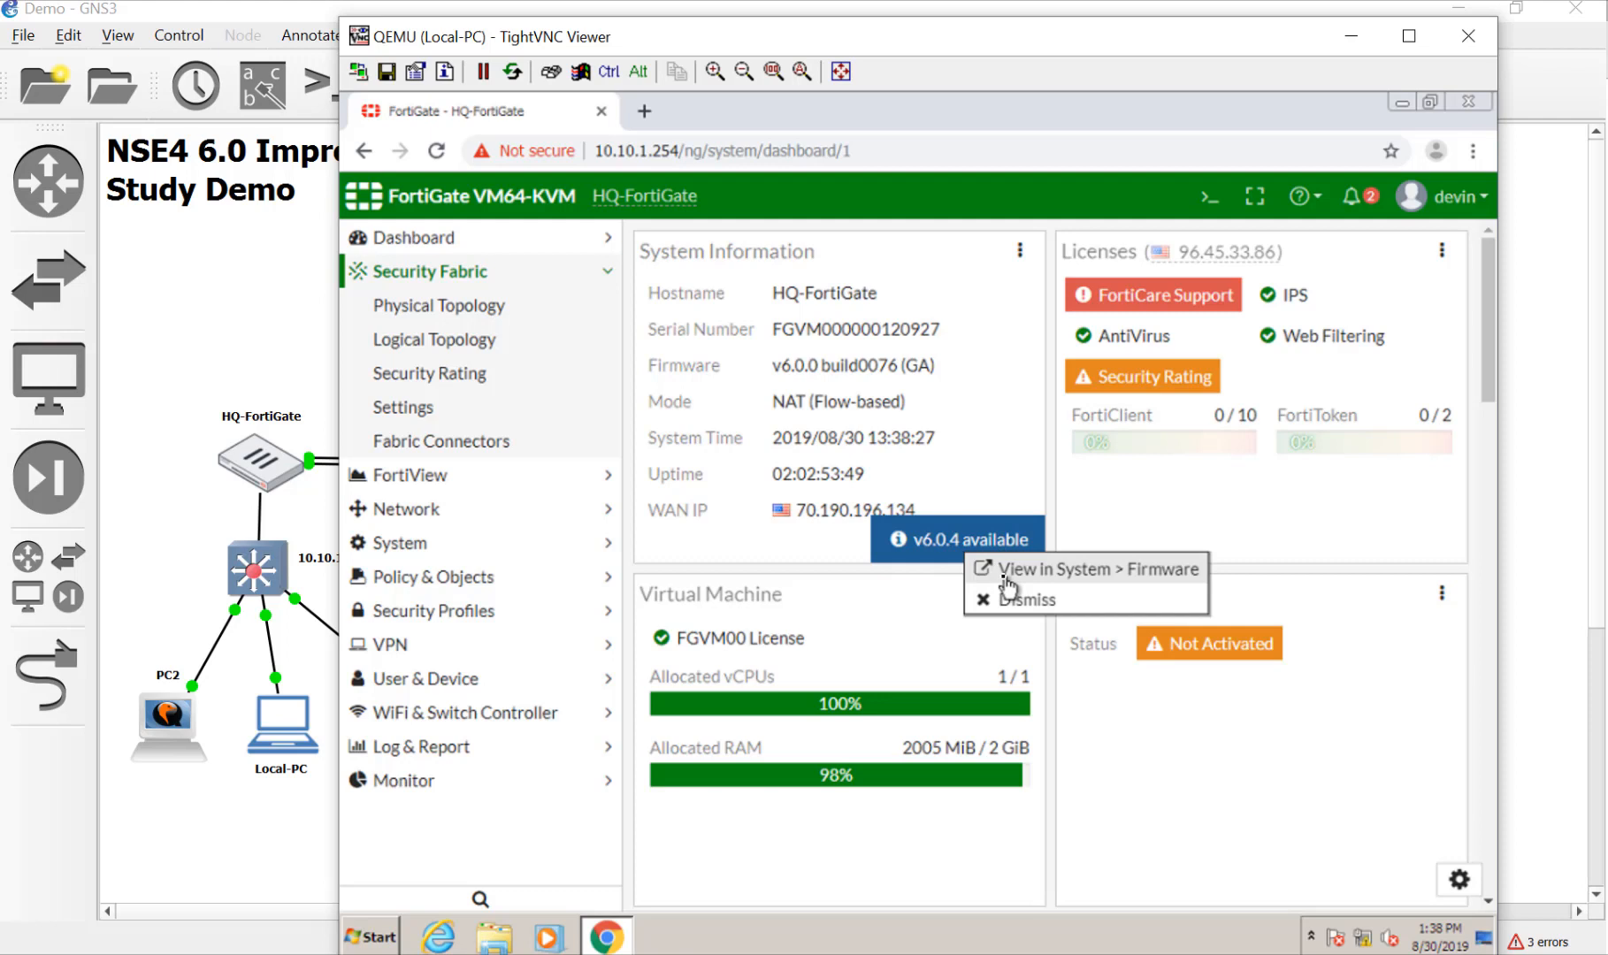
pyautogui.click(1095, 570)
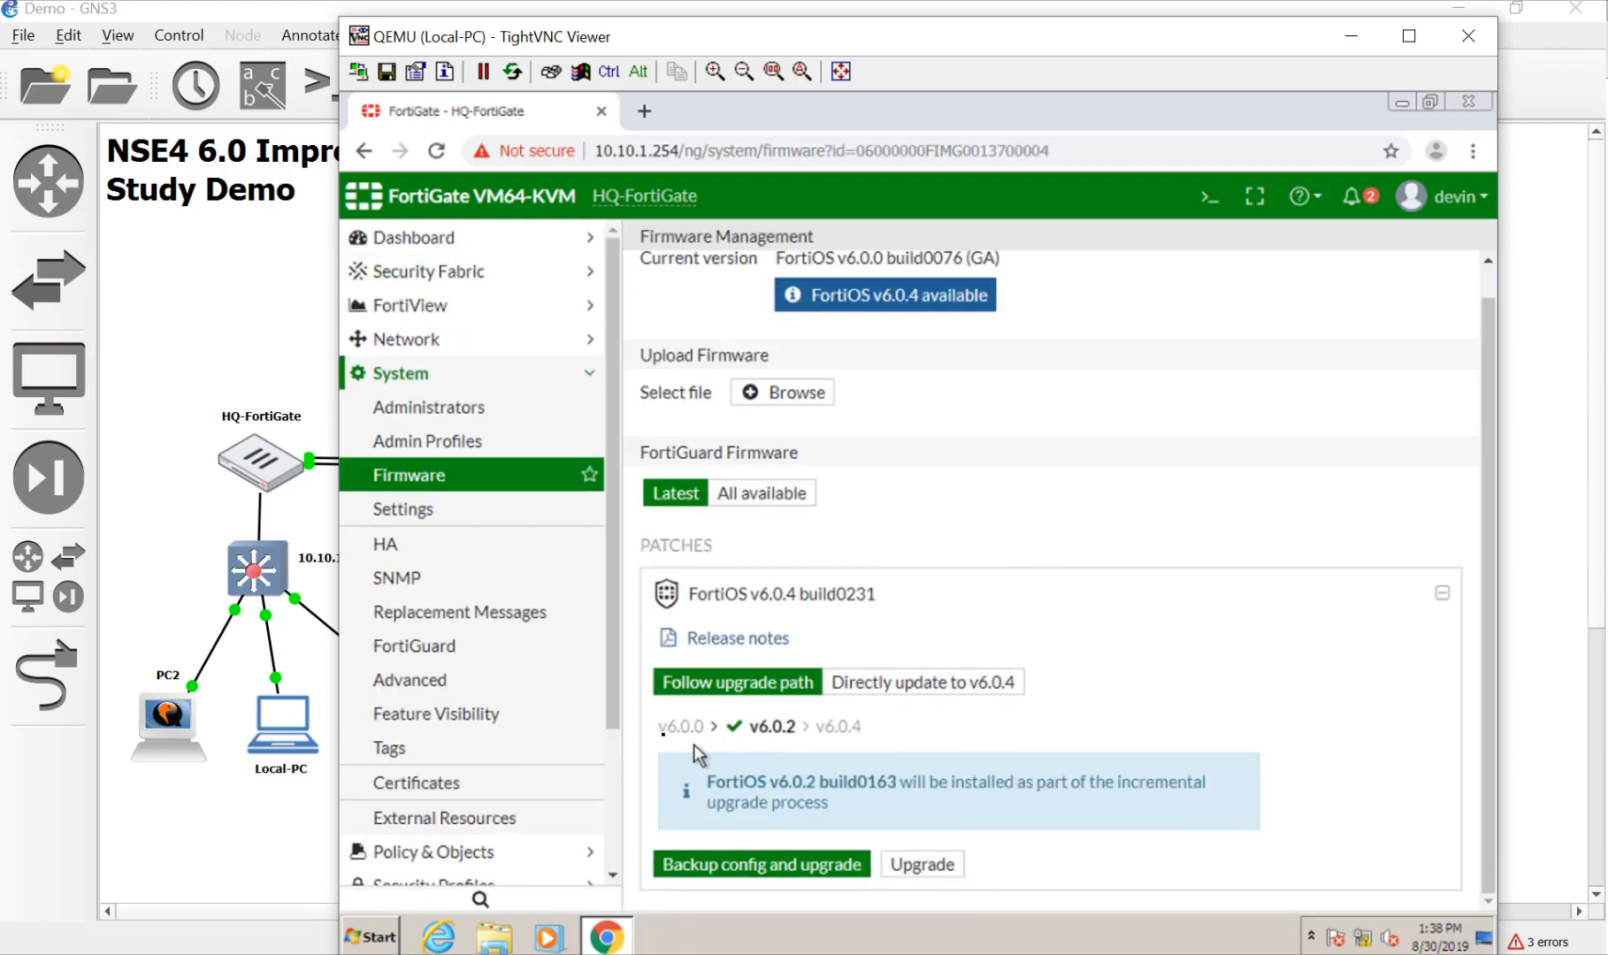
pyautogui.moveTo(934, 743)
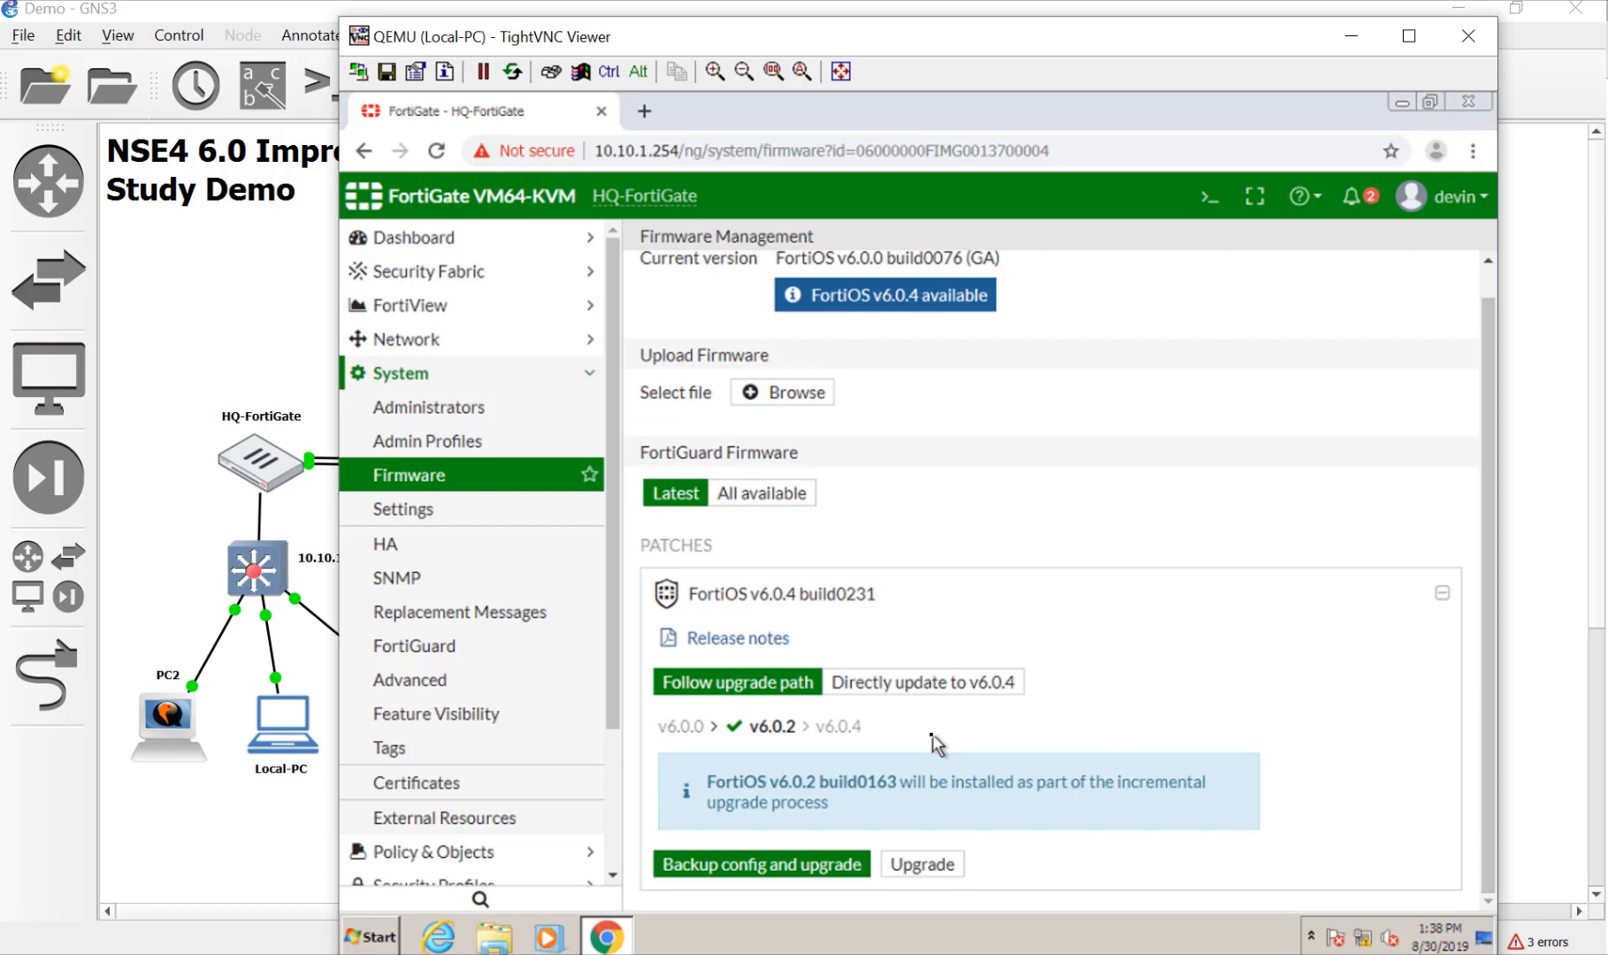
pyautogui.moveTo(922, 747)
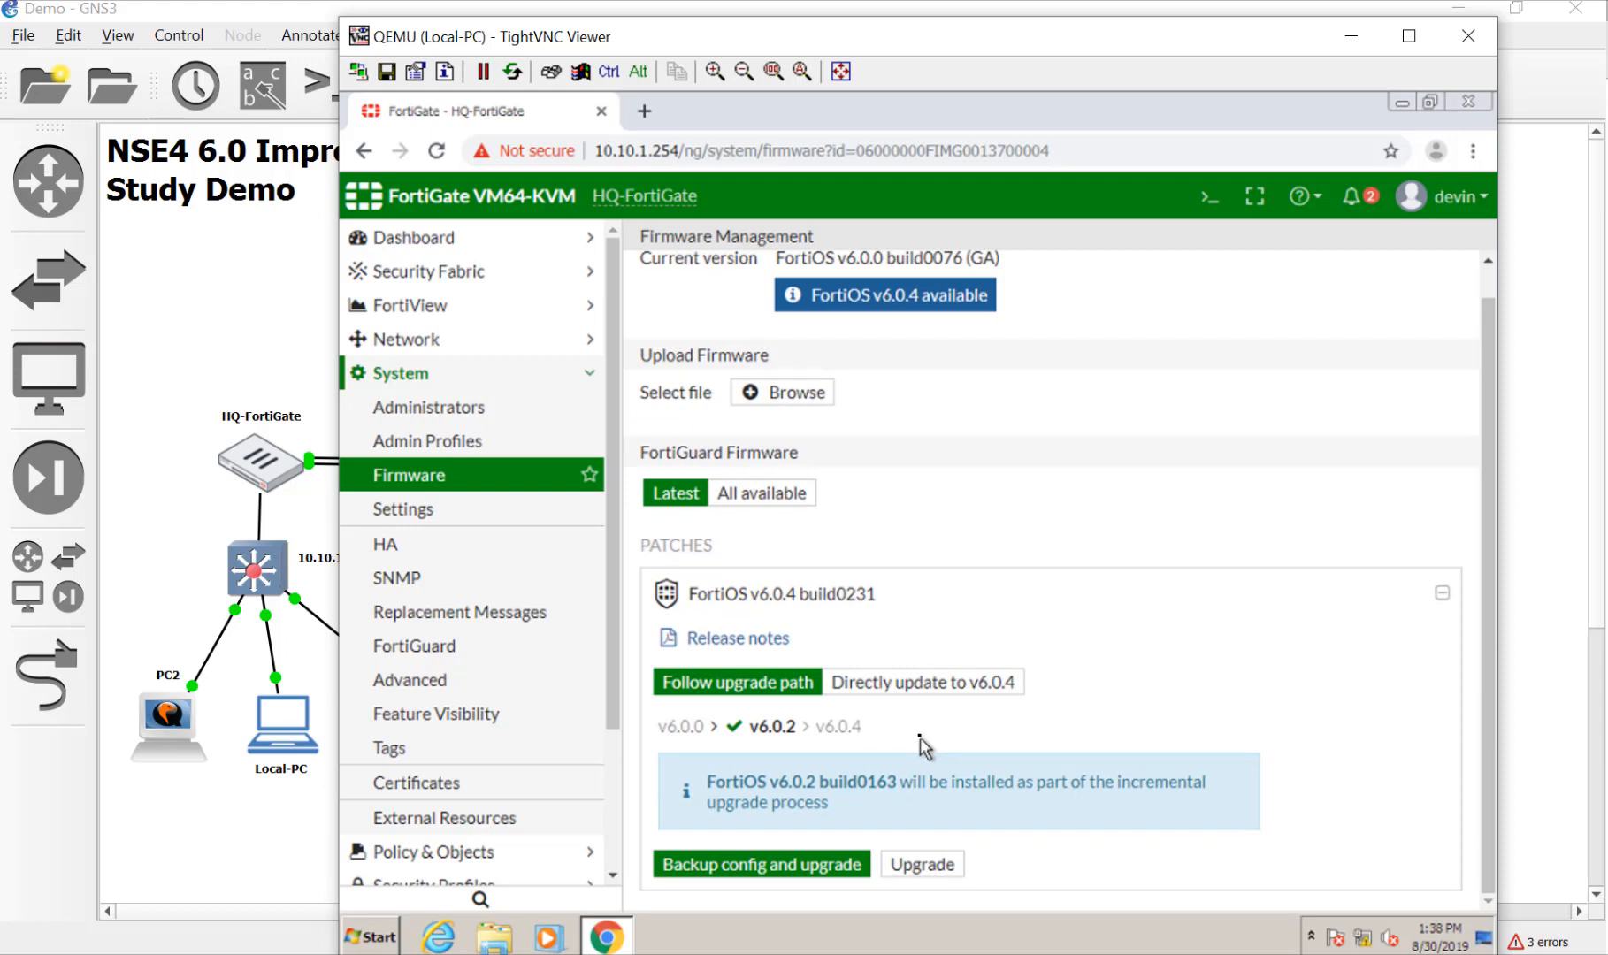
pyautogui.moveTo(816, 758)
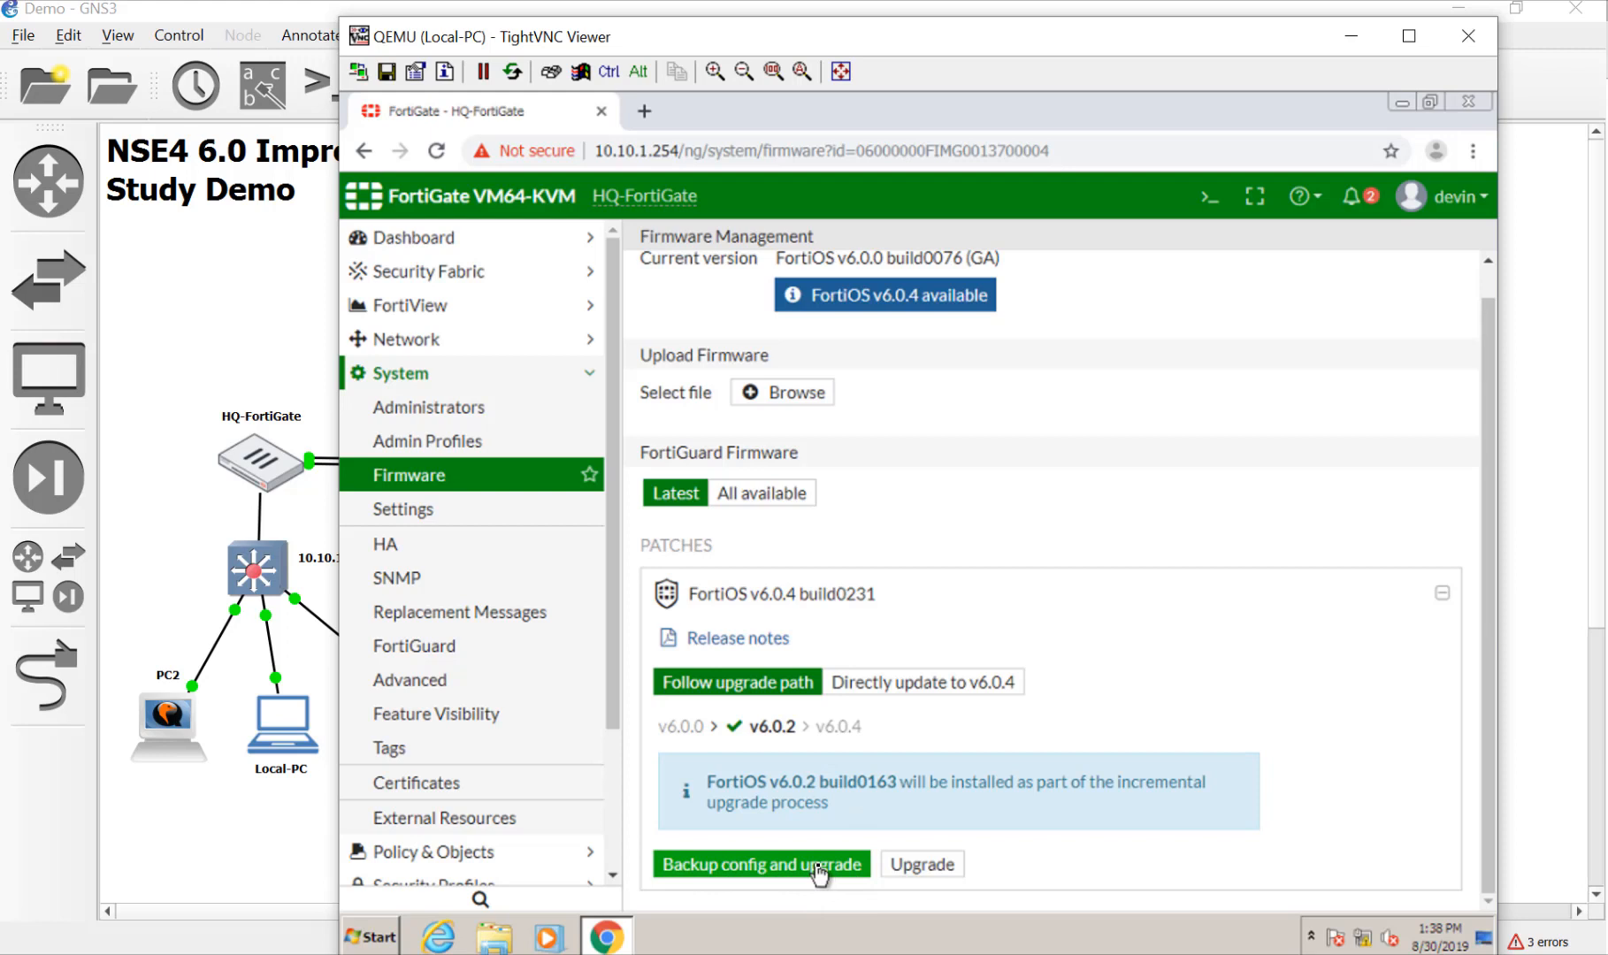
pyautogui.moveTo(851, 851)
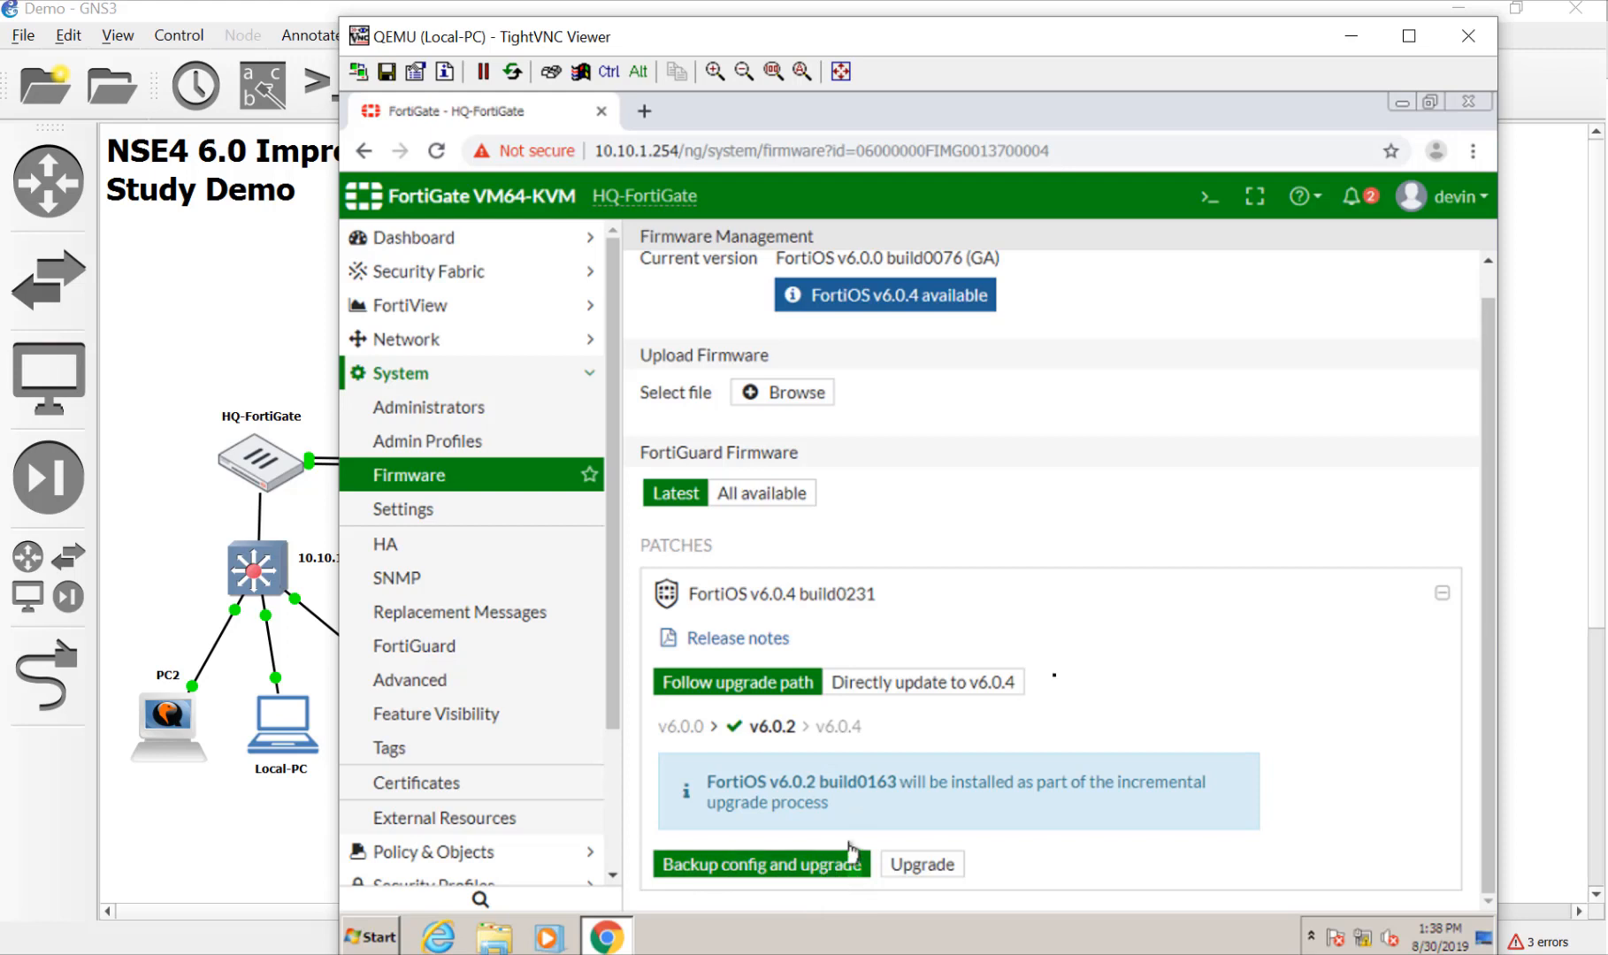
pyautogui.moveTo(1201, 641)
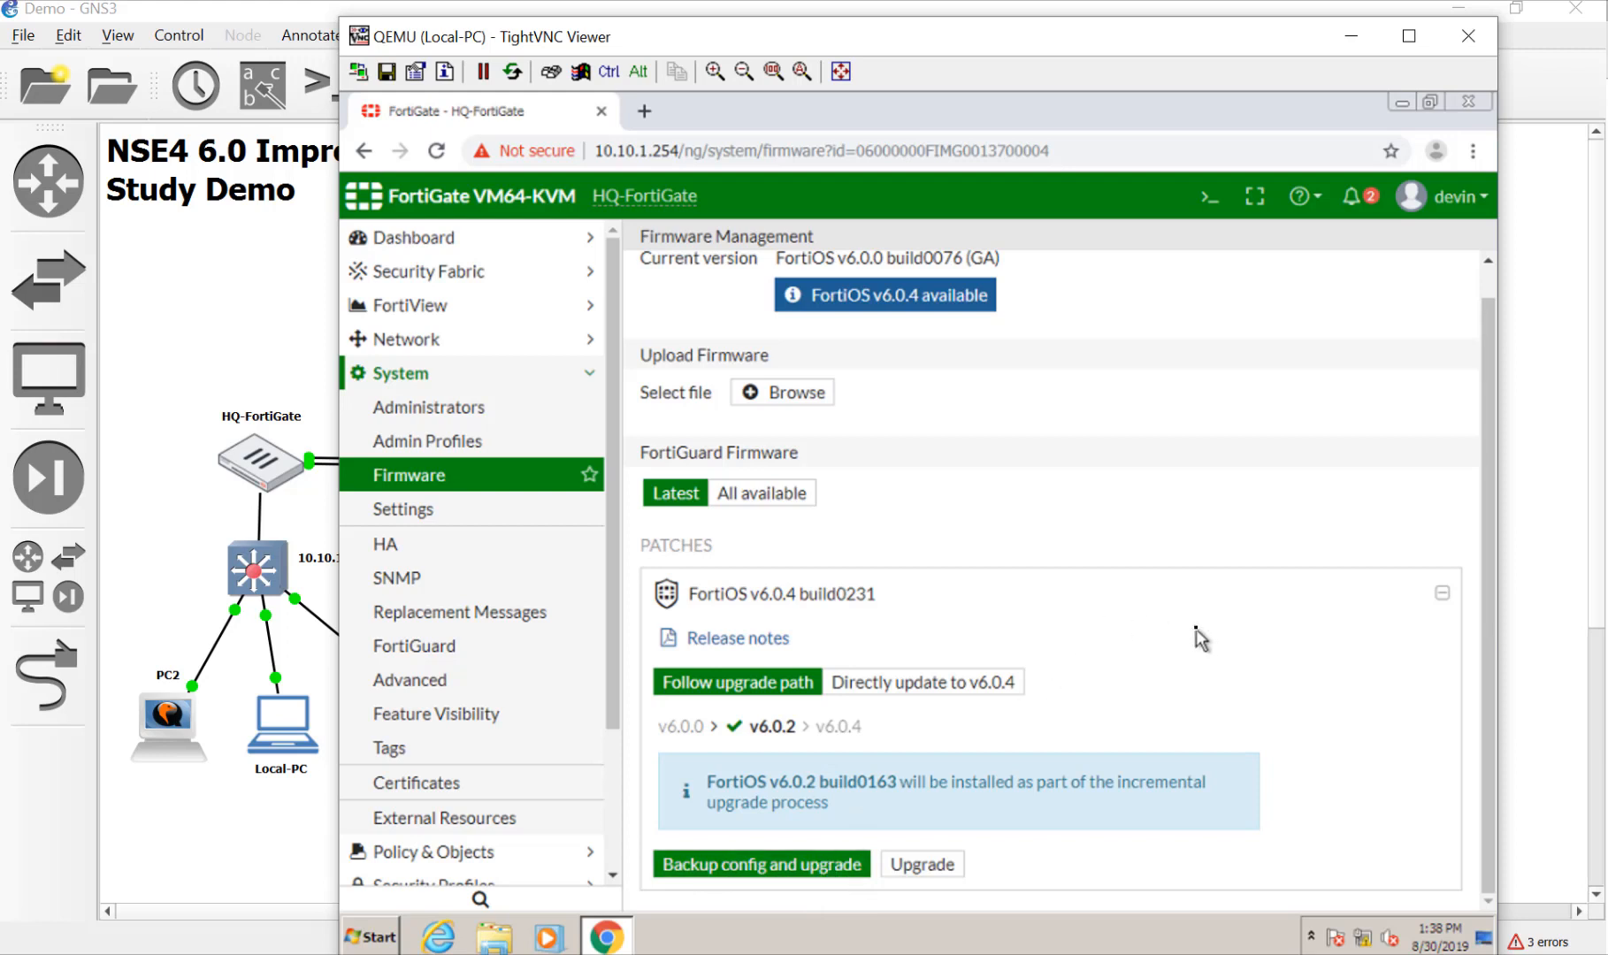
pyautogui.moveTo(1201, 648)
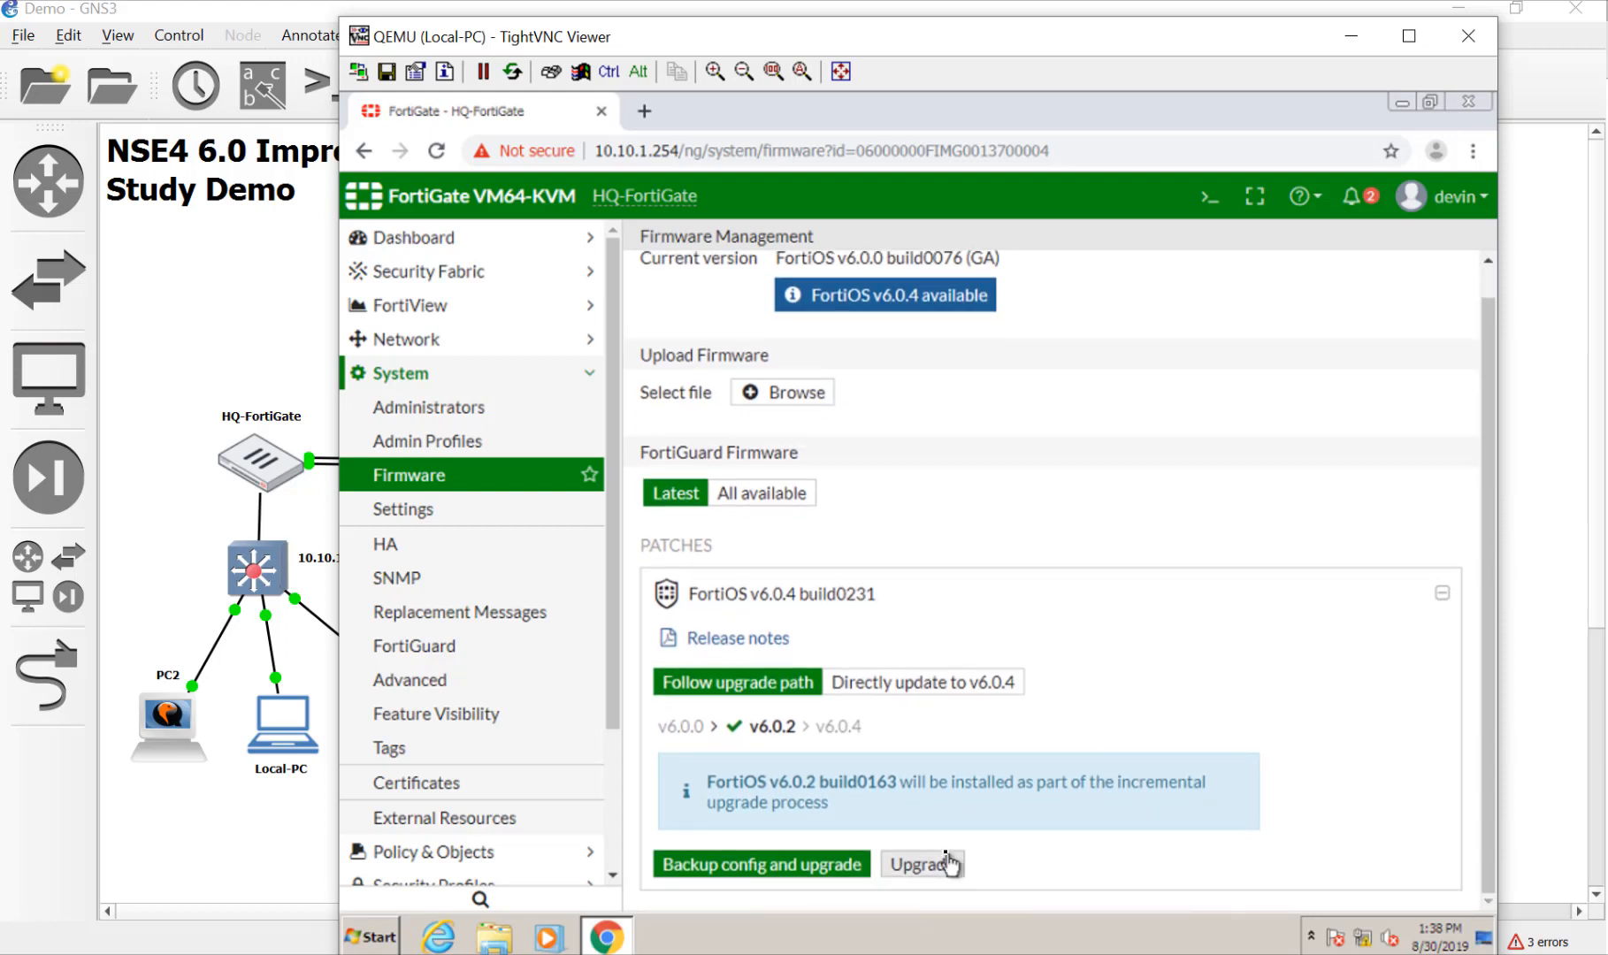
# Step: Start the upgrade to FortiOS v6.0.2 build0163 and confirm the reboot warning
pyautogui.click(920, 863)
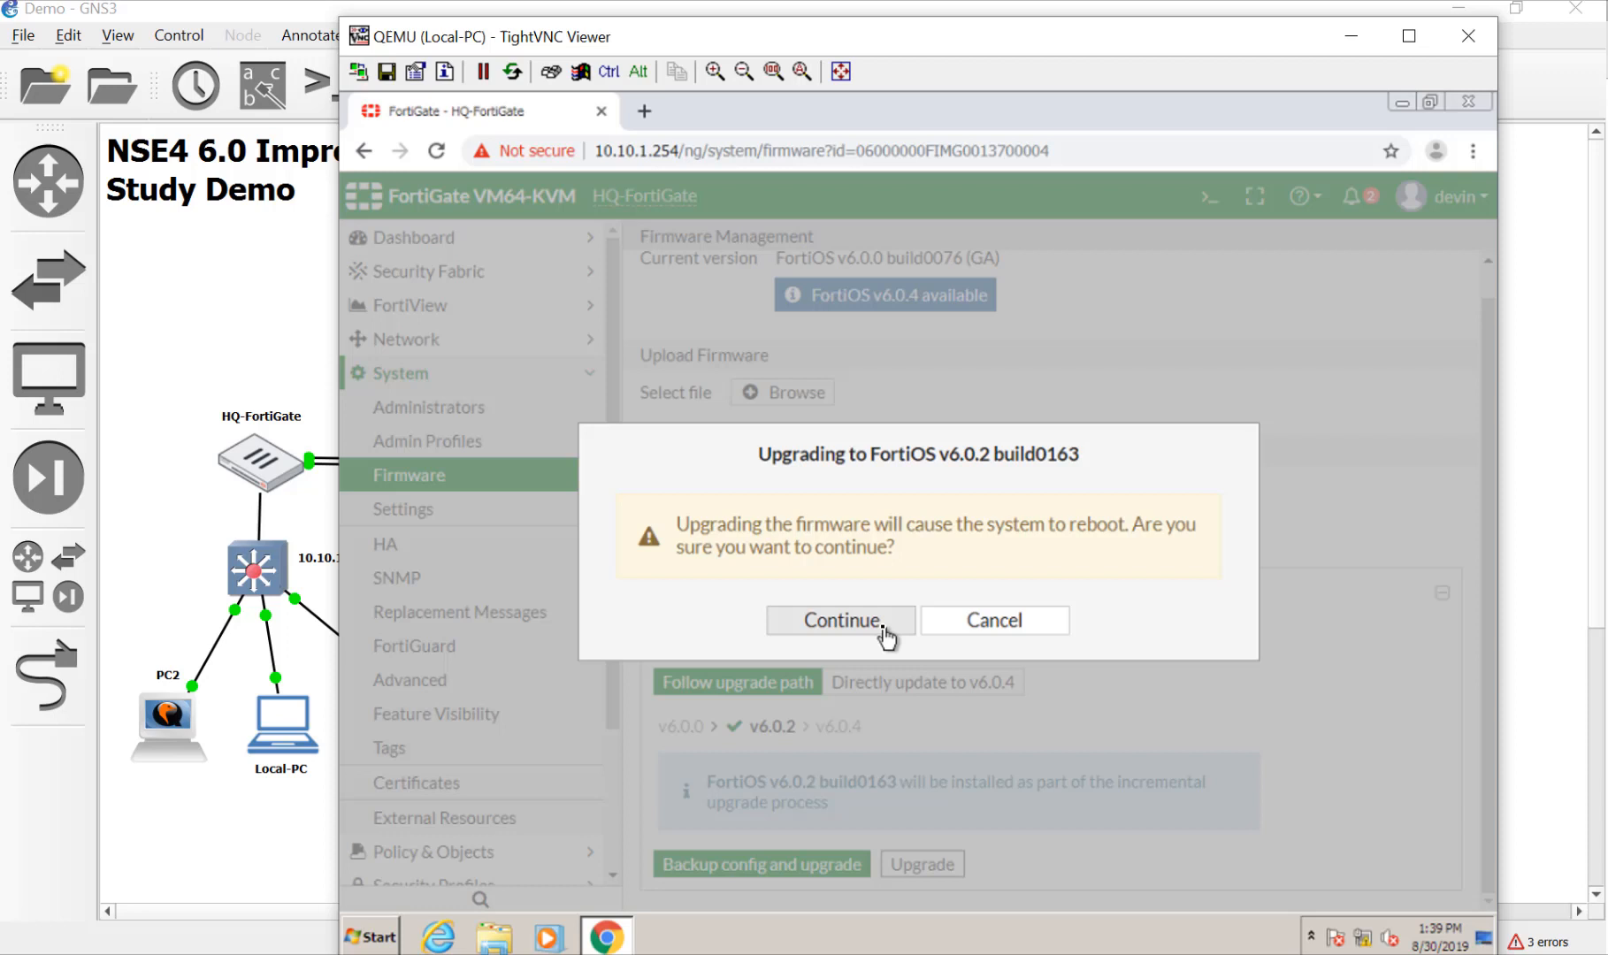
pyautogui.click(841, 619)
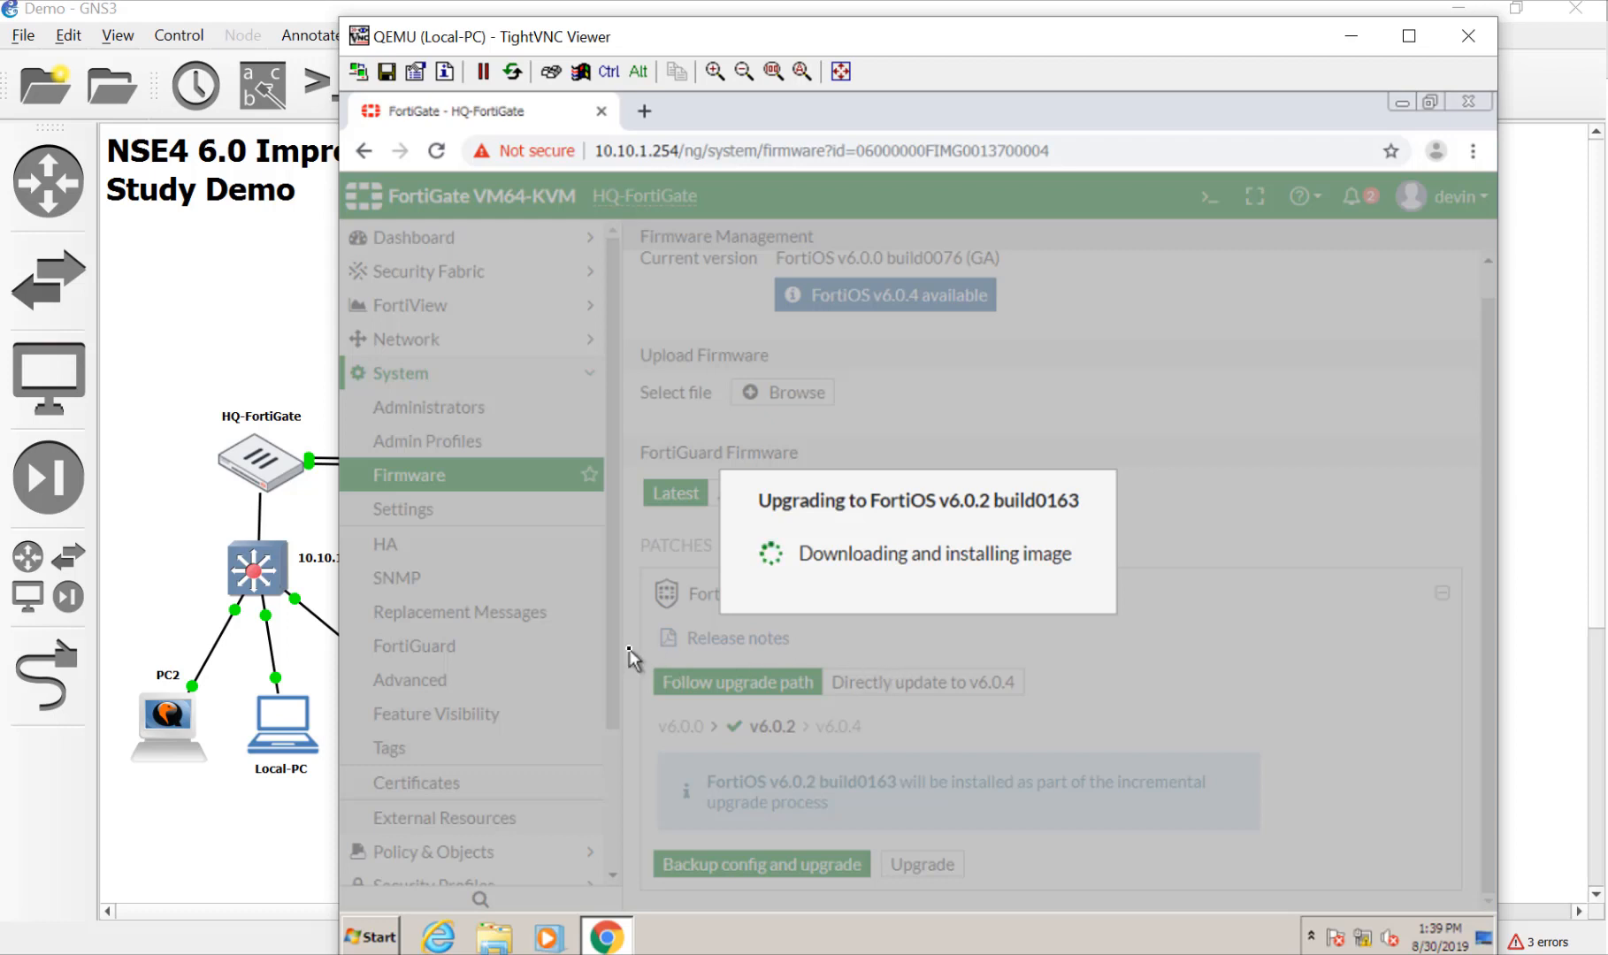
pyautogui.moveTo(976, 680)
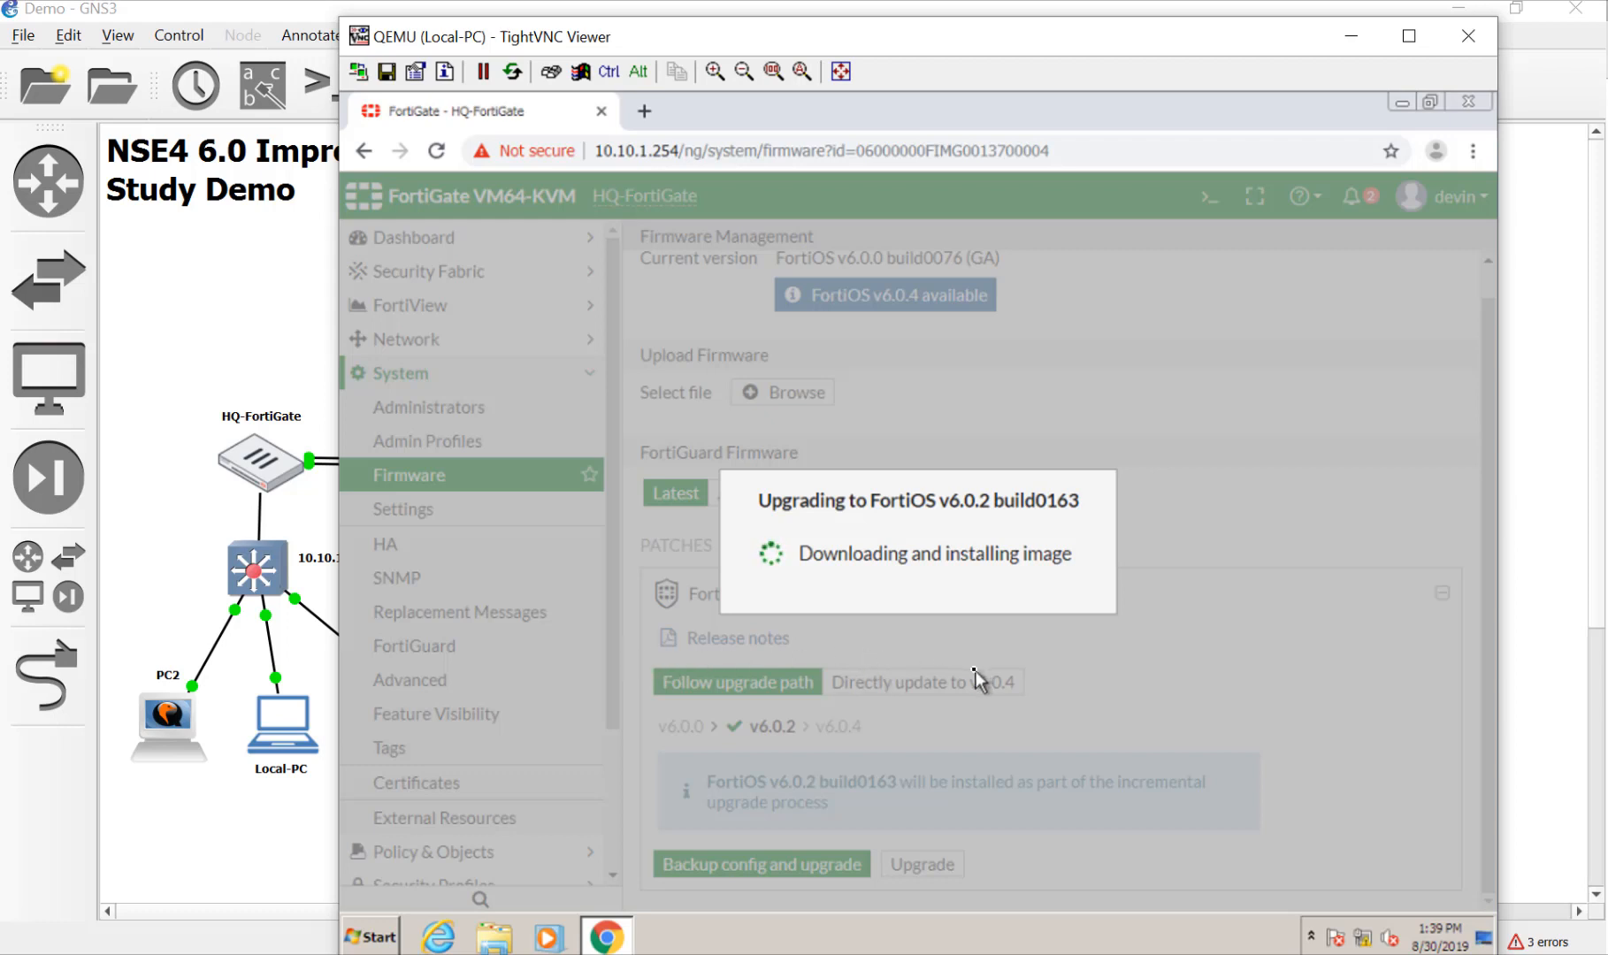
pyautogui.moveTo(971, 679)
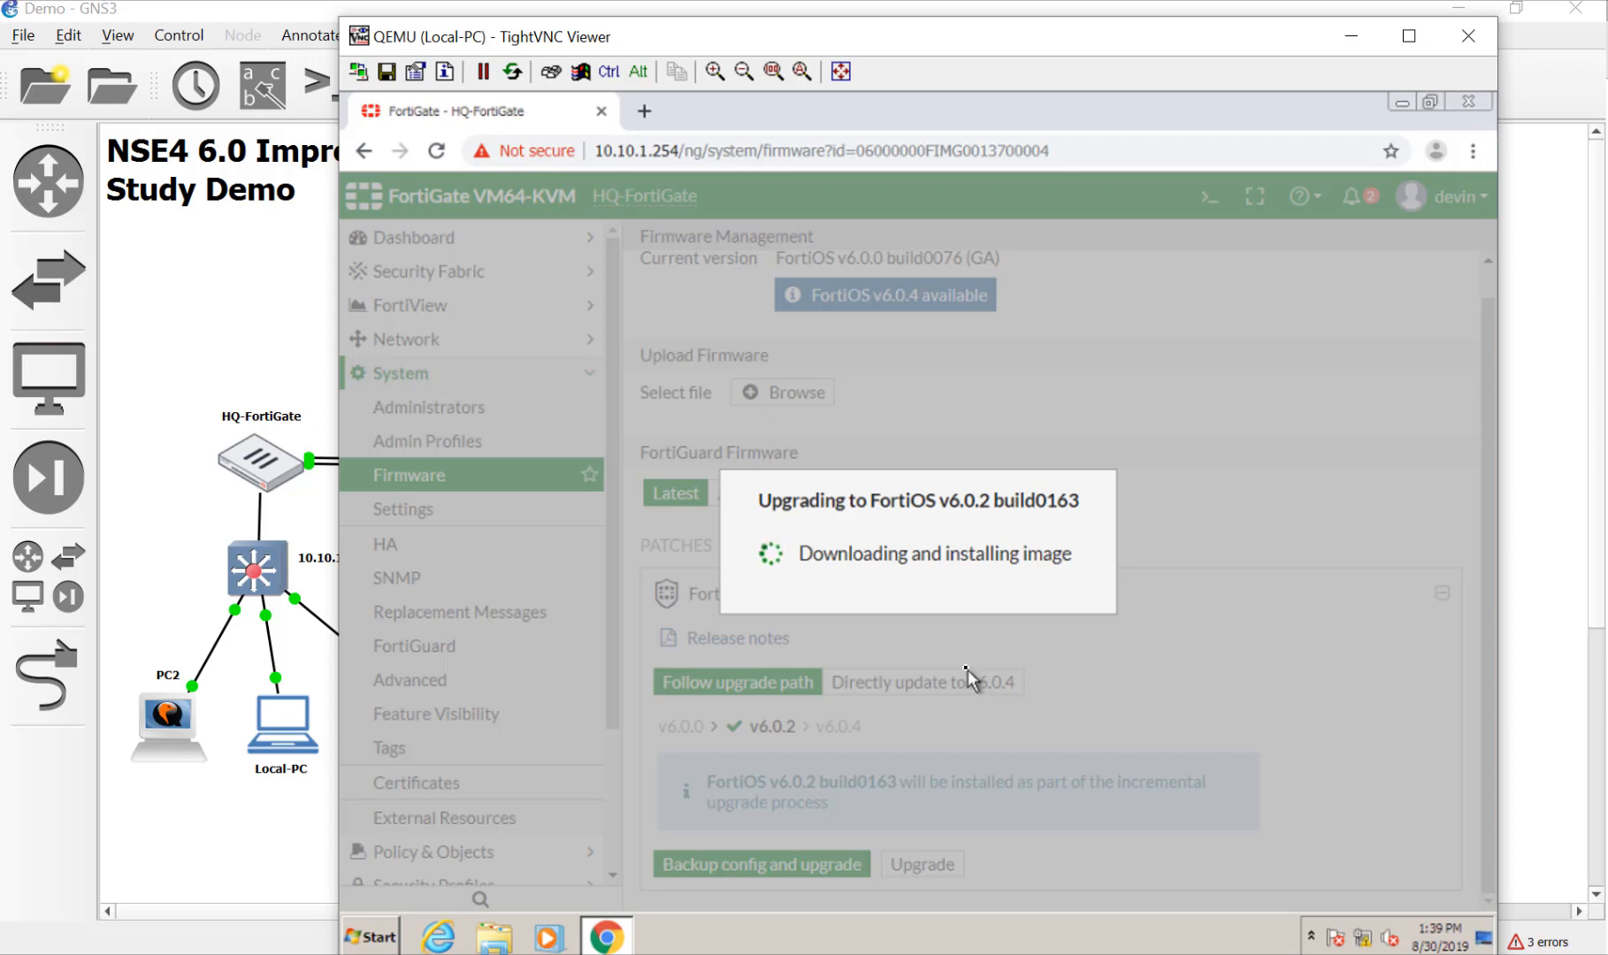
pyautogui.moveTo(747, 730)
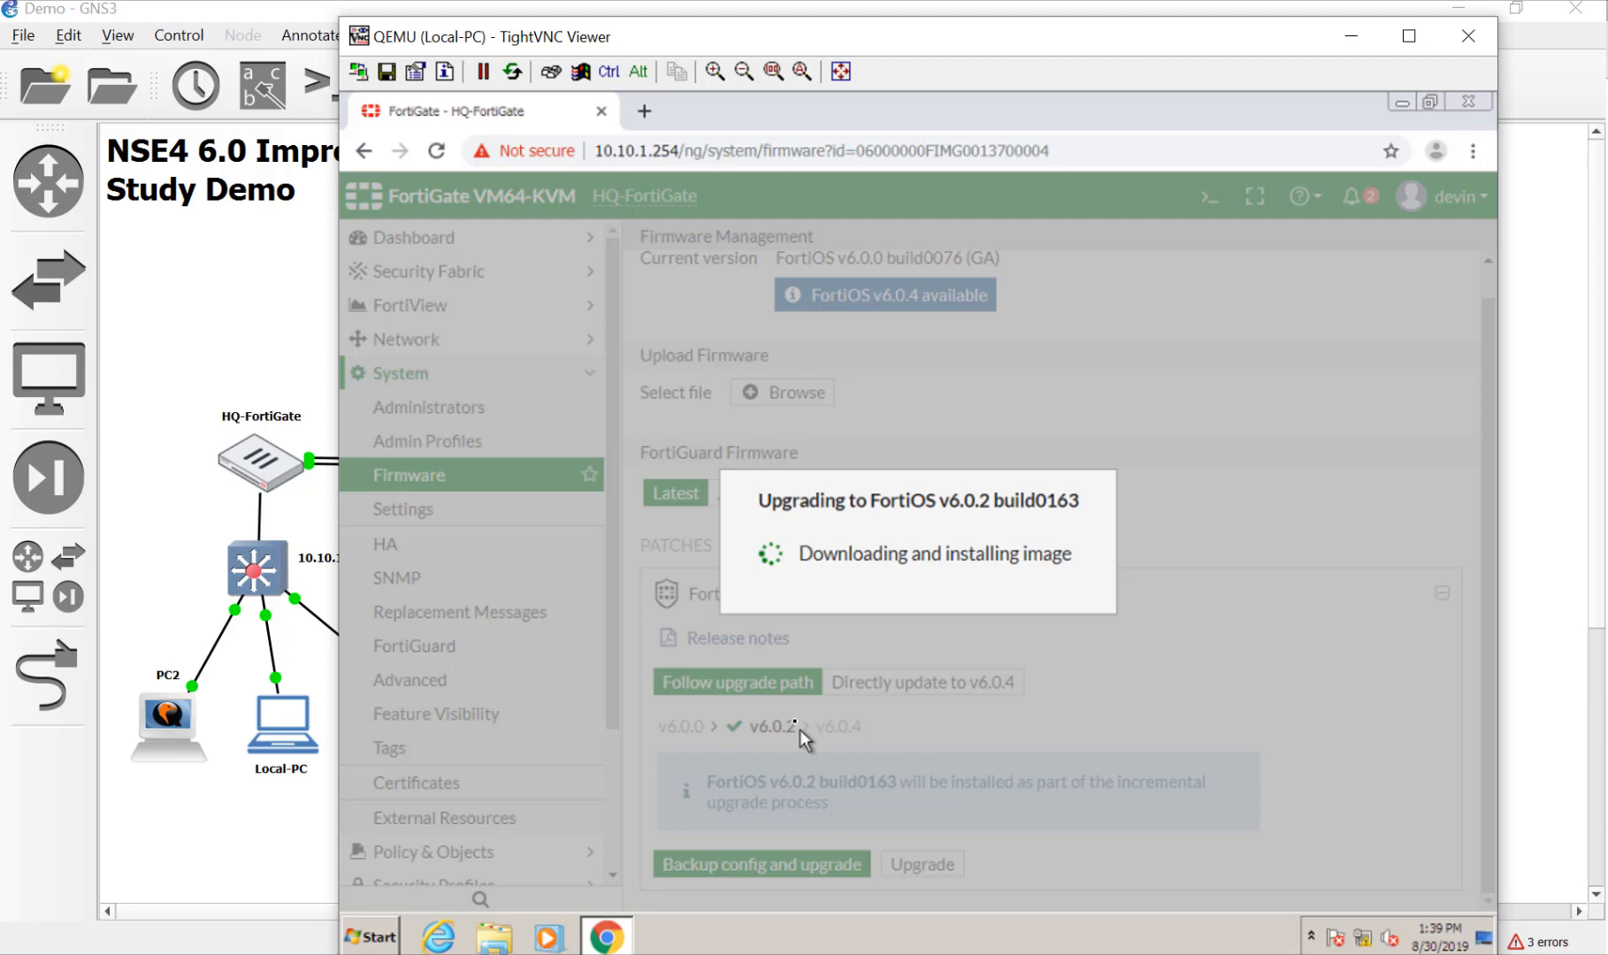
pyautogui.moveTo(400, 741)
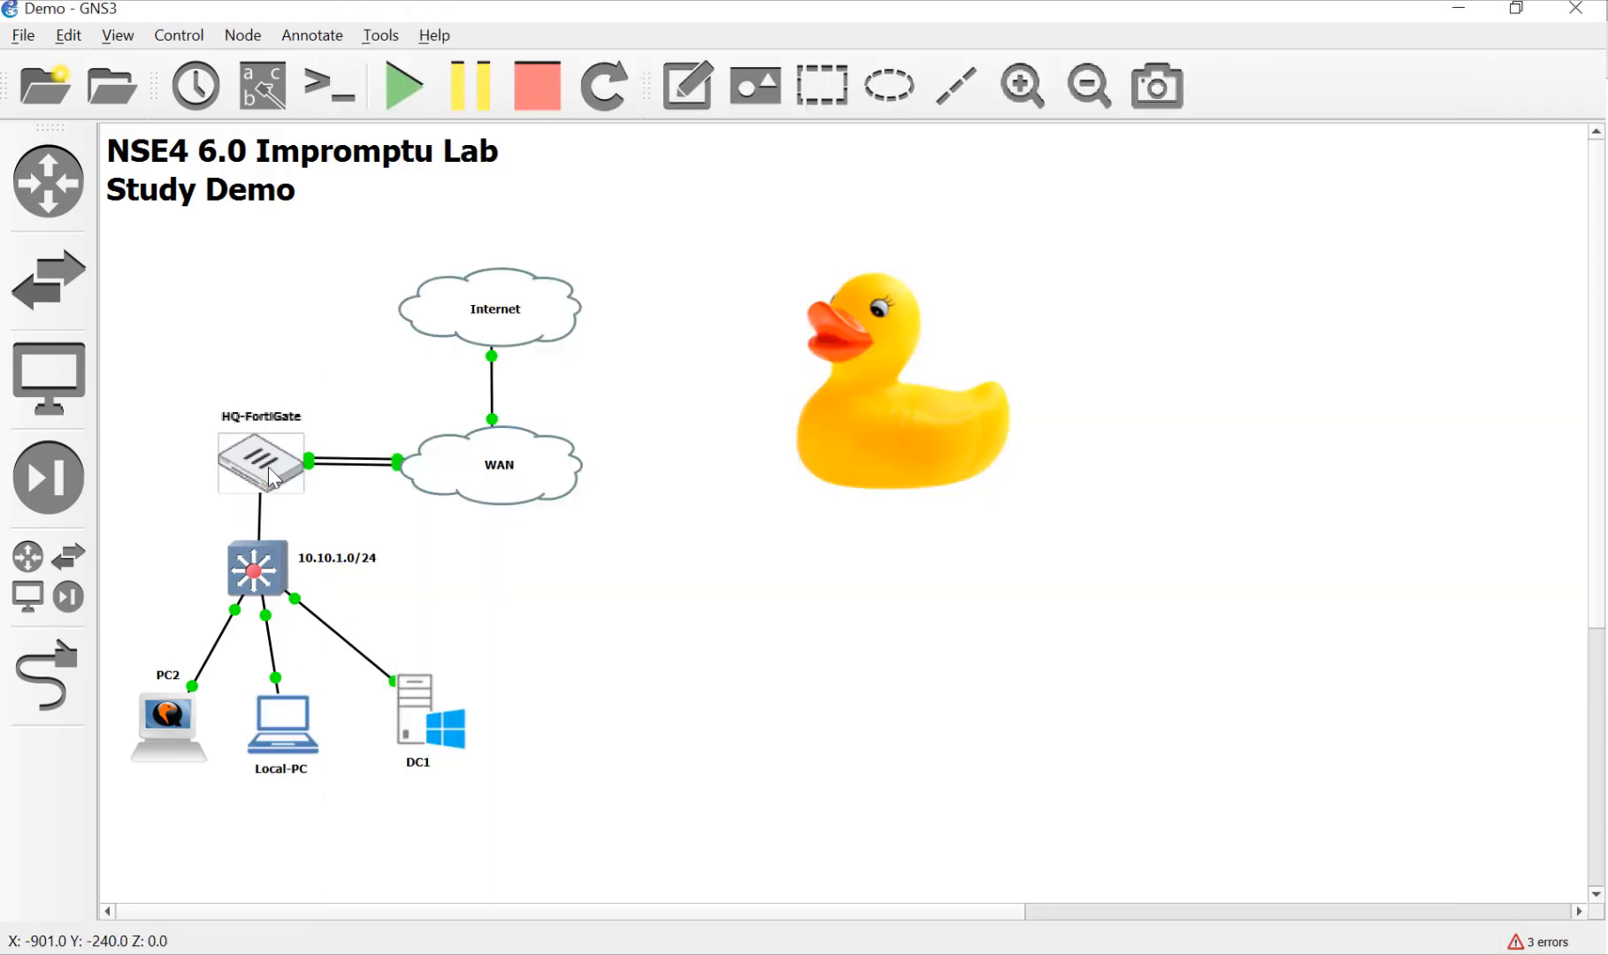
# Step: Open the HQ-FortiGate console from the GNS3 topology node
pyautogui.doubleClick(260, 460)
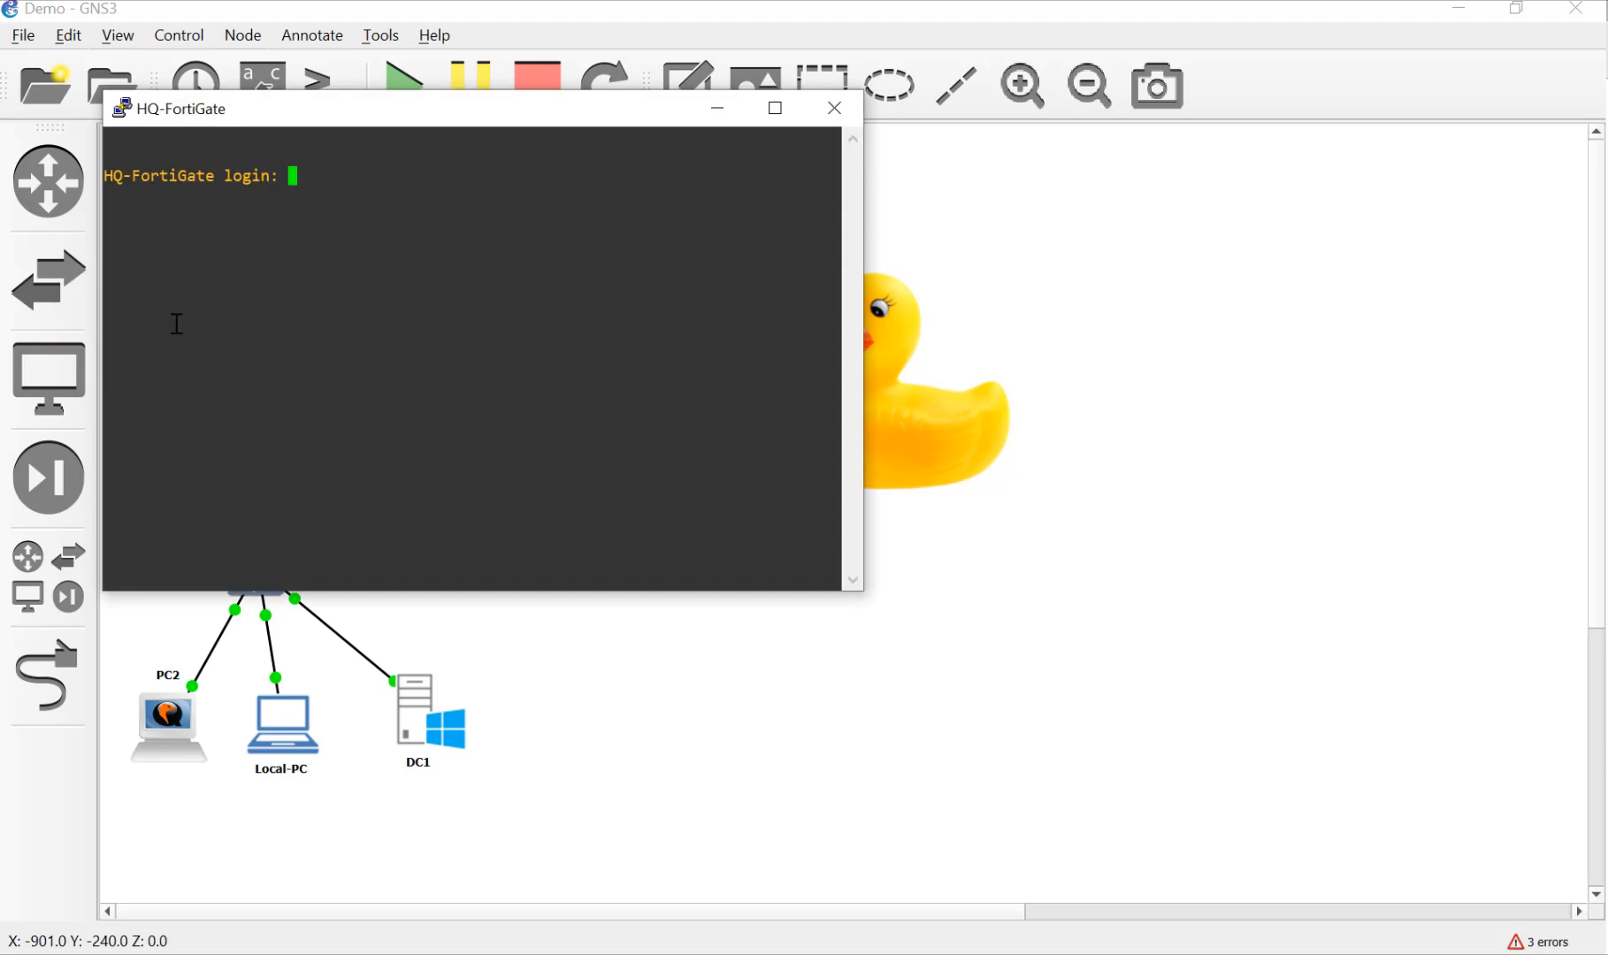
pyautogui.moveTo(633, 250)
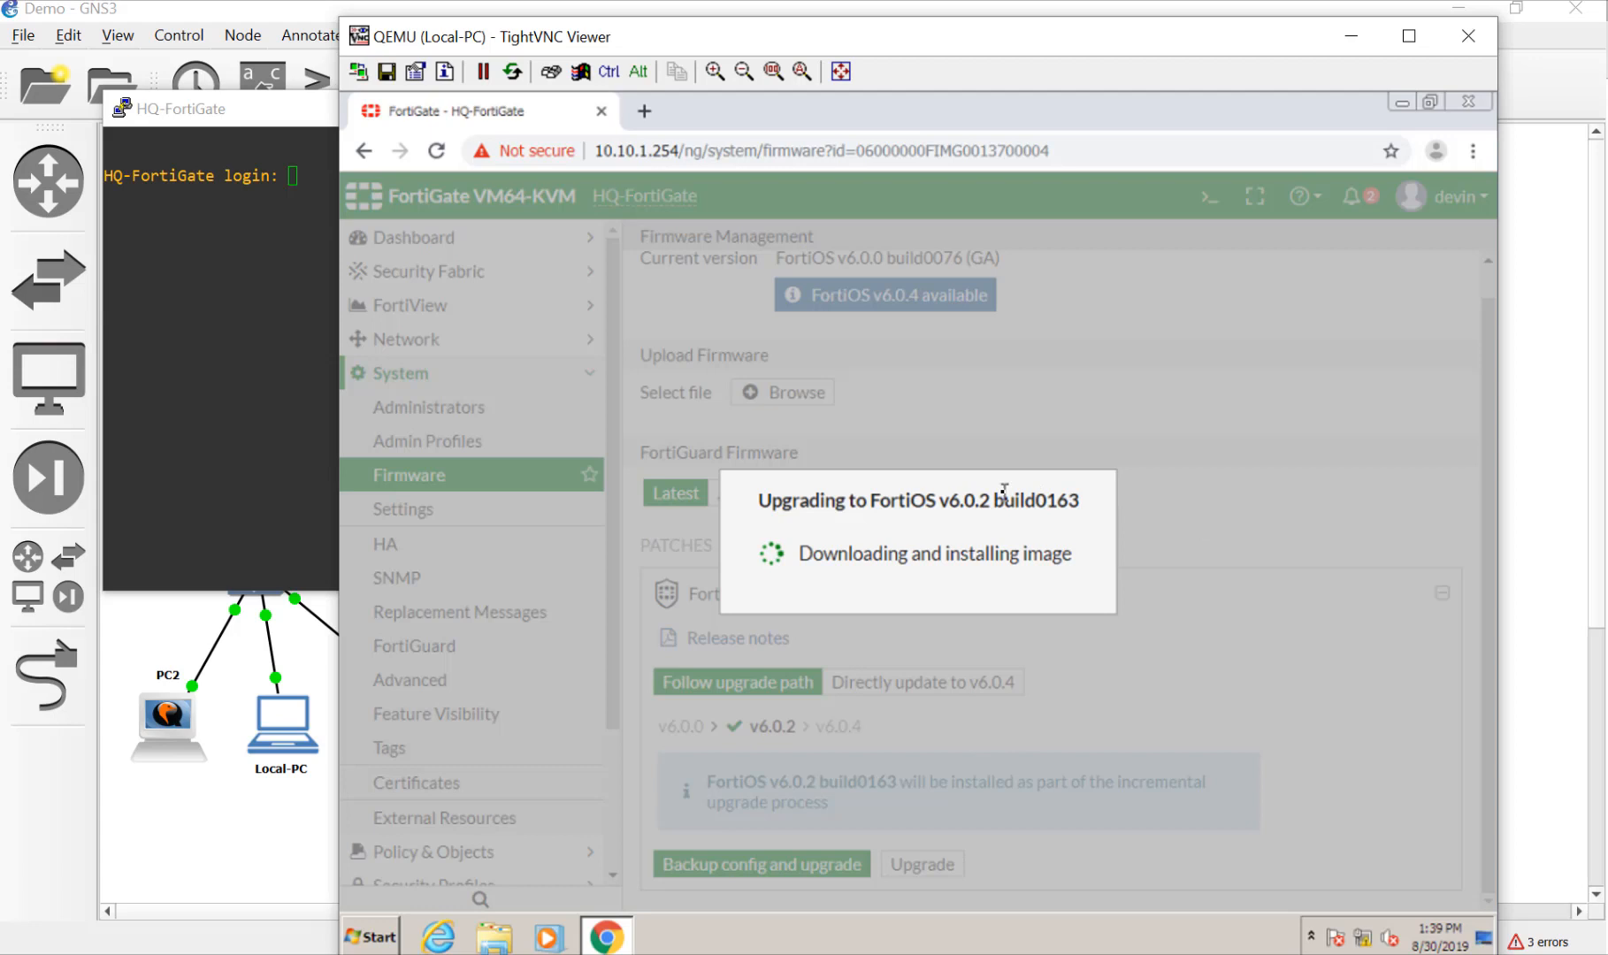
pyautogui.moveTo(1092, 456)
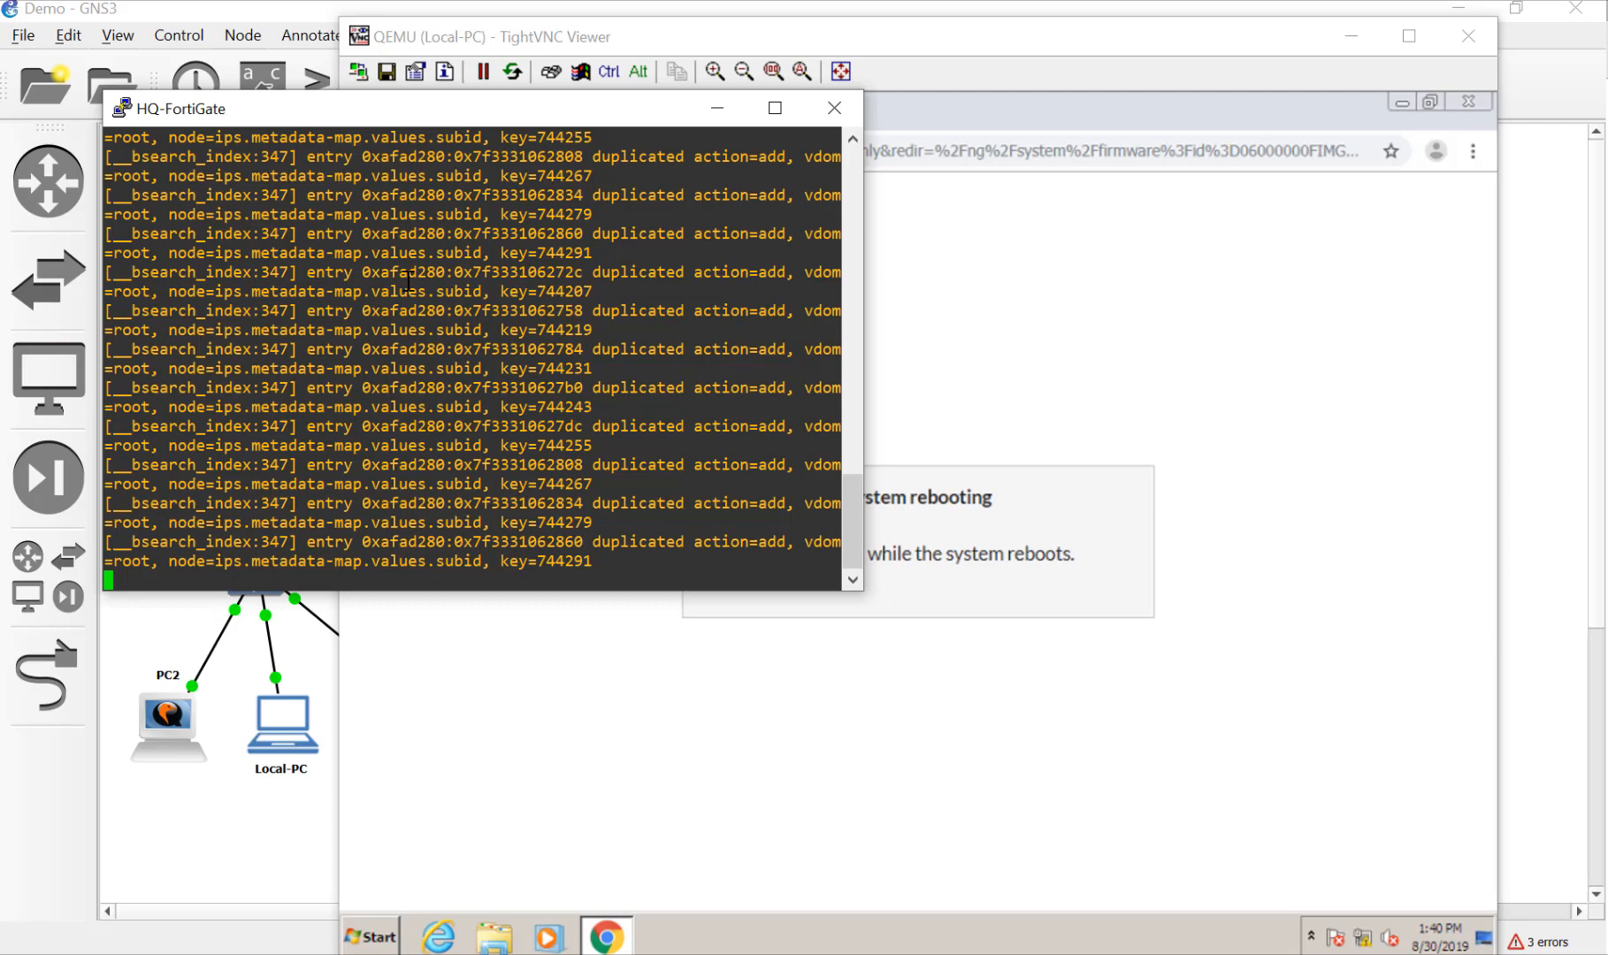
pyautogui.moveTo(648, 614)
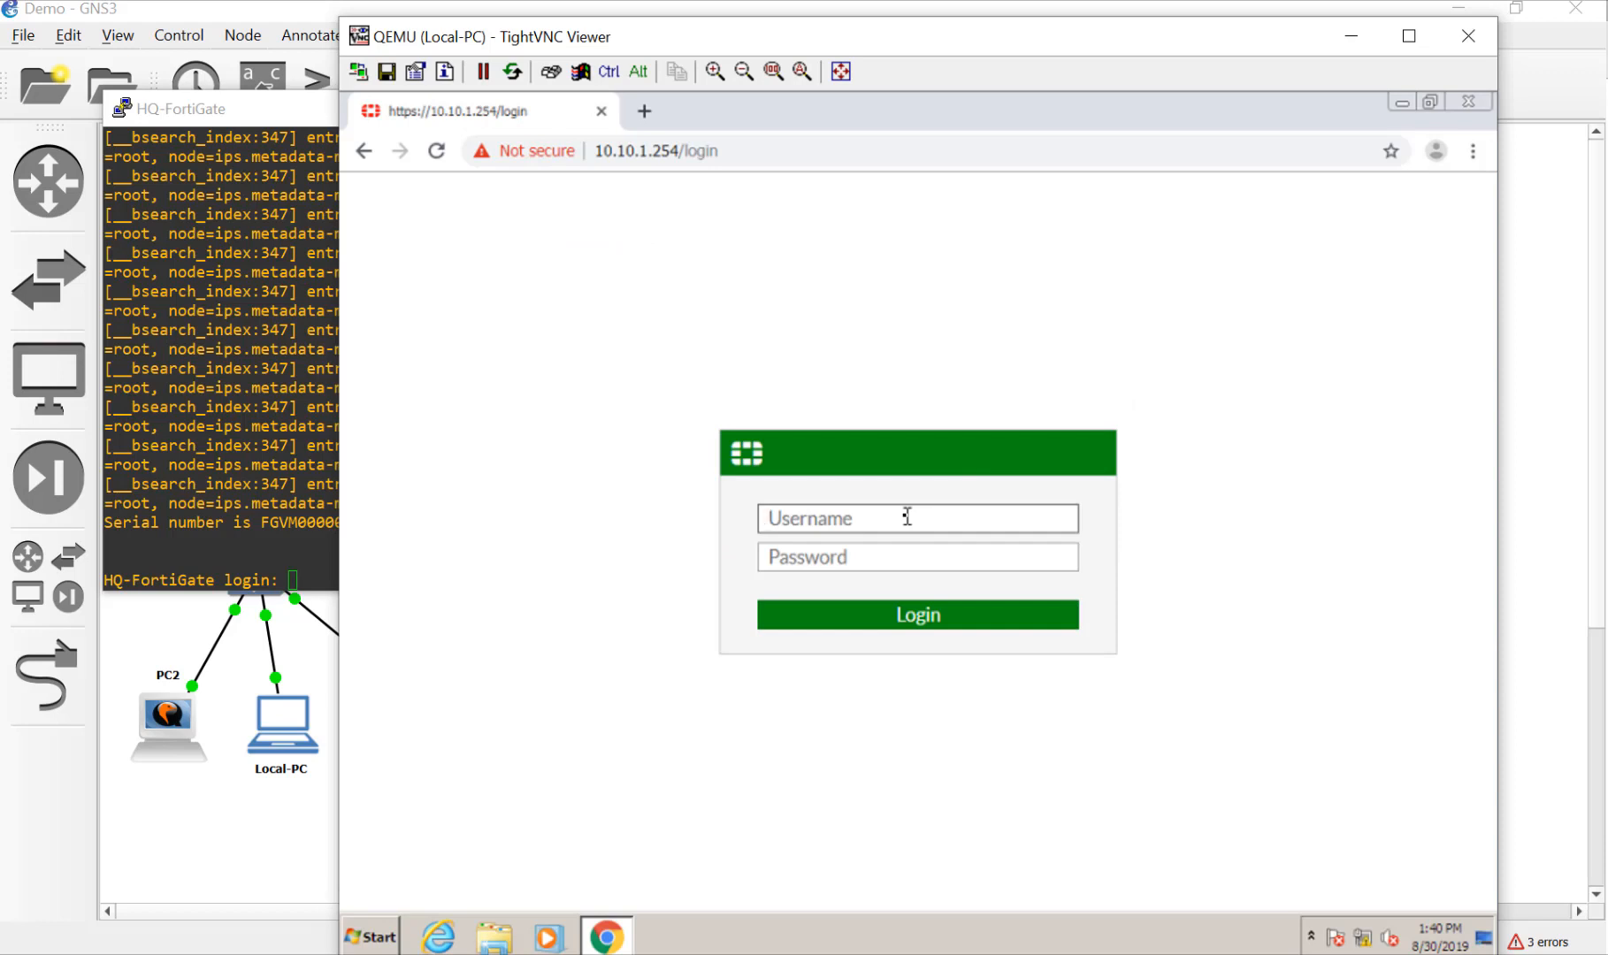
# Step: Enter the username 'devin' on the FortiGate login page after reboot
pyautogui.write('devin')
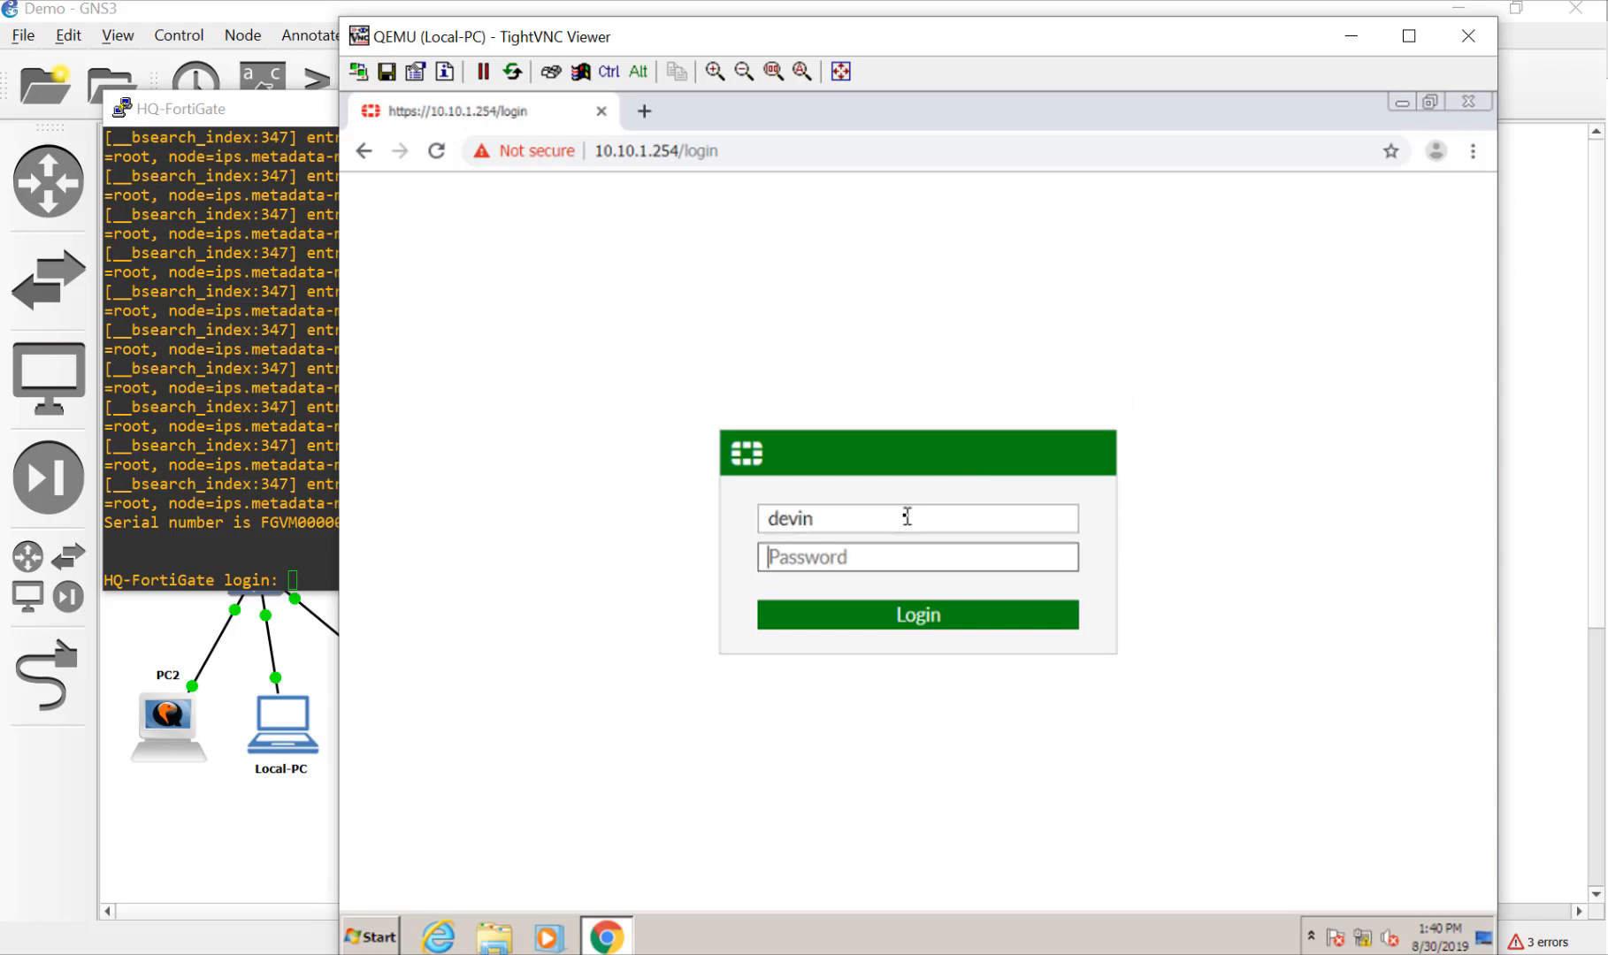
# Step: Enter the password and log in to the dashboard reporting v6.0.2 build0163
pyautogui.write('password')
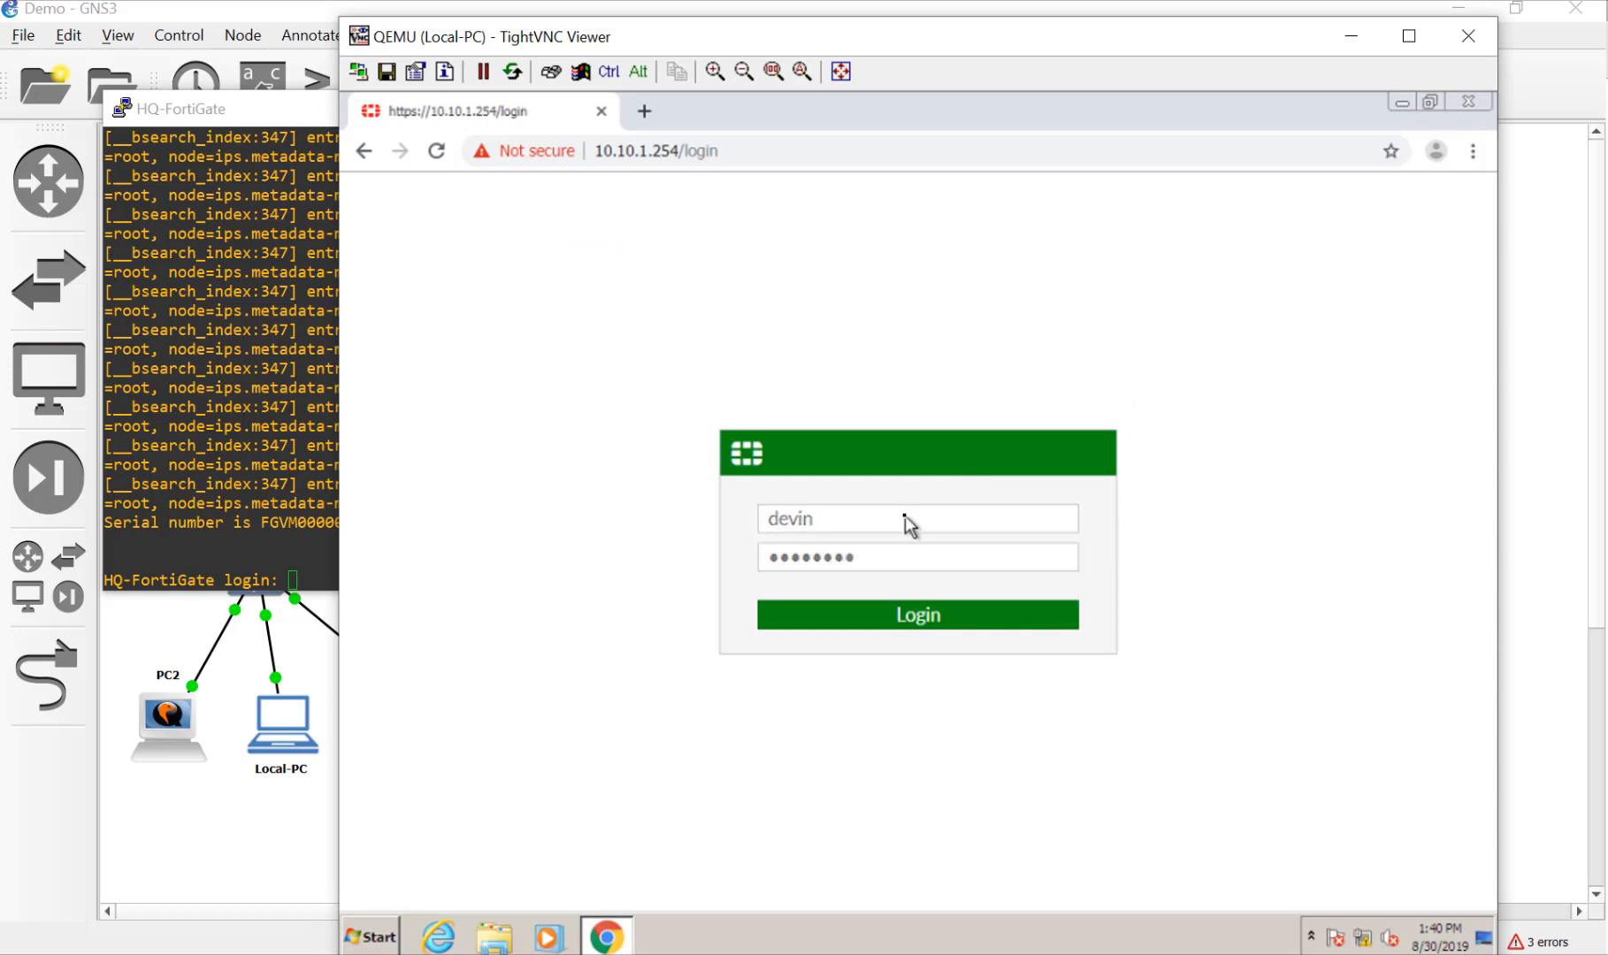
pyautogui.click(916, 614)
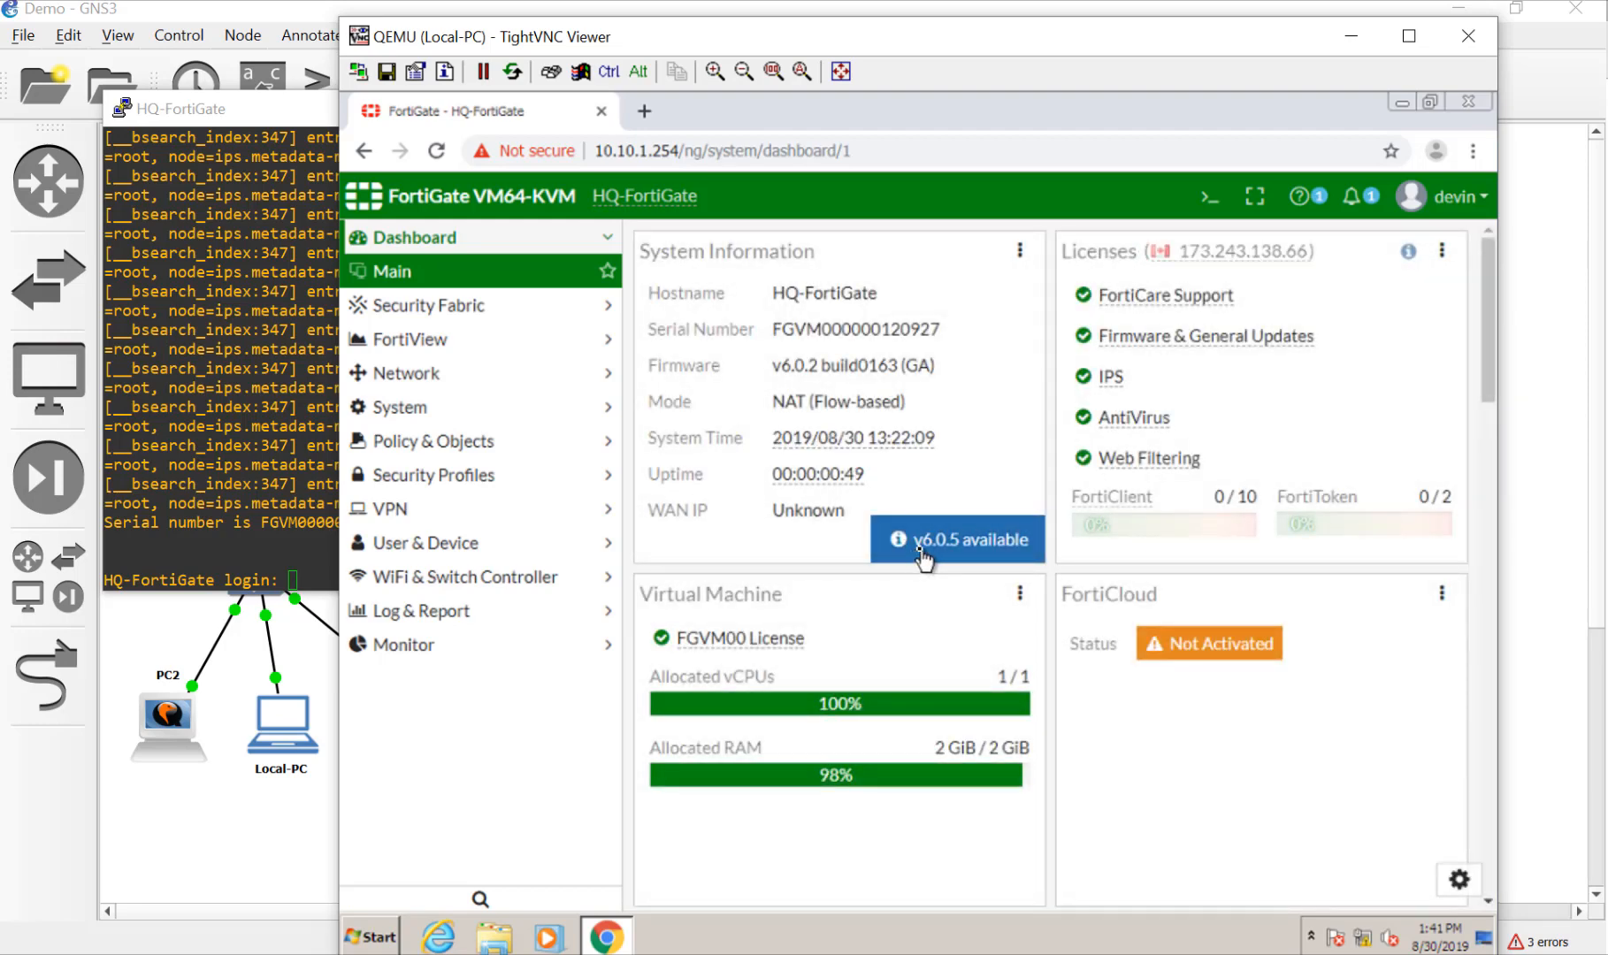
# Step: From the 'v6.0.5 available' badge, go to the System > Firmware management page
pyautogui.click(953, 540)
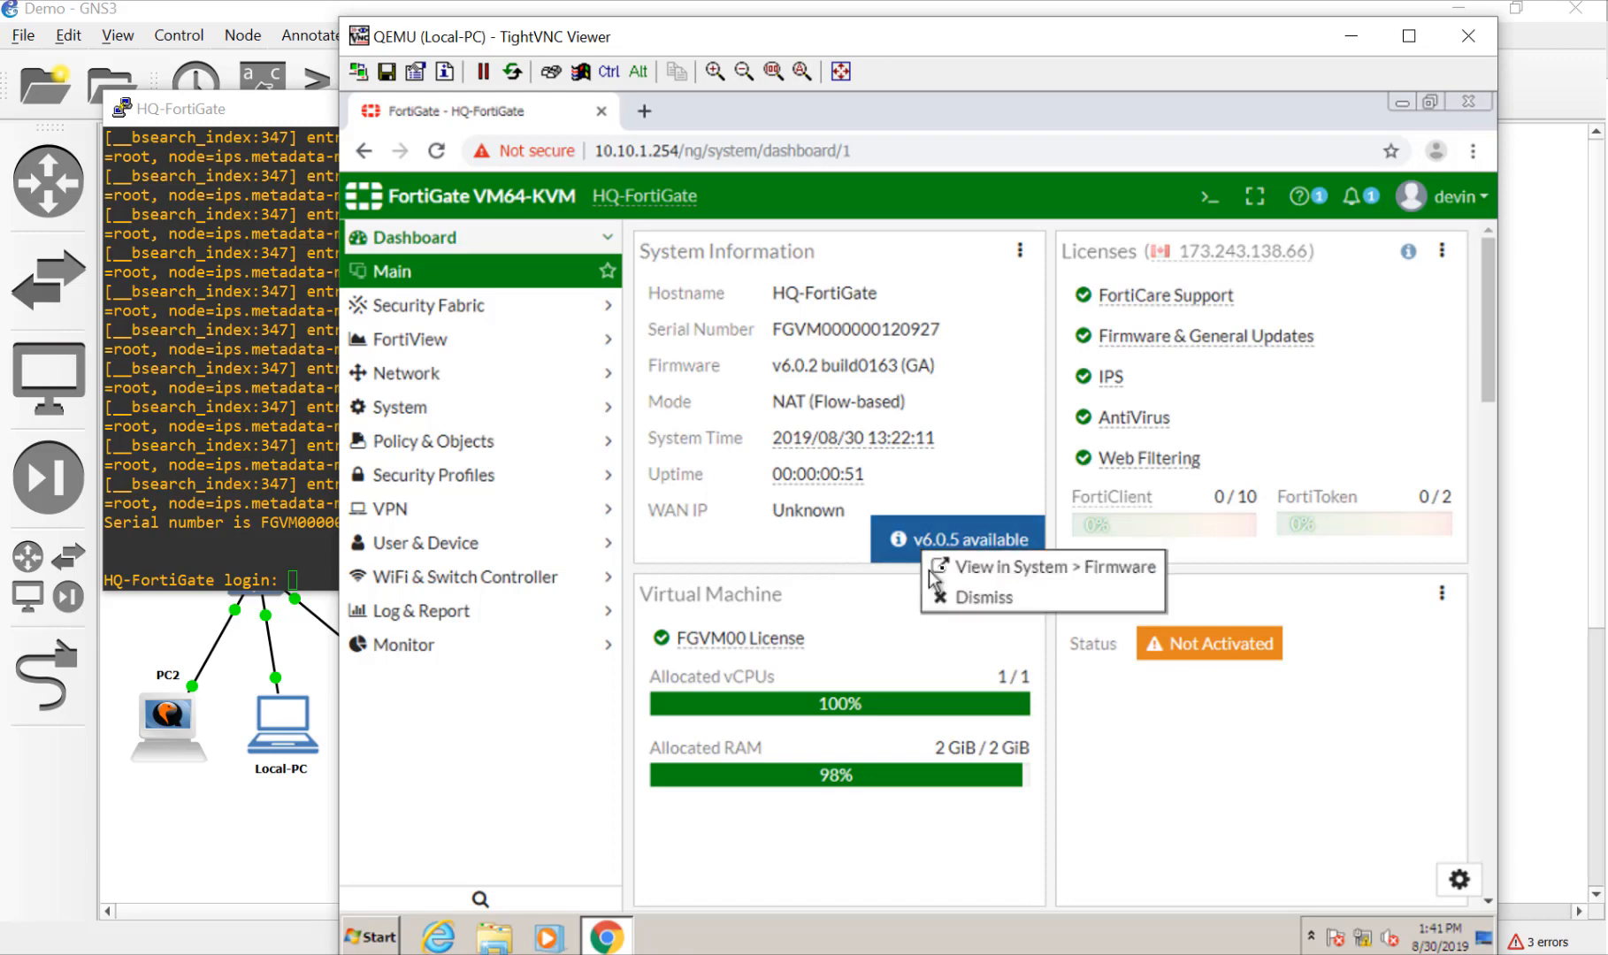
pyautogui.click(1037, 566)
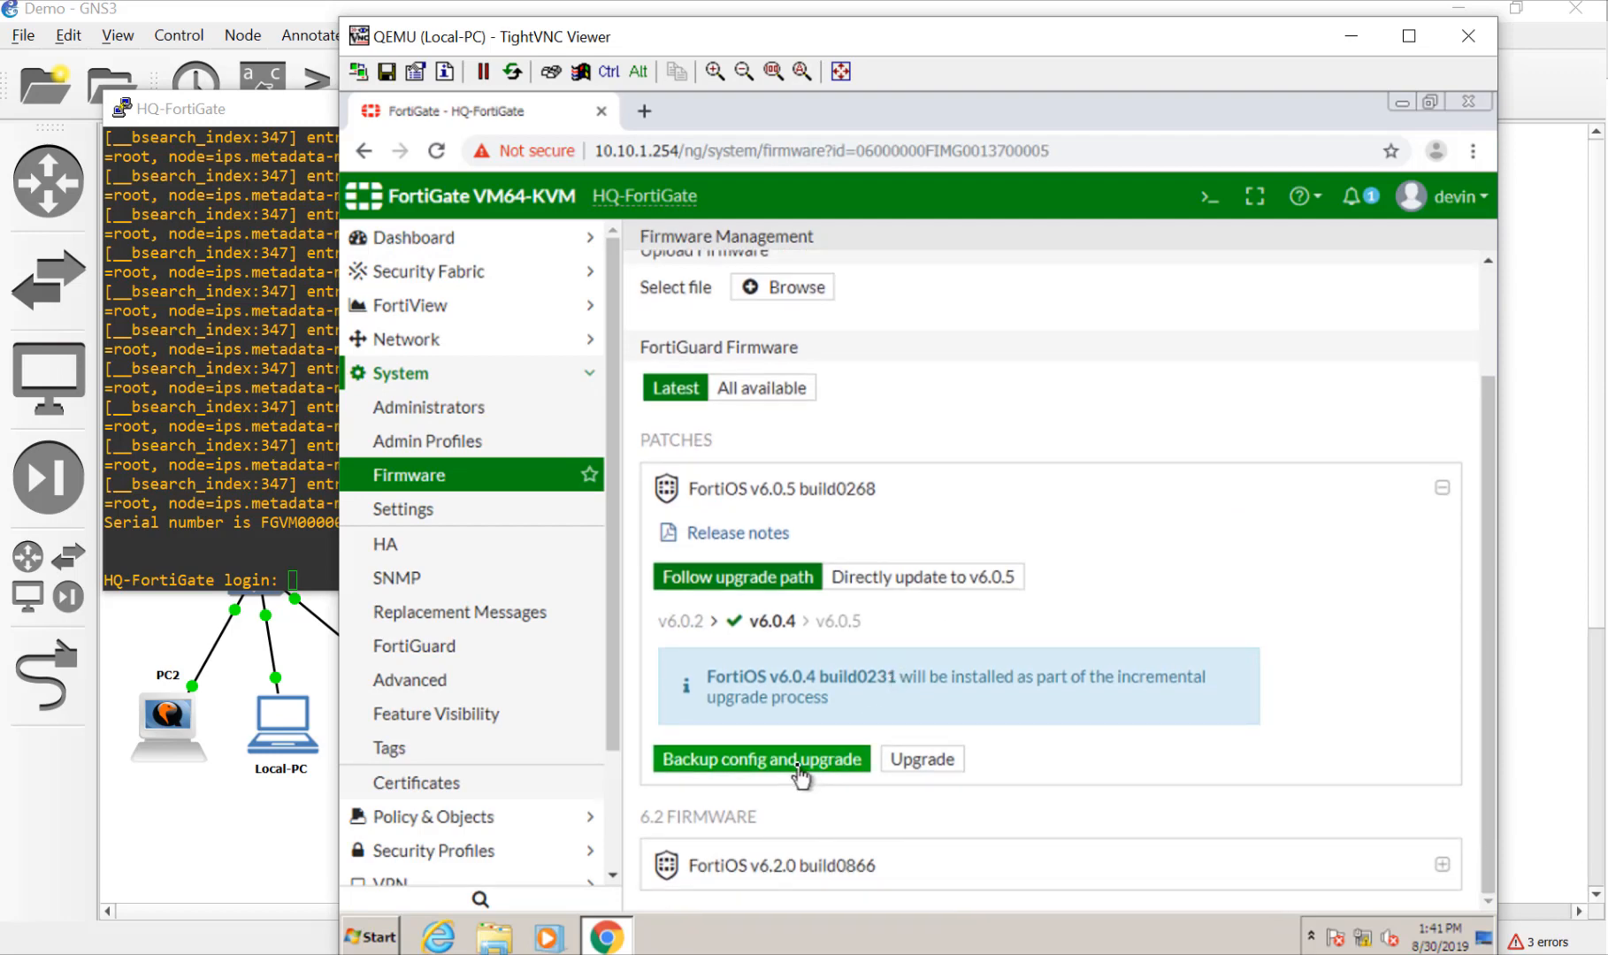
# Step: Back up the configuration and confirm the upgrade to FortiOS v6.0.4 build0231 despite the reboot warning
pyautogui.click(761, 759)
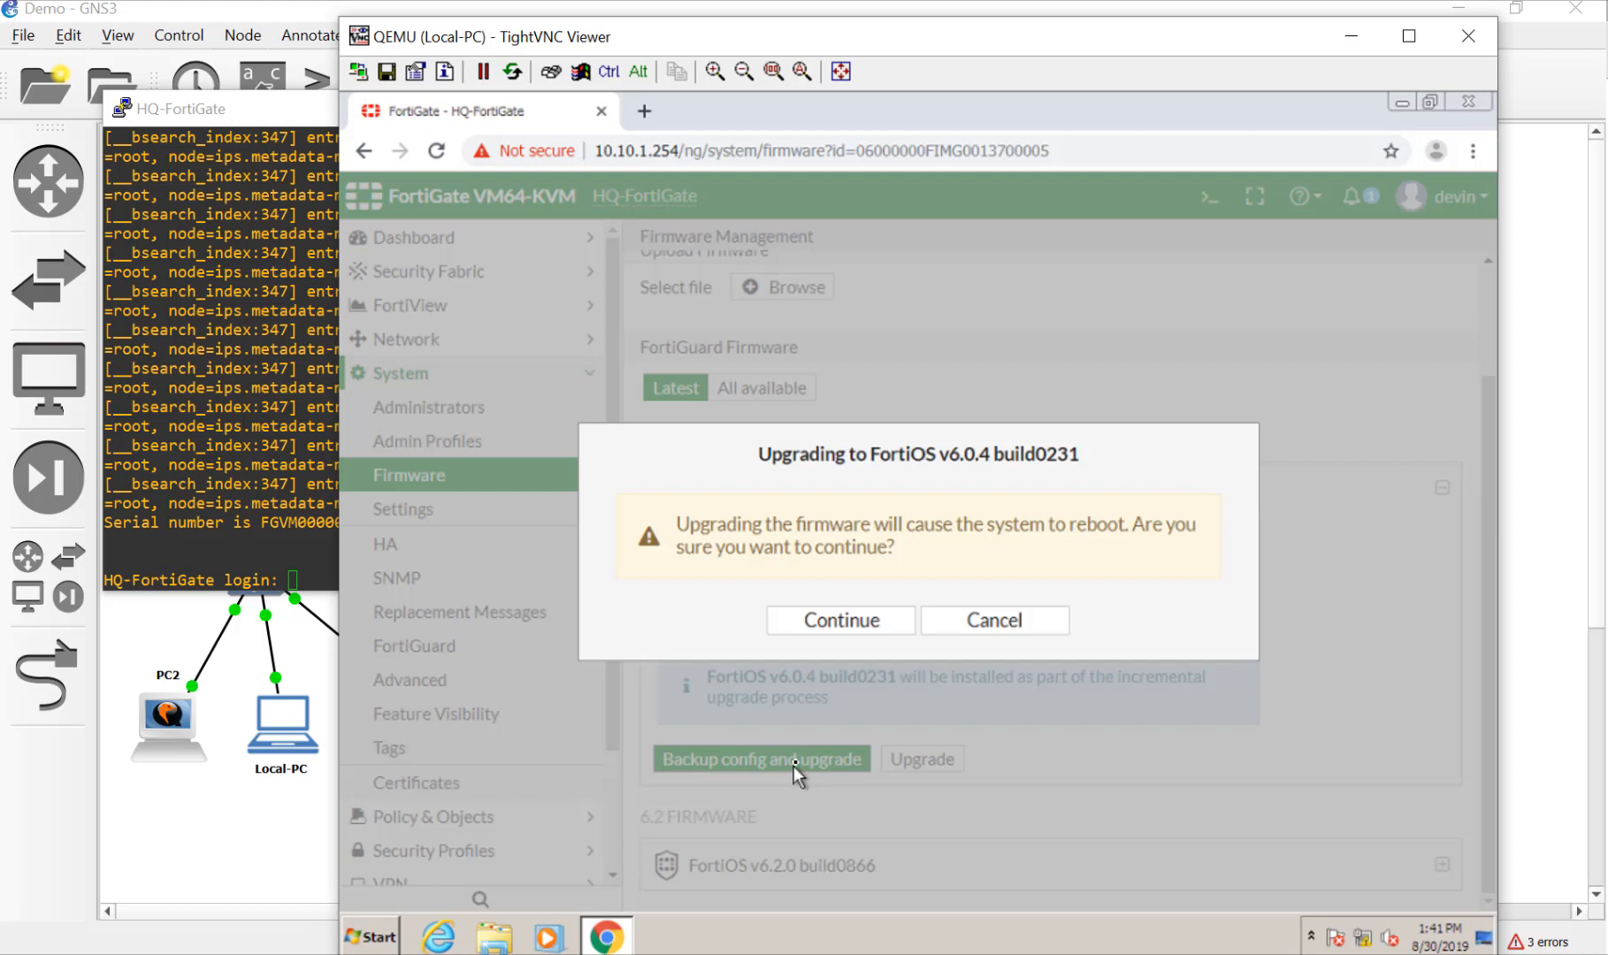
pyautogui.click(838, 619)
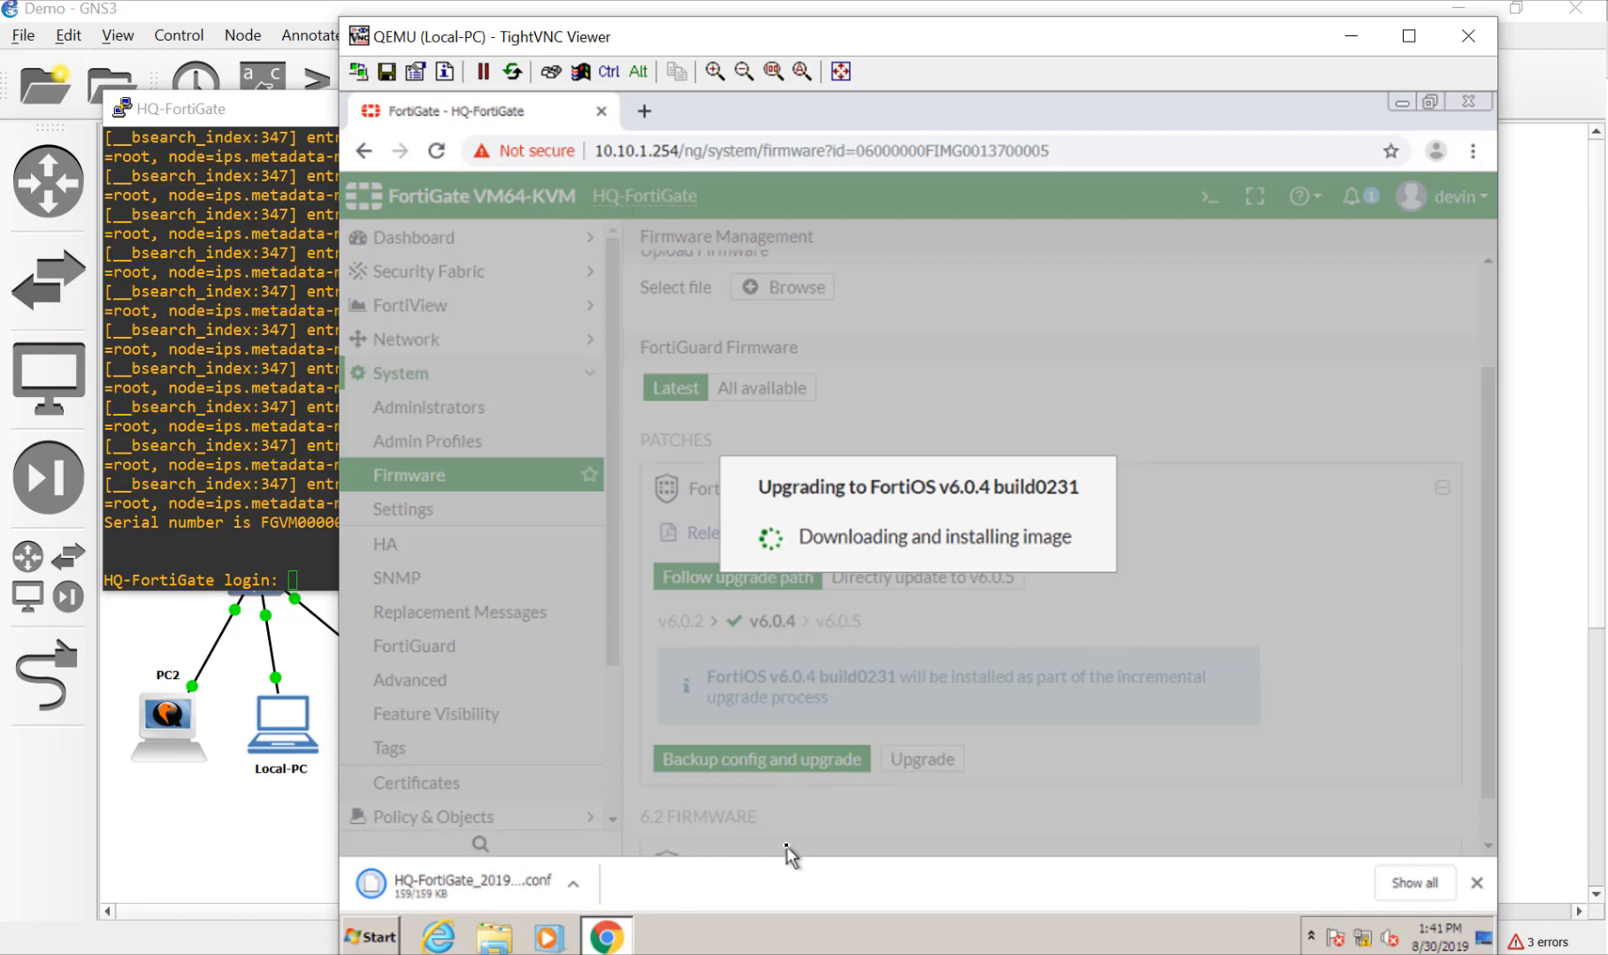
pyautogui.moveTo(784, 730)
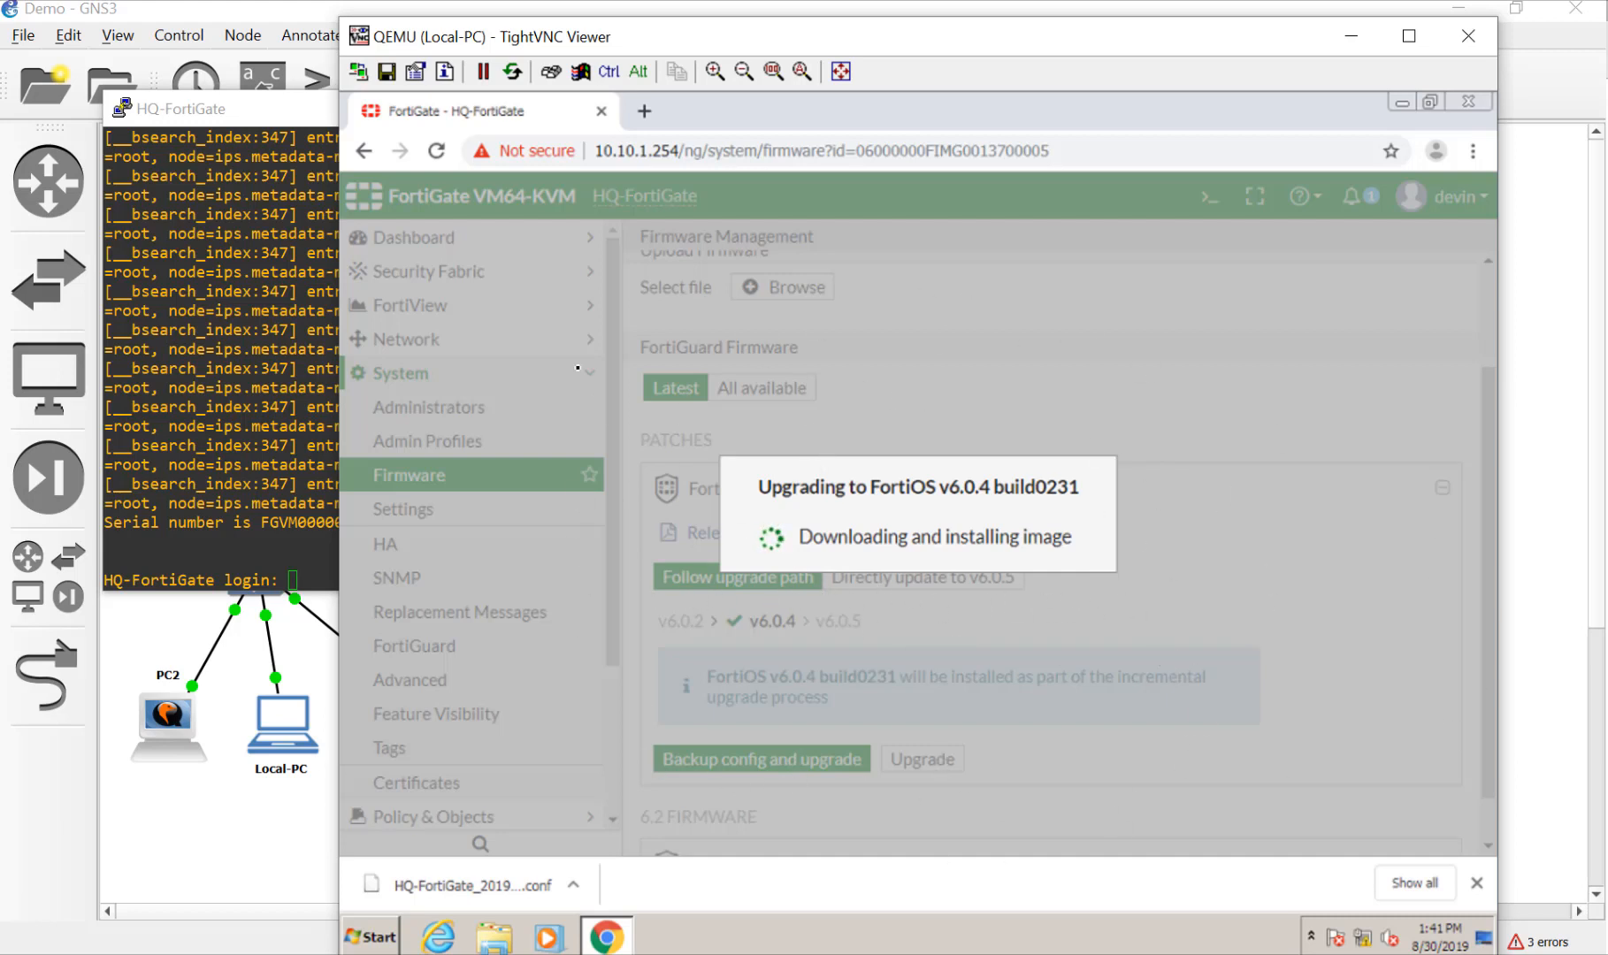
pyautogui.moveTo(718, 697)
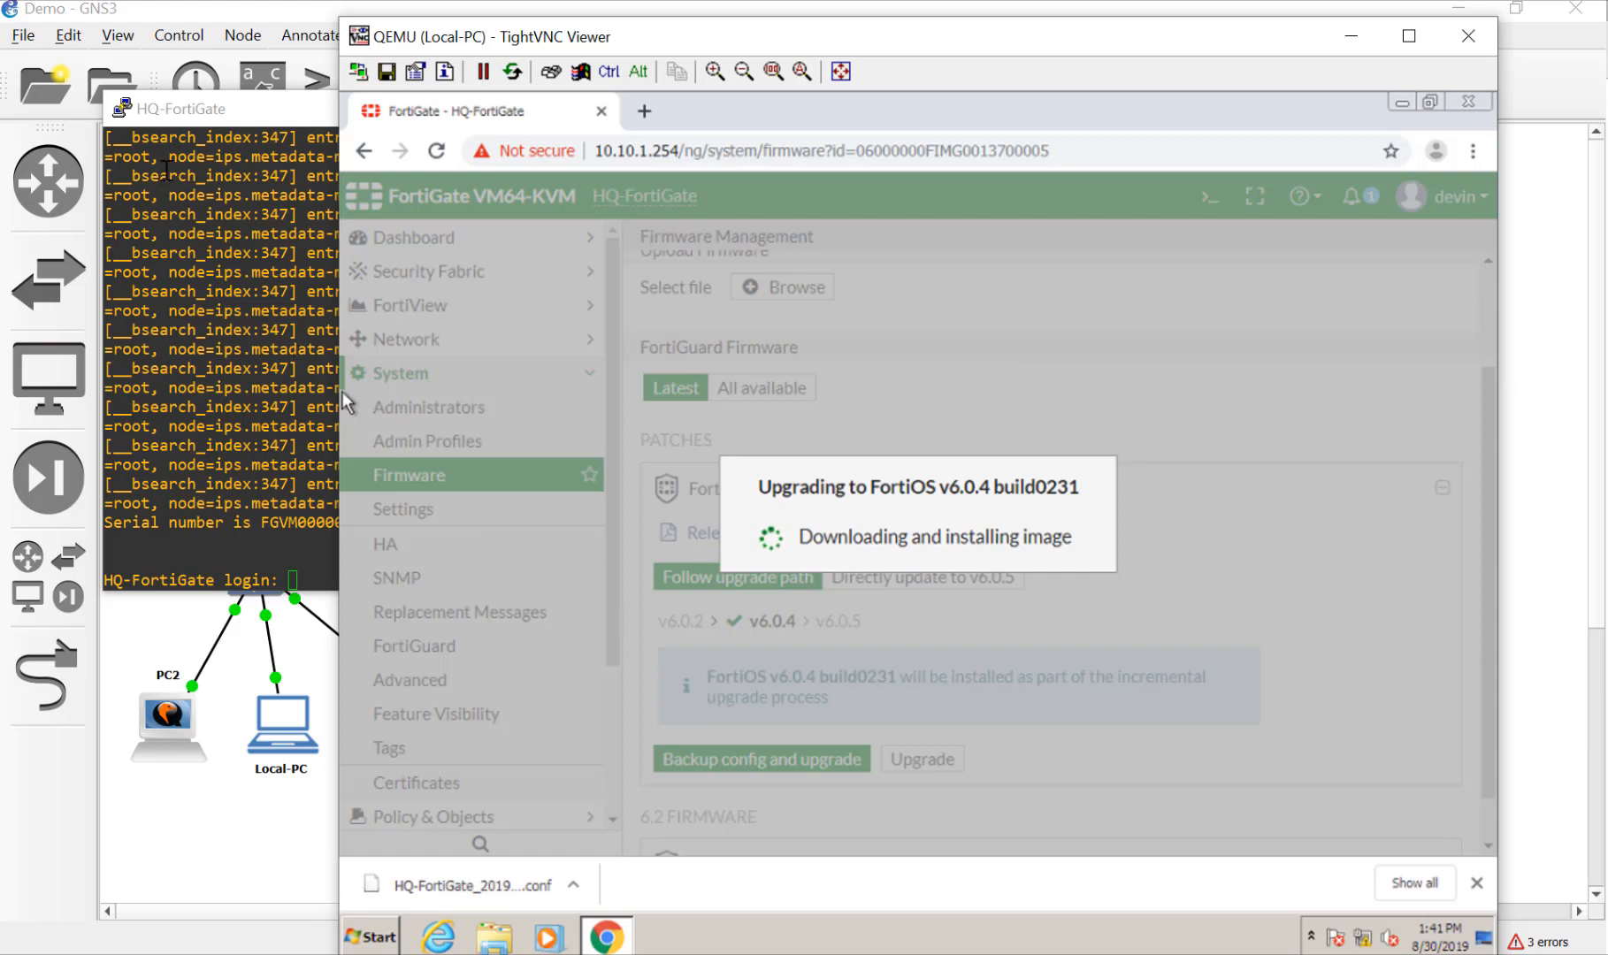
pyautogui.moveTo(346, 587)
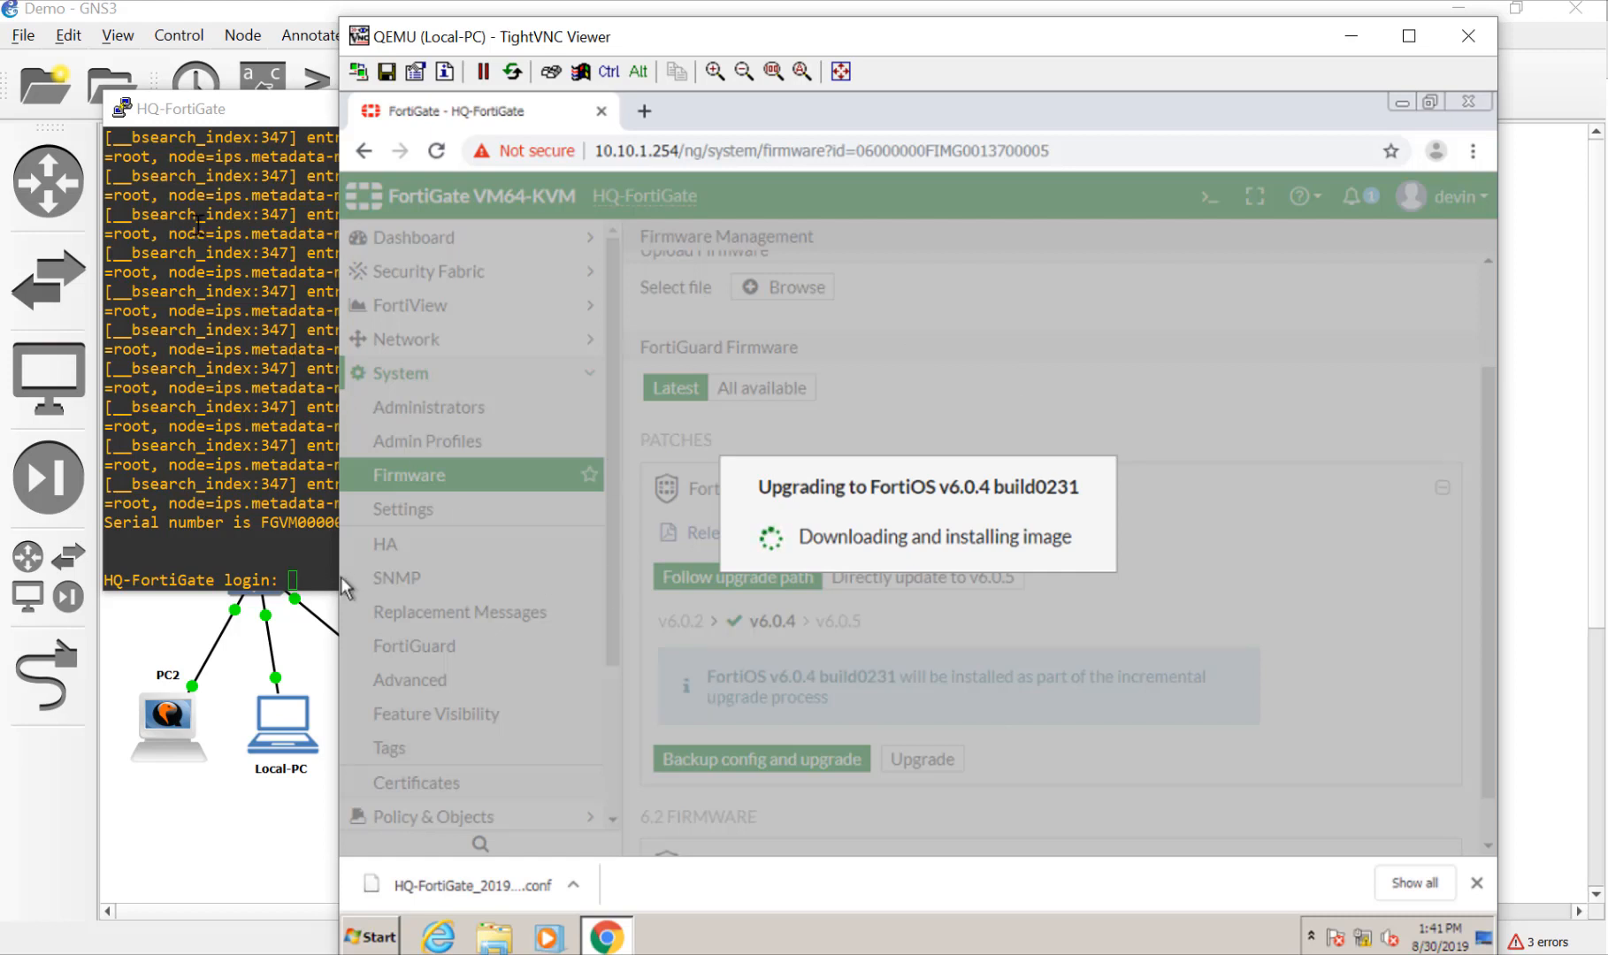
pyautogui.moveTo(371, 651)
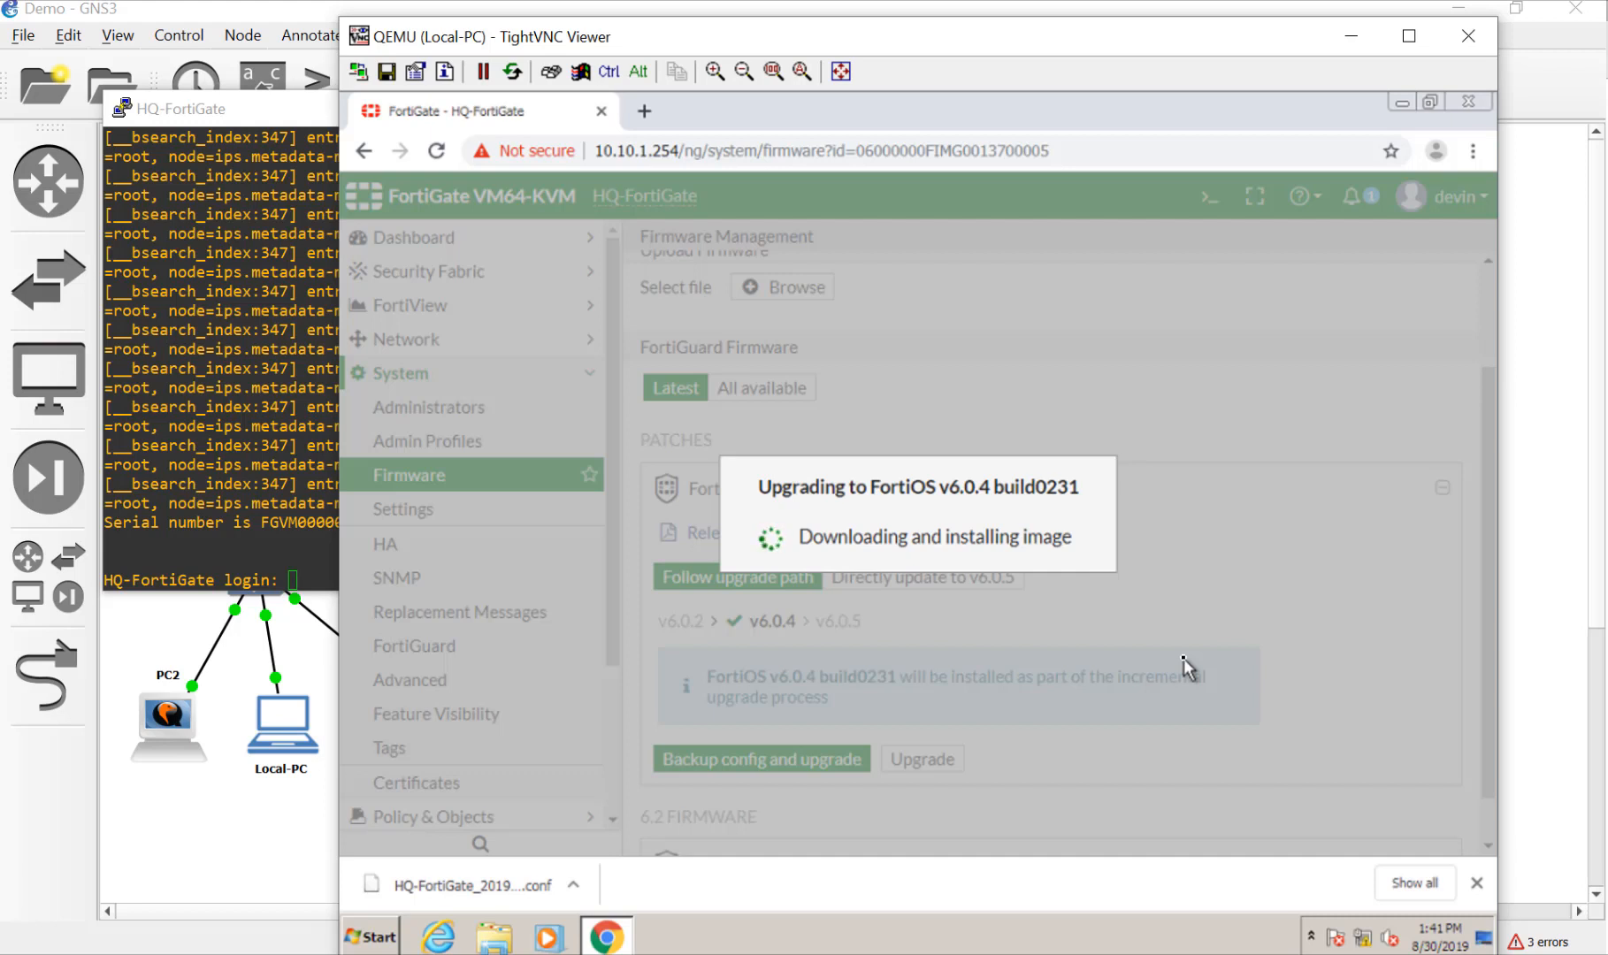
pyautogui.moveTo(1198, 542)
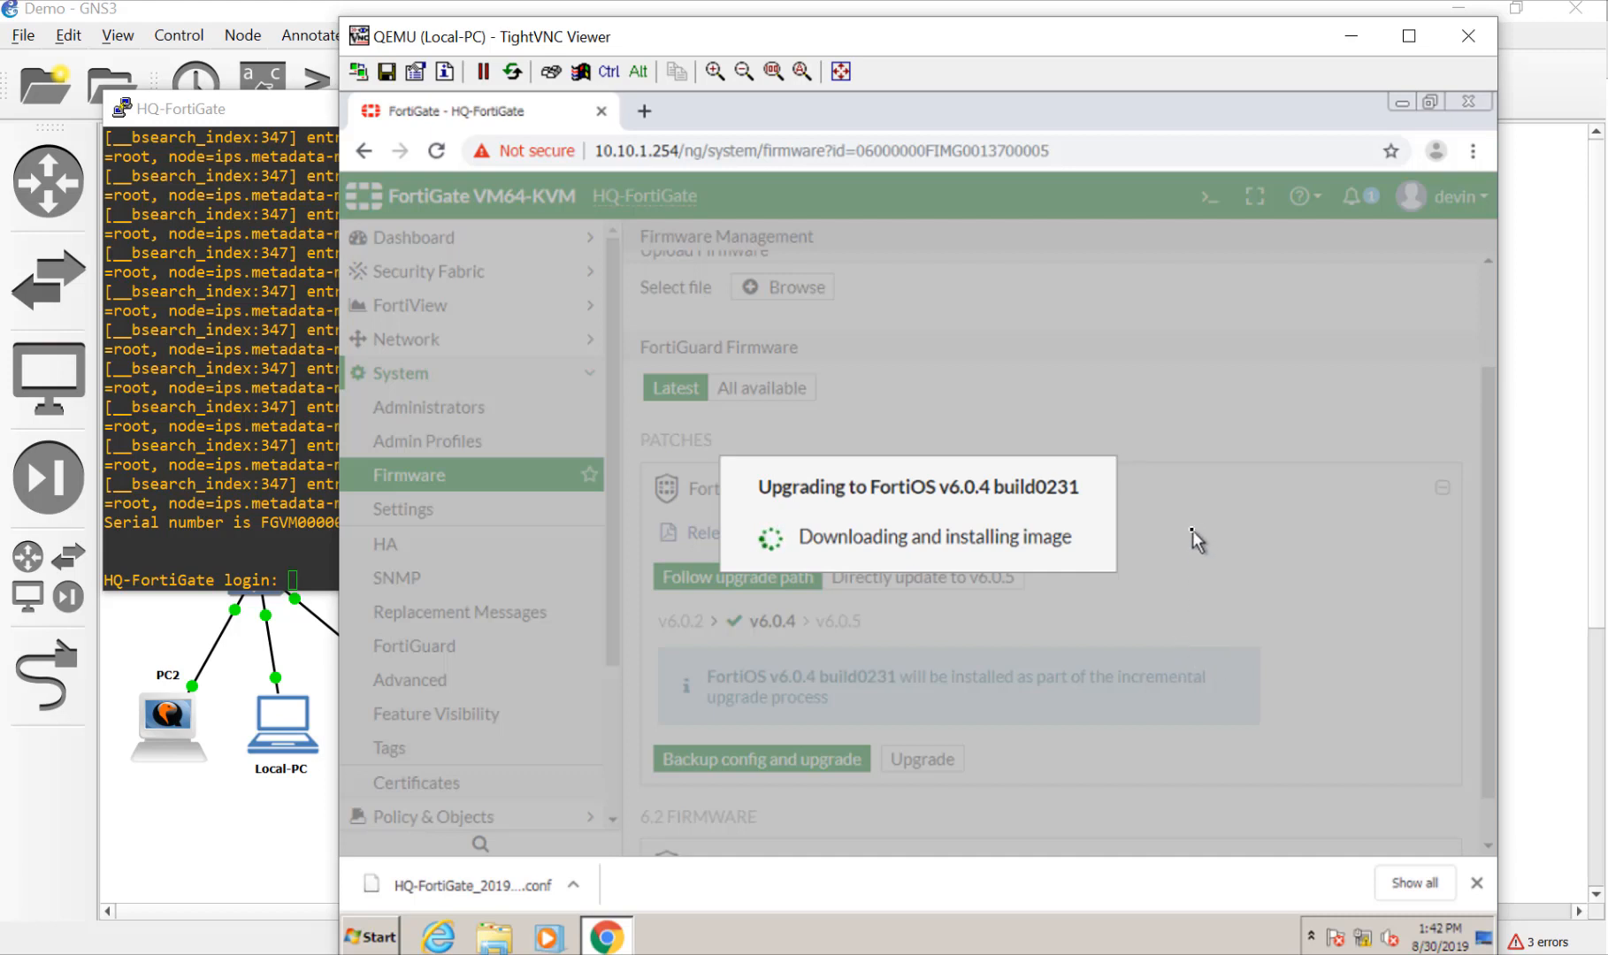
pyautogui.moveTo(1295, 669)
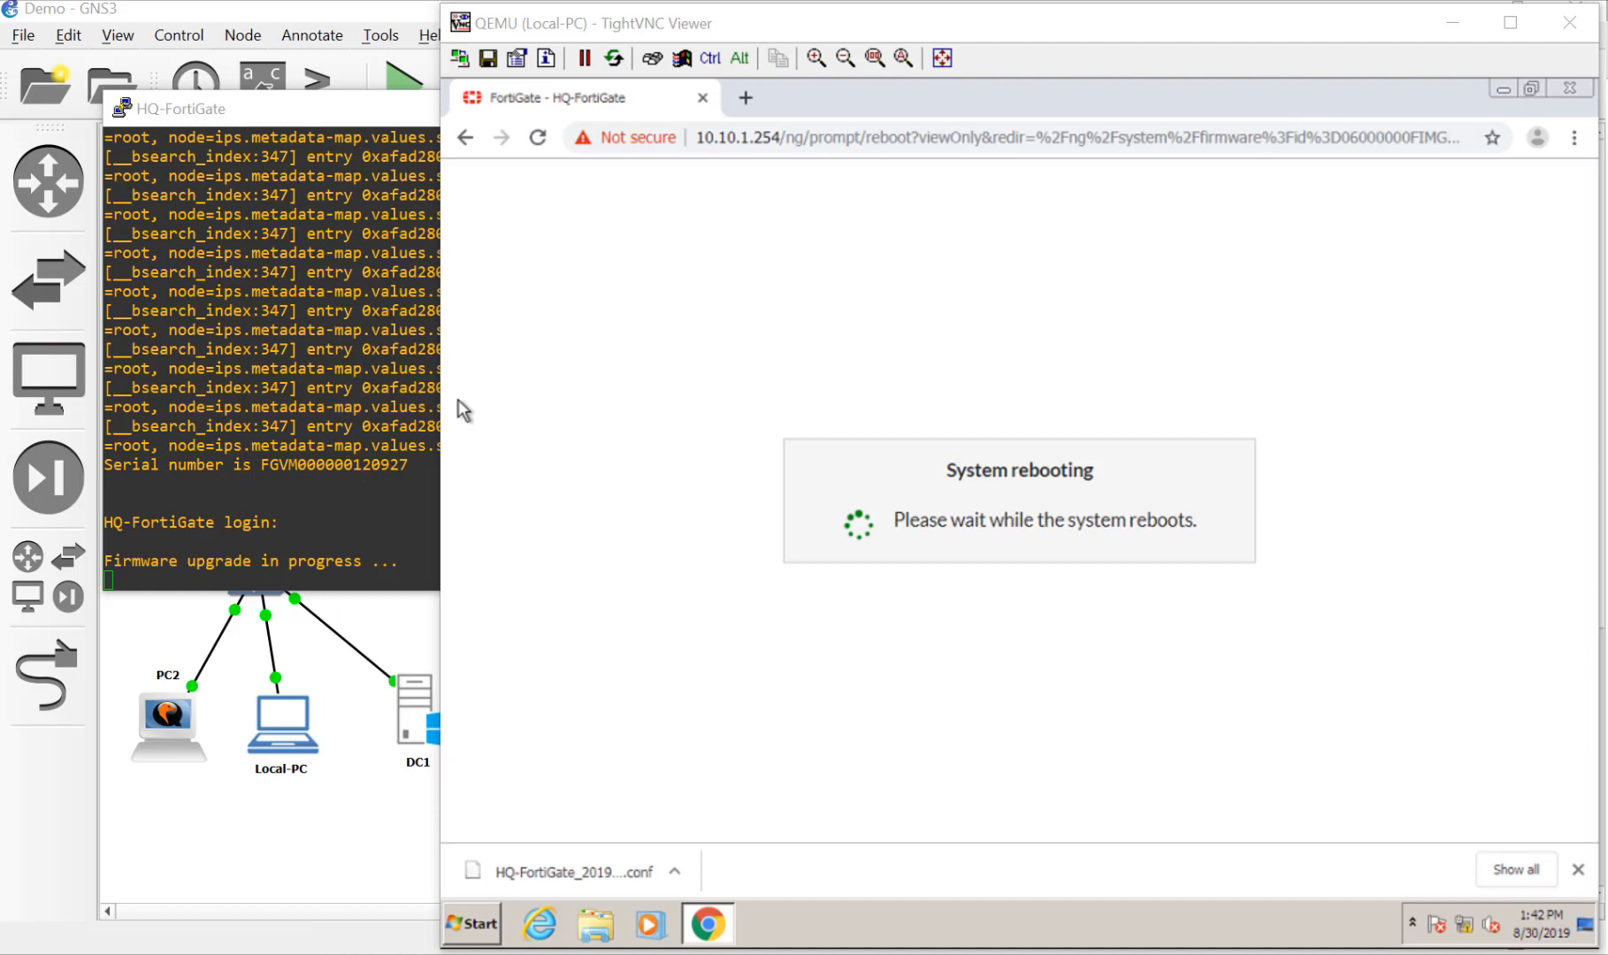
pyautogui.moveTo(459, 577)
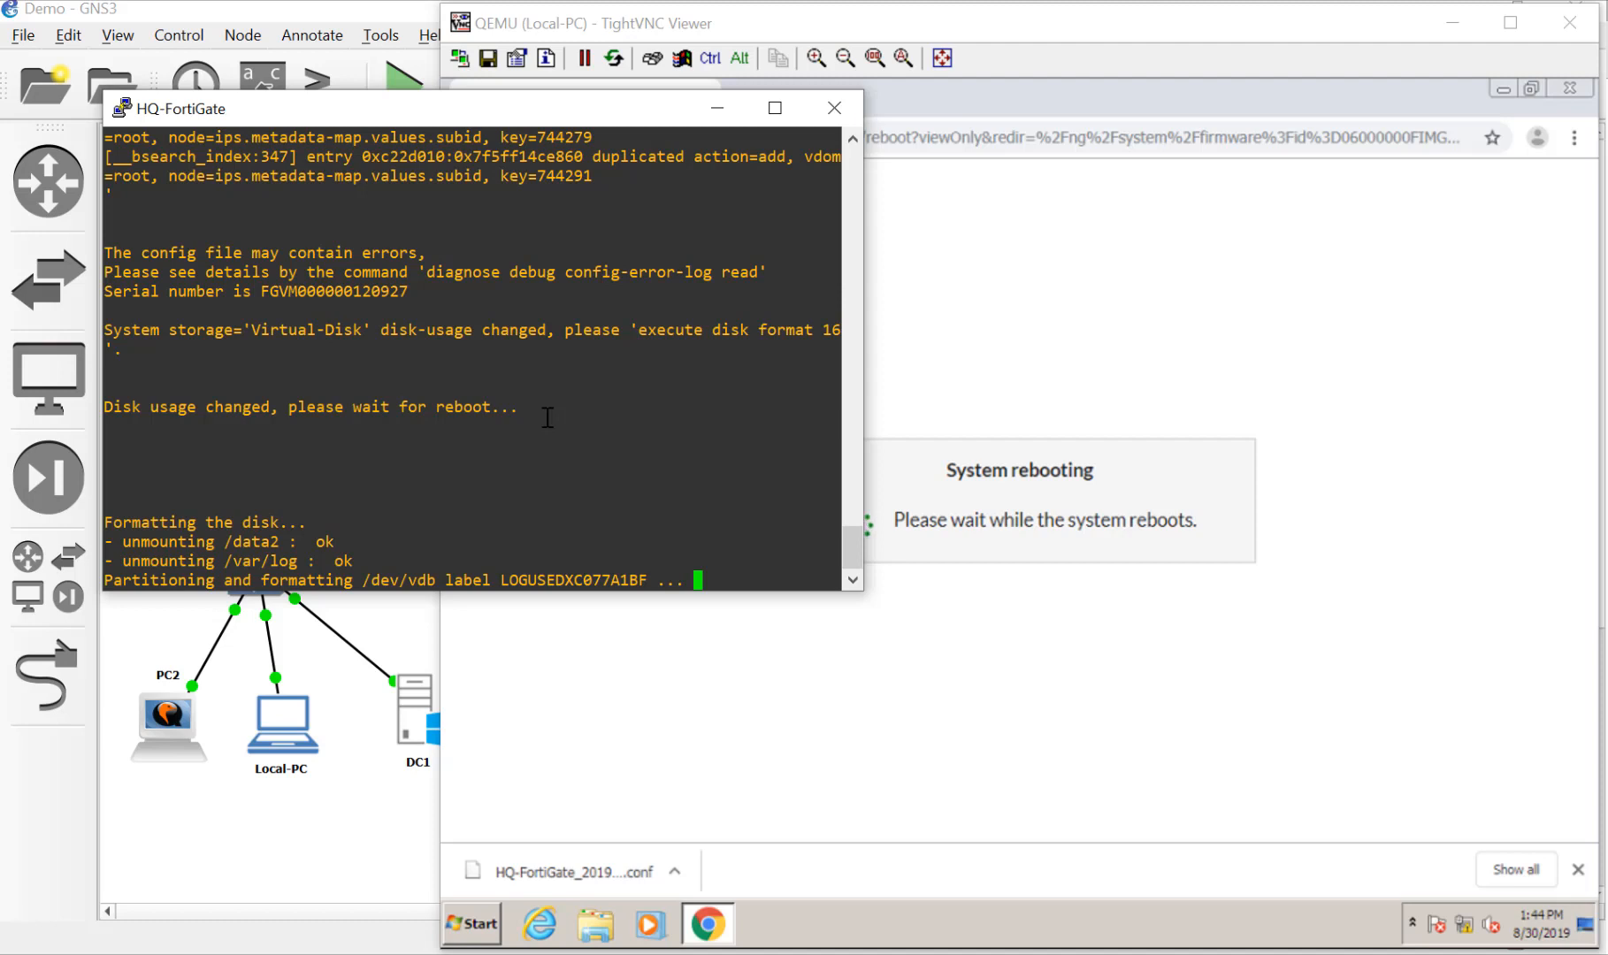
pyautogui.moveTo(375, 553)
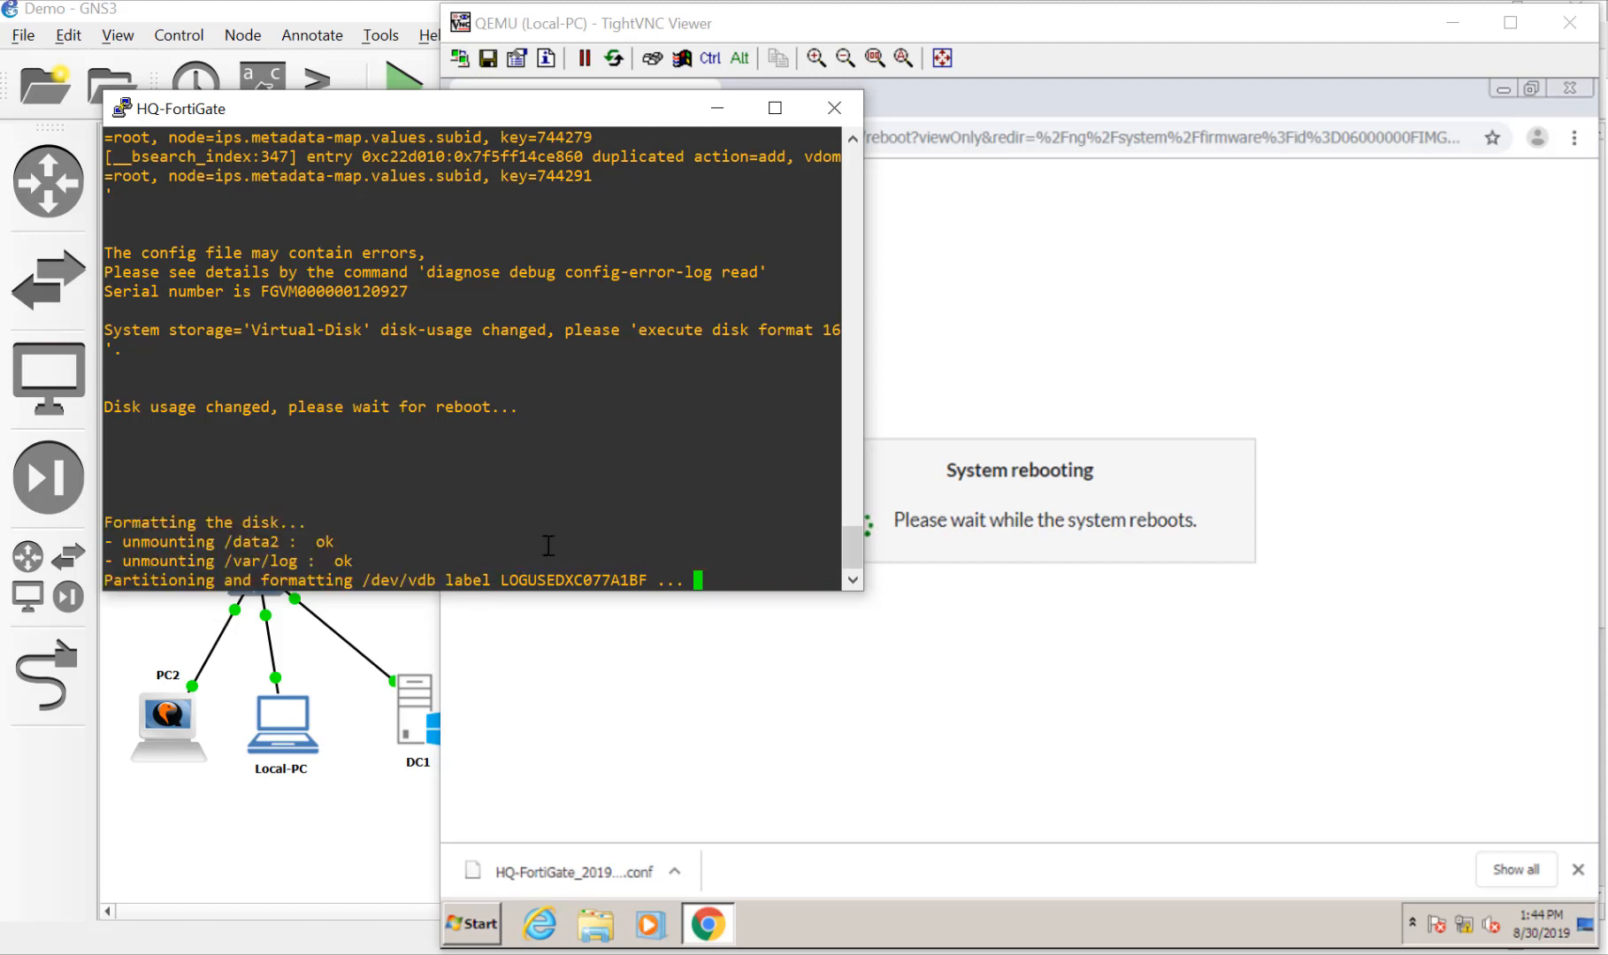
pyautogui.moveTo(582, 536)
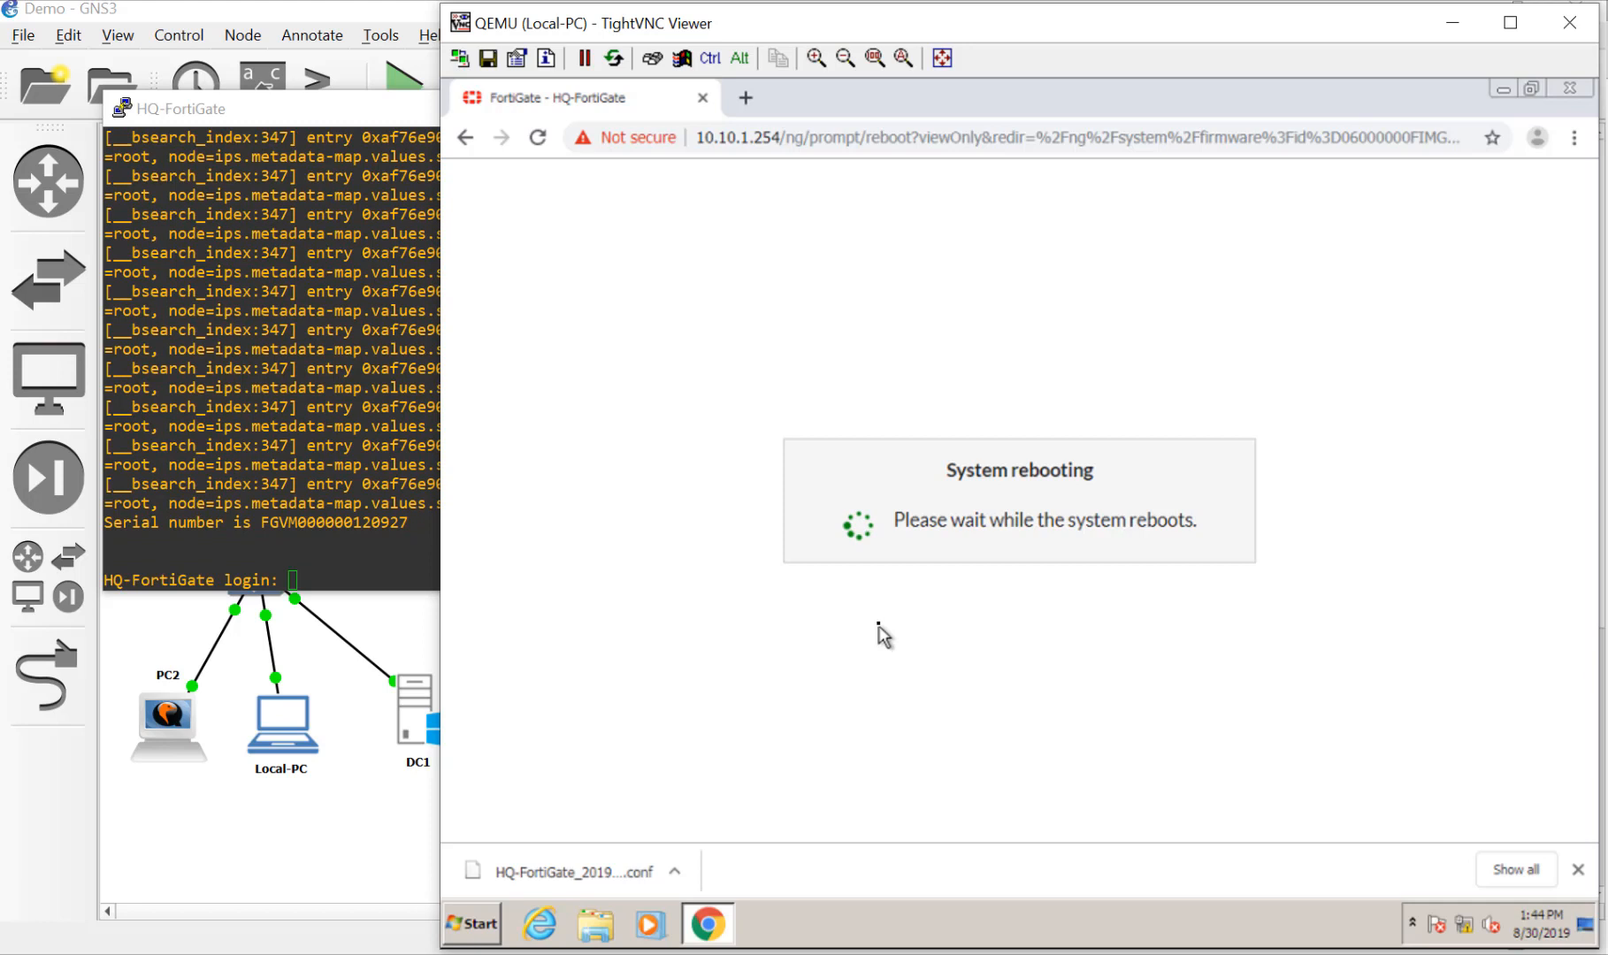
# Step: Sign in to the FortiGate web GUI as 'adevin' after the v6.0.4 reboot
pyautogui.click(1026, 138)
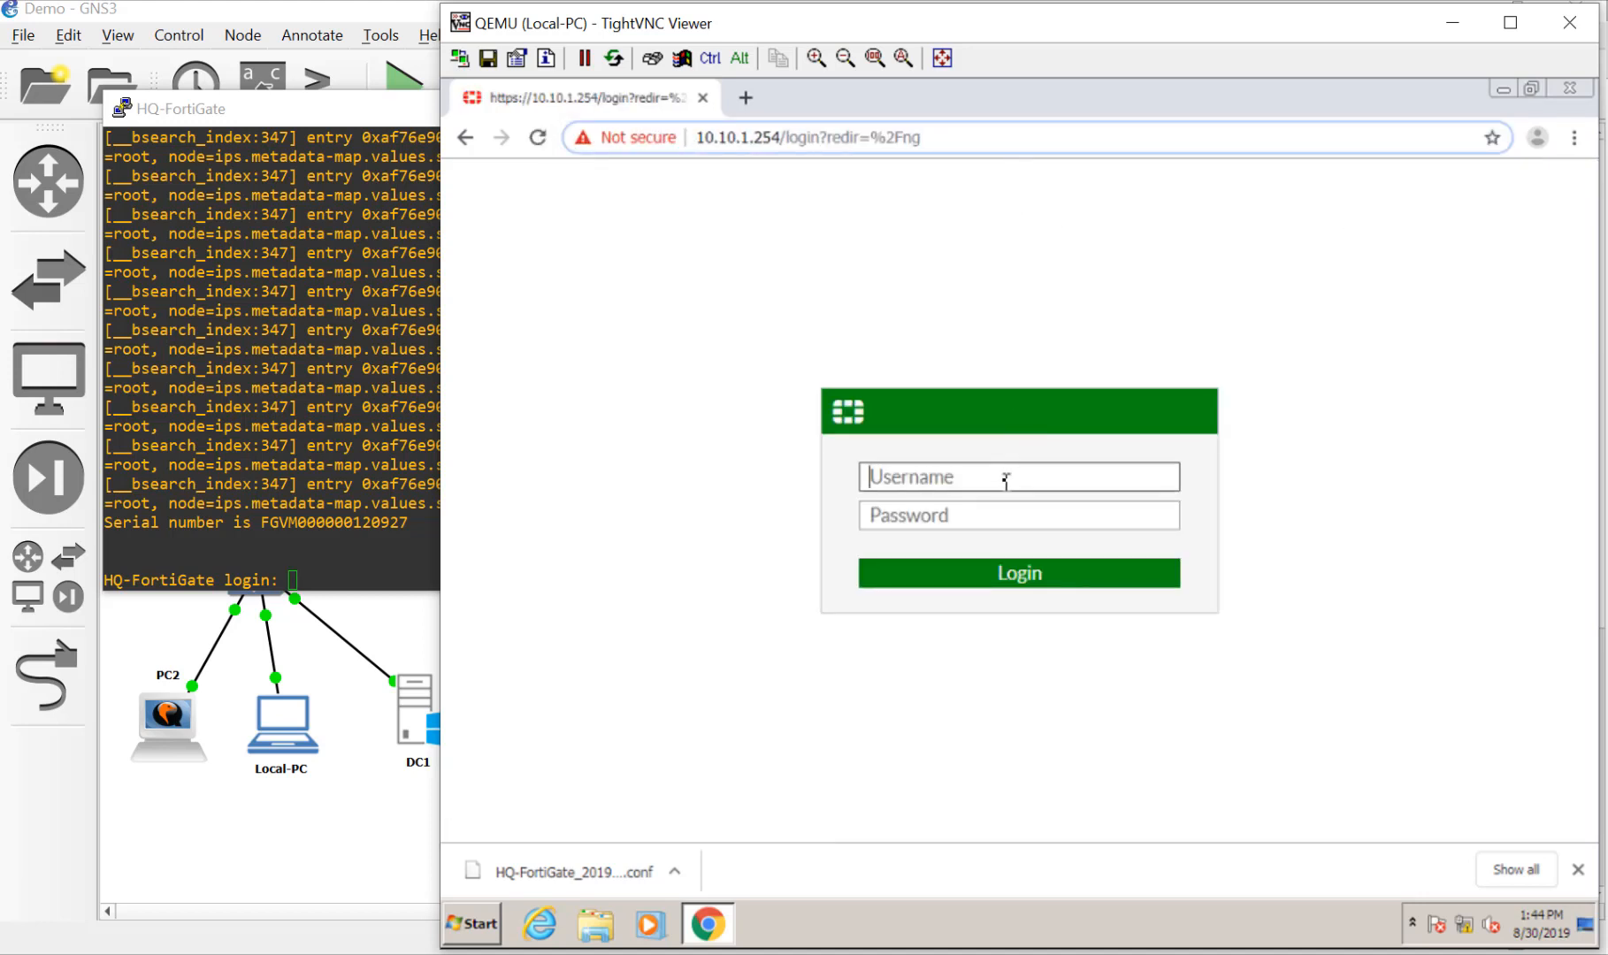
pyautogui.write('a')
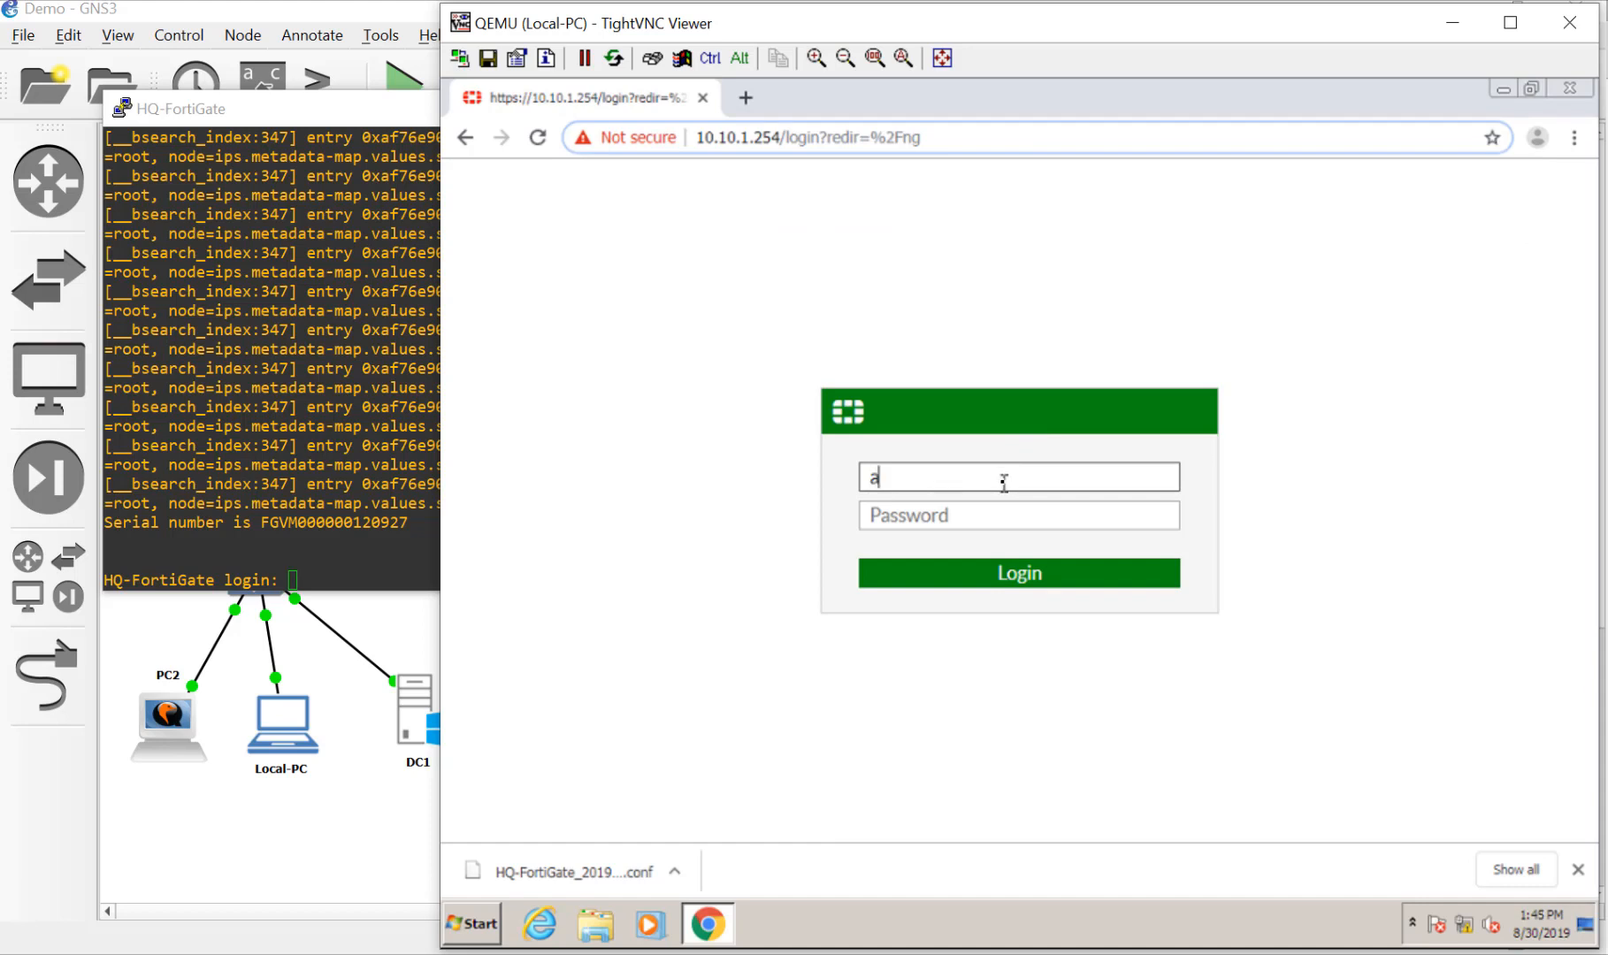
pyautogui.write('devin')
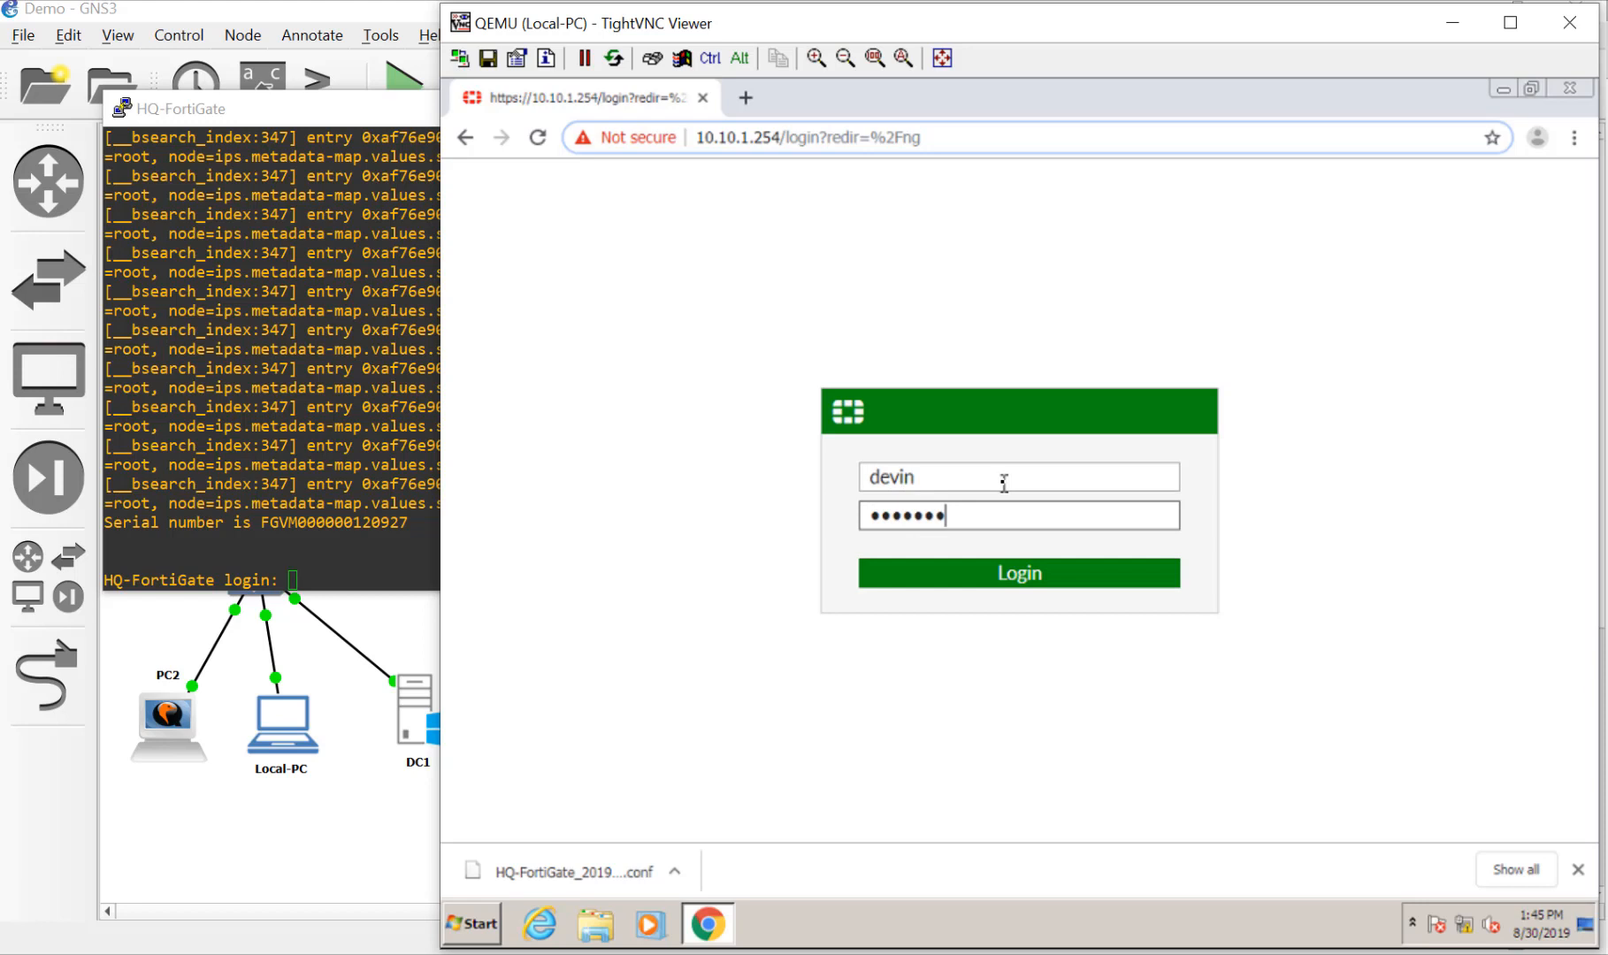
pyautogui.click(1017, 573)
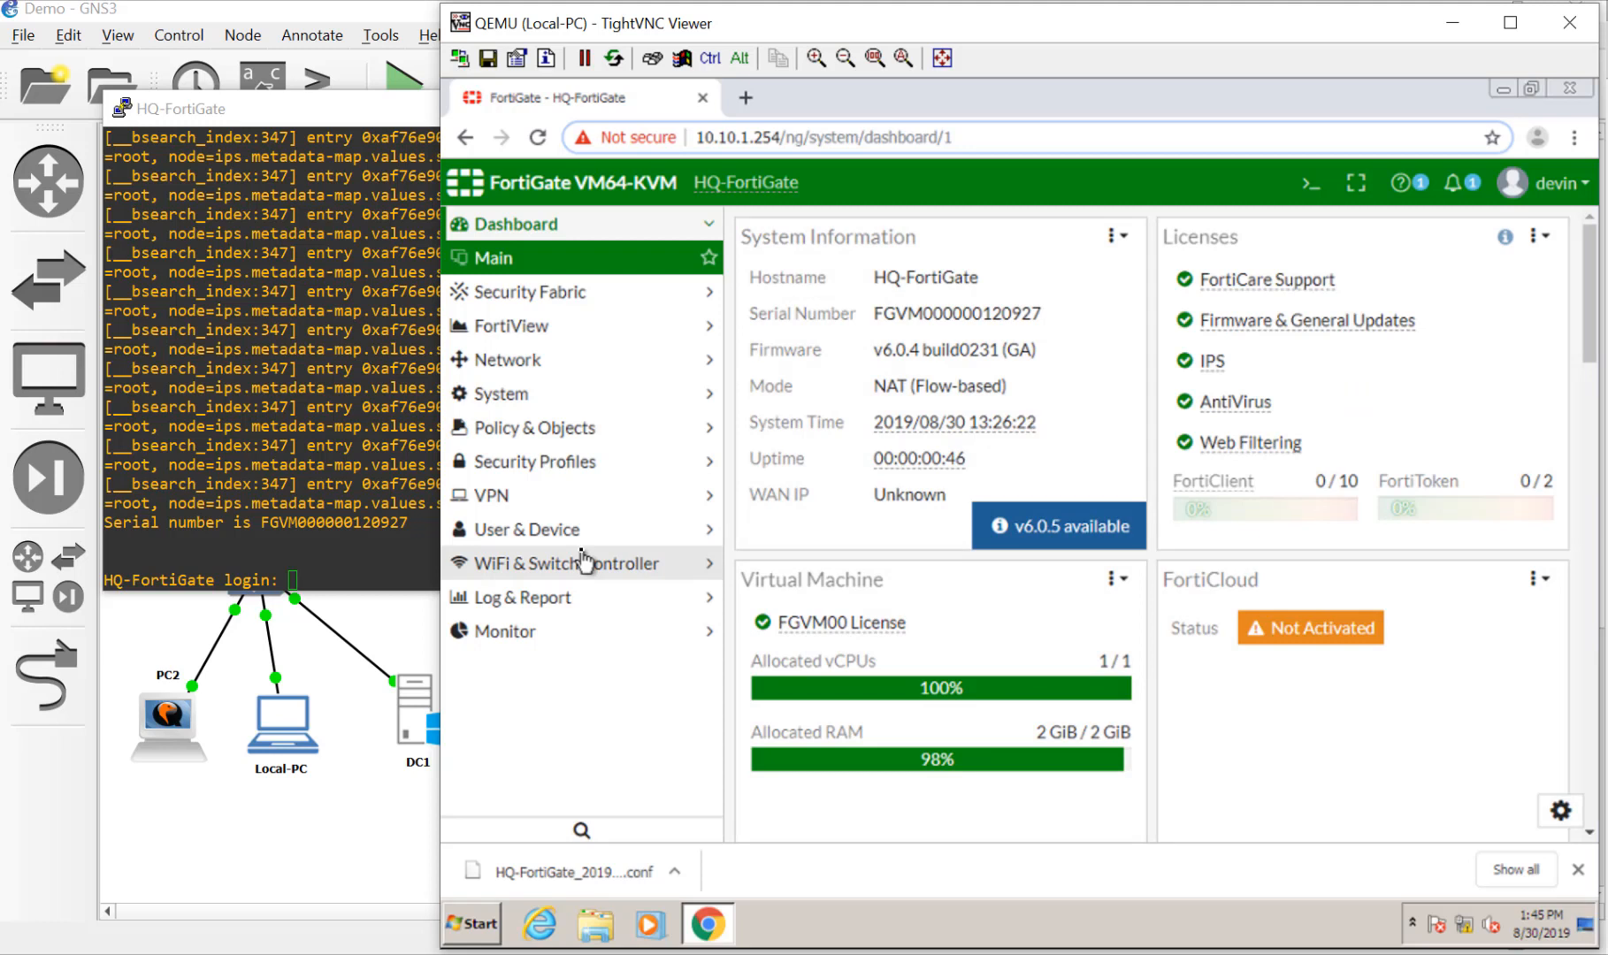
pyautogui.moveTo(611, 359)
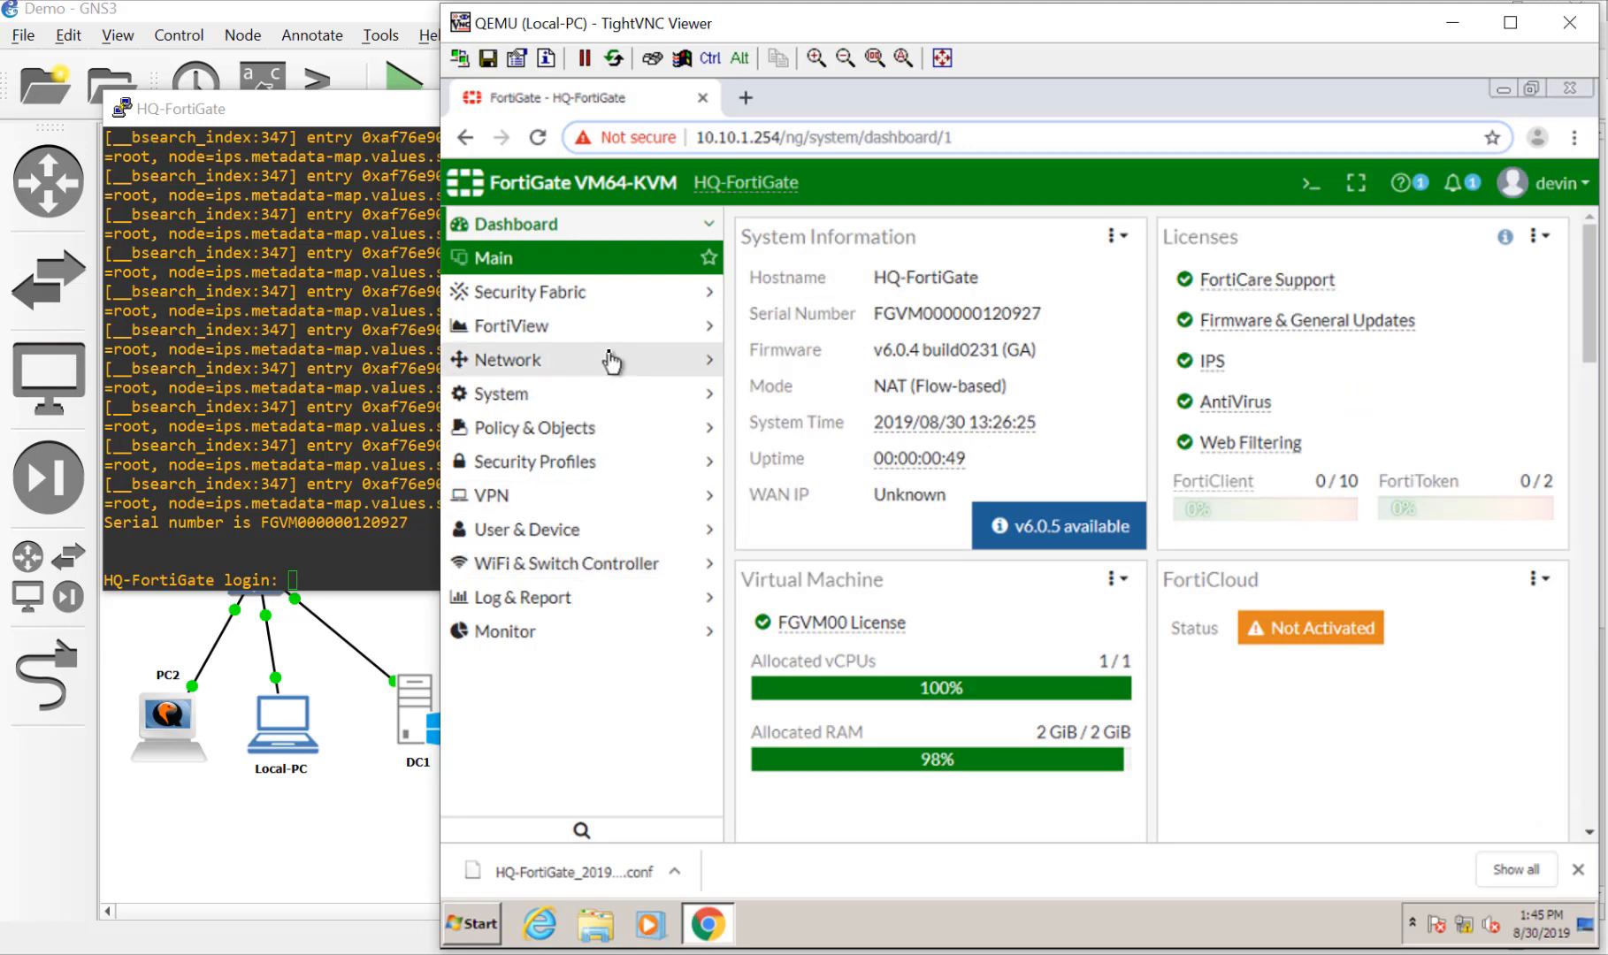
pyautogui.click(521, 598)
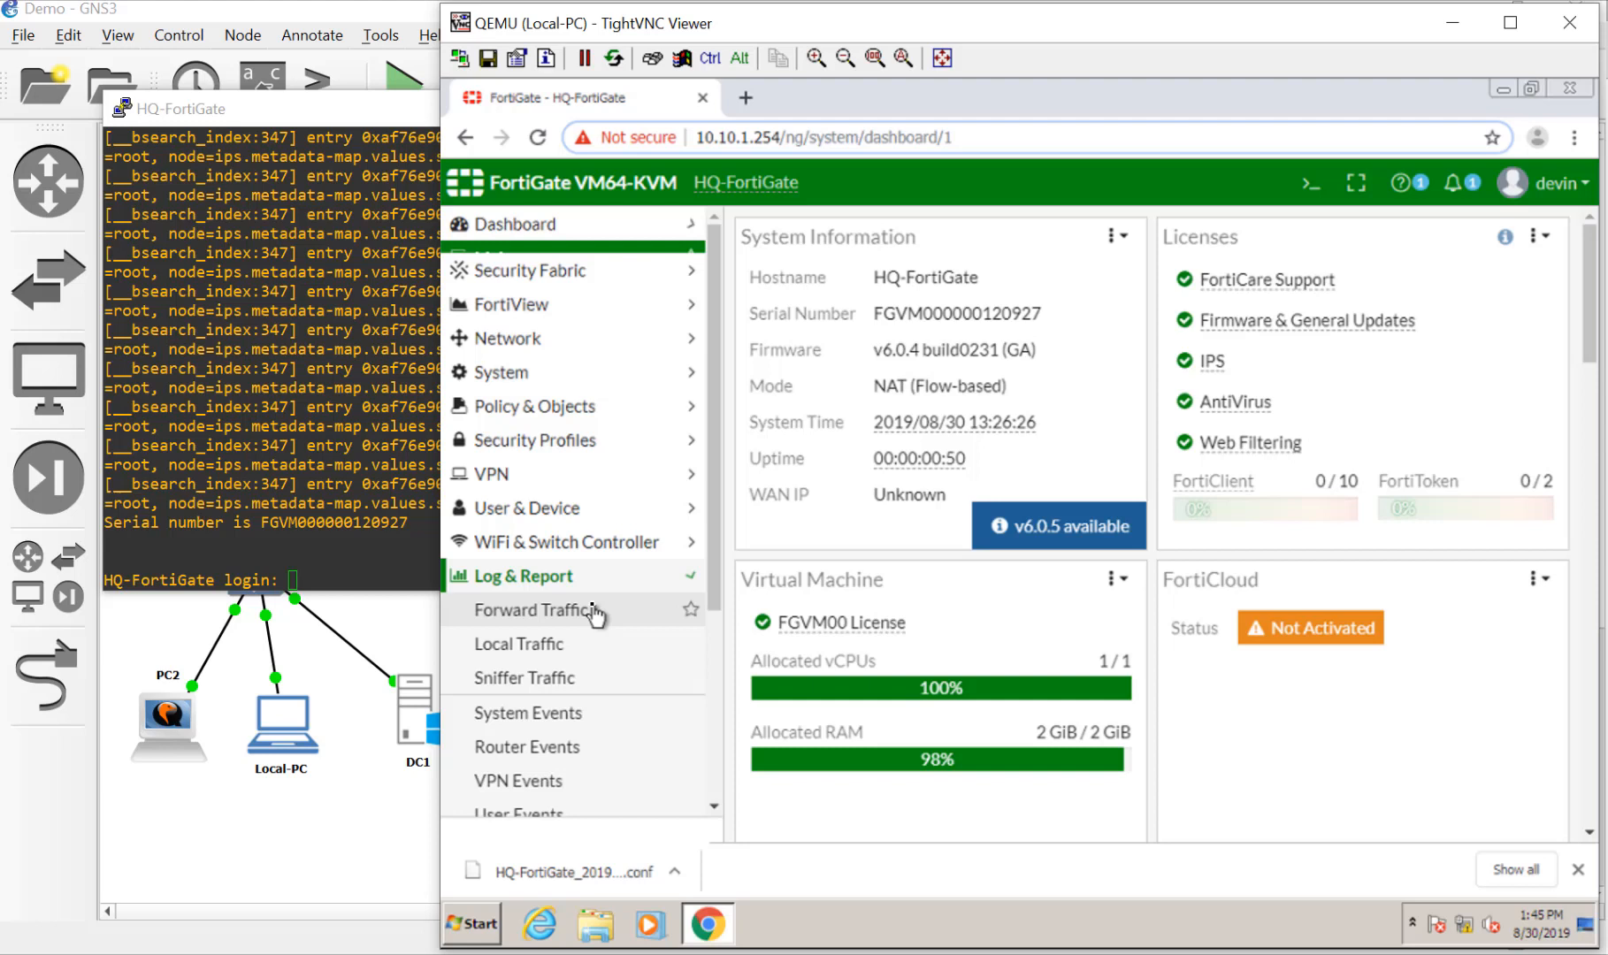
pyautogui.click(538, 610)
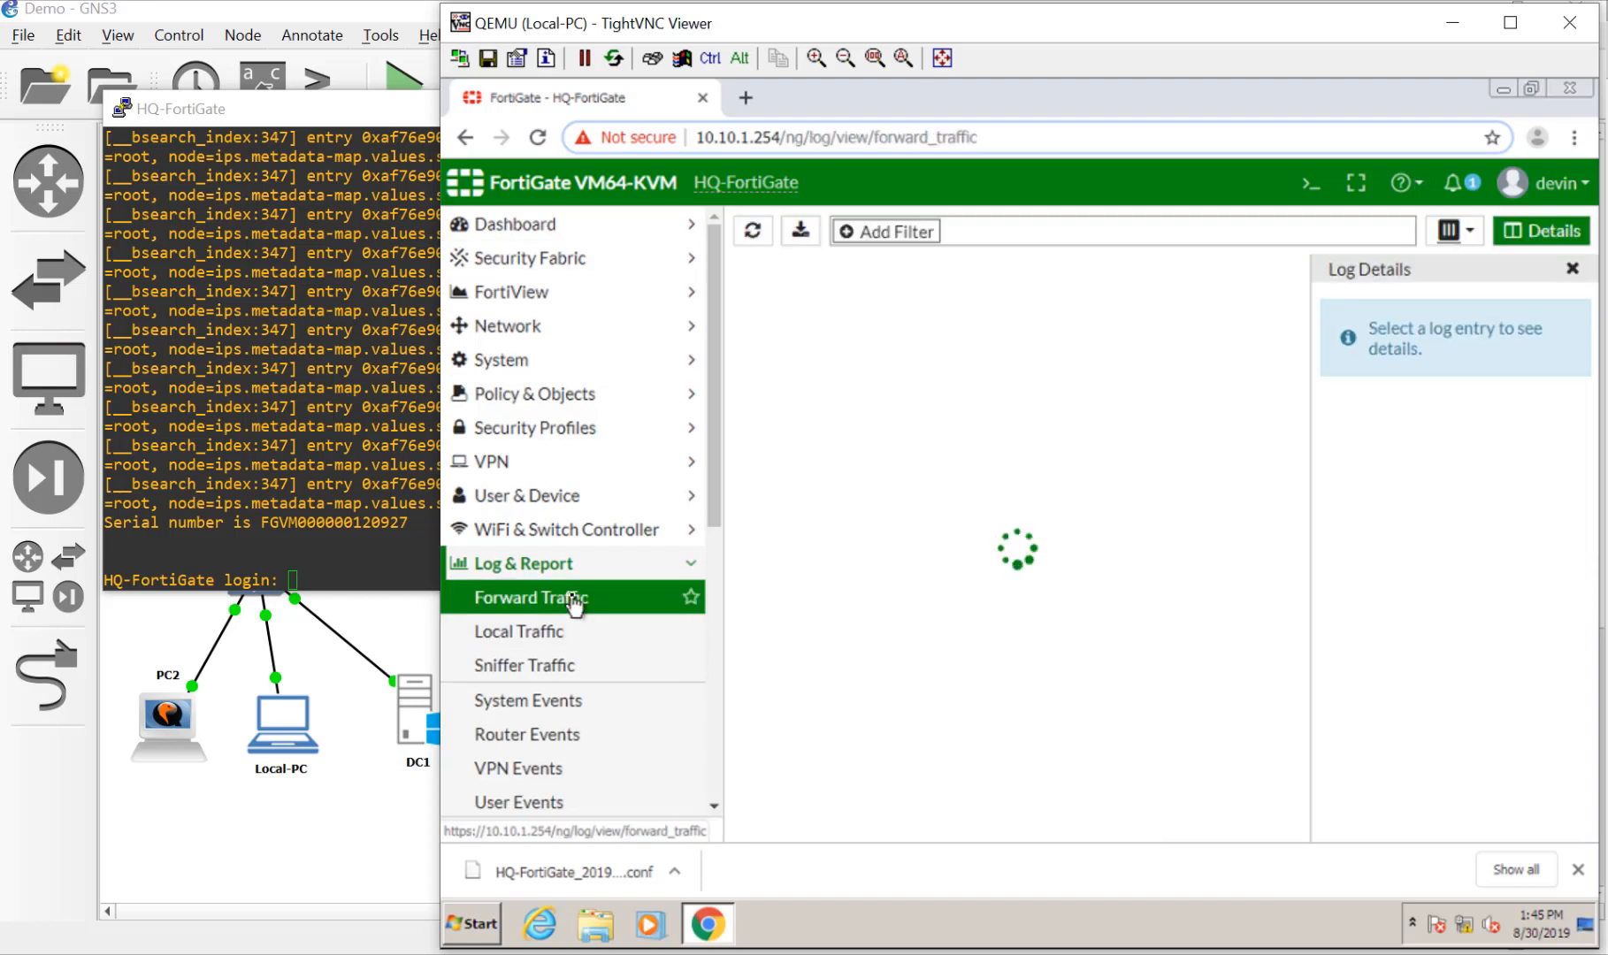
pyautogui.click(532, 598)
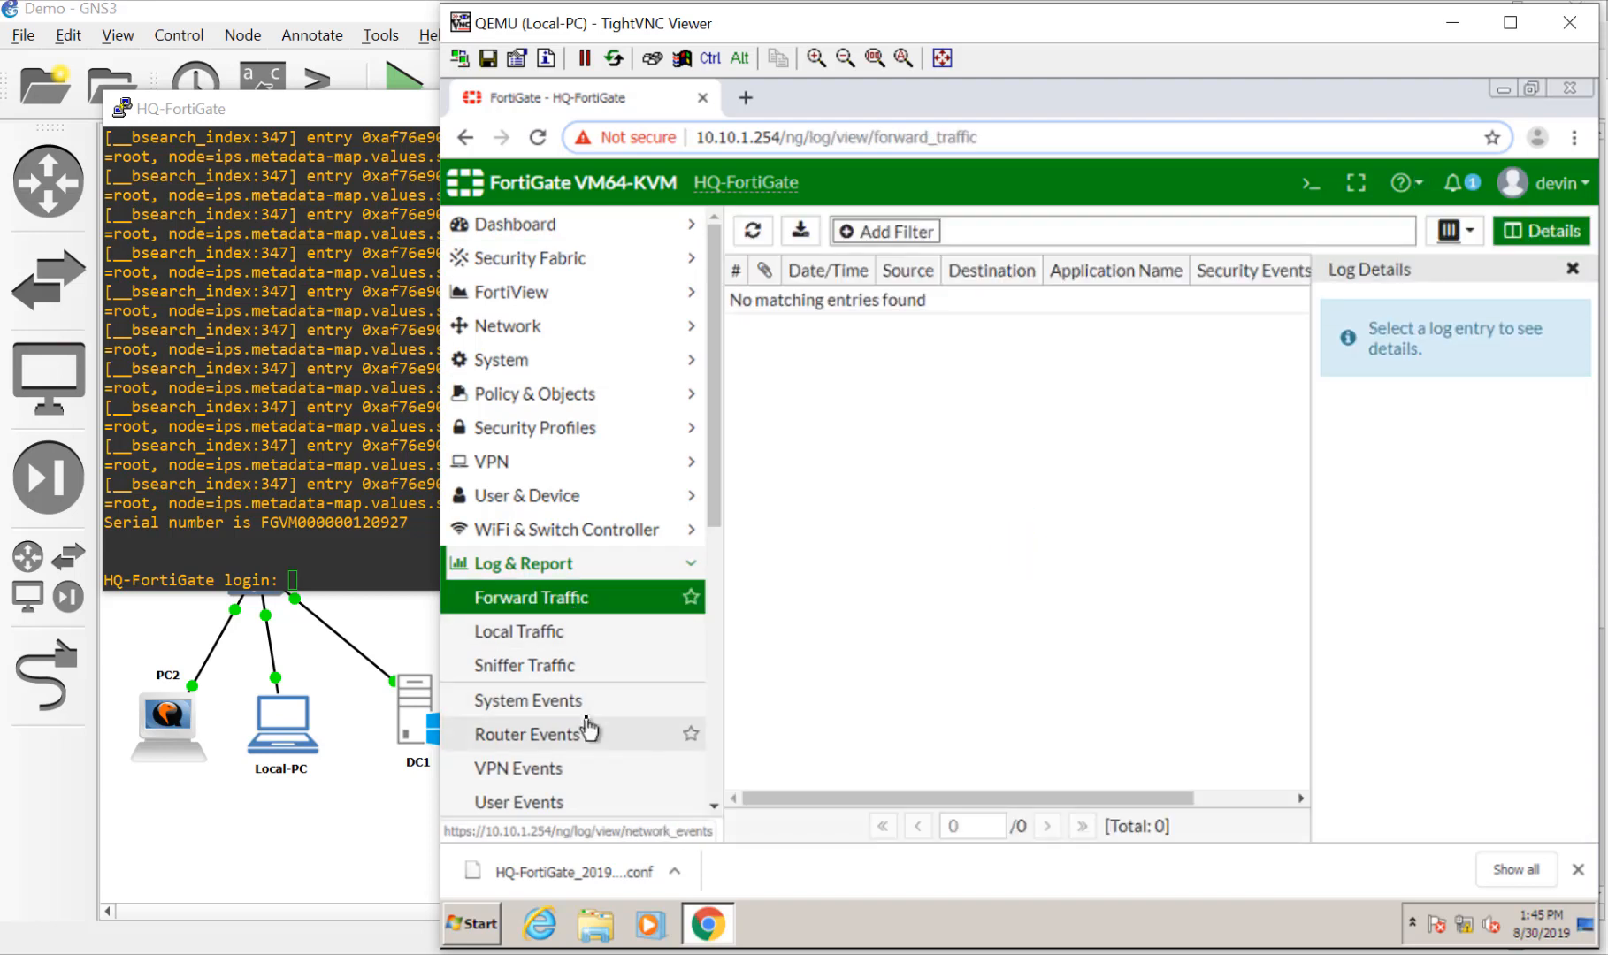
pyautogui.click(533, 701)
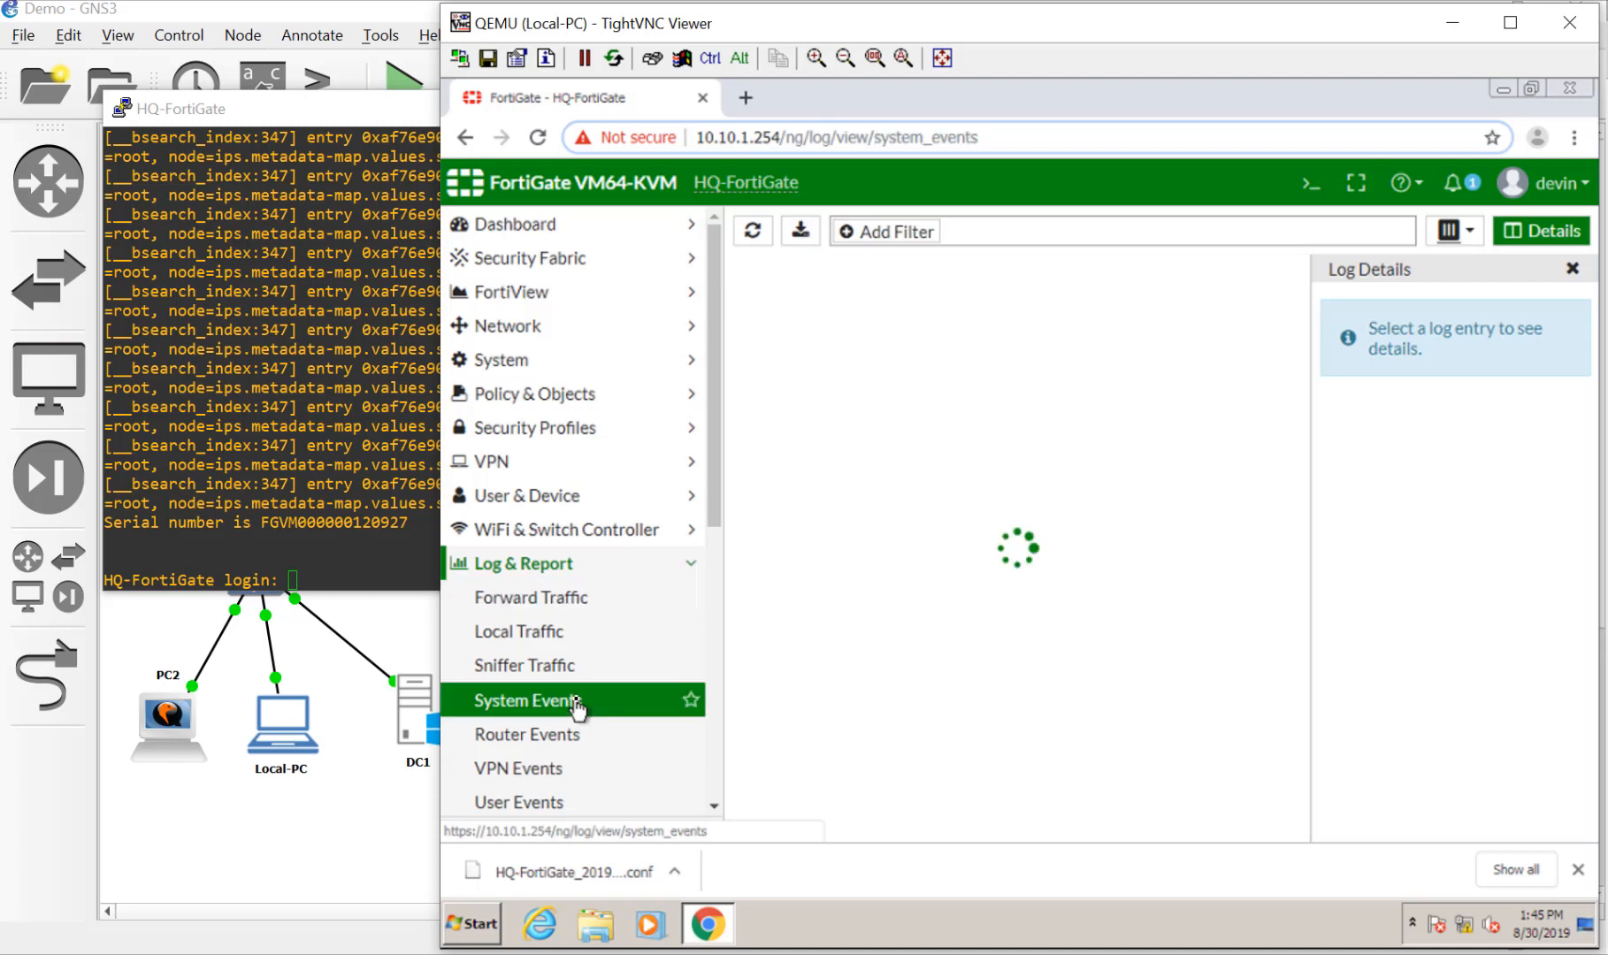
pyautogui.click(527, 701)
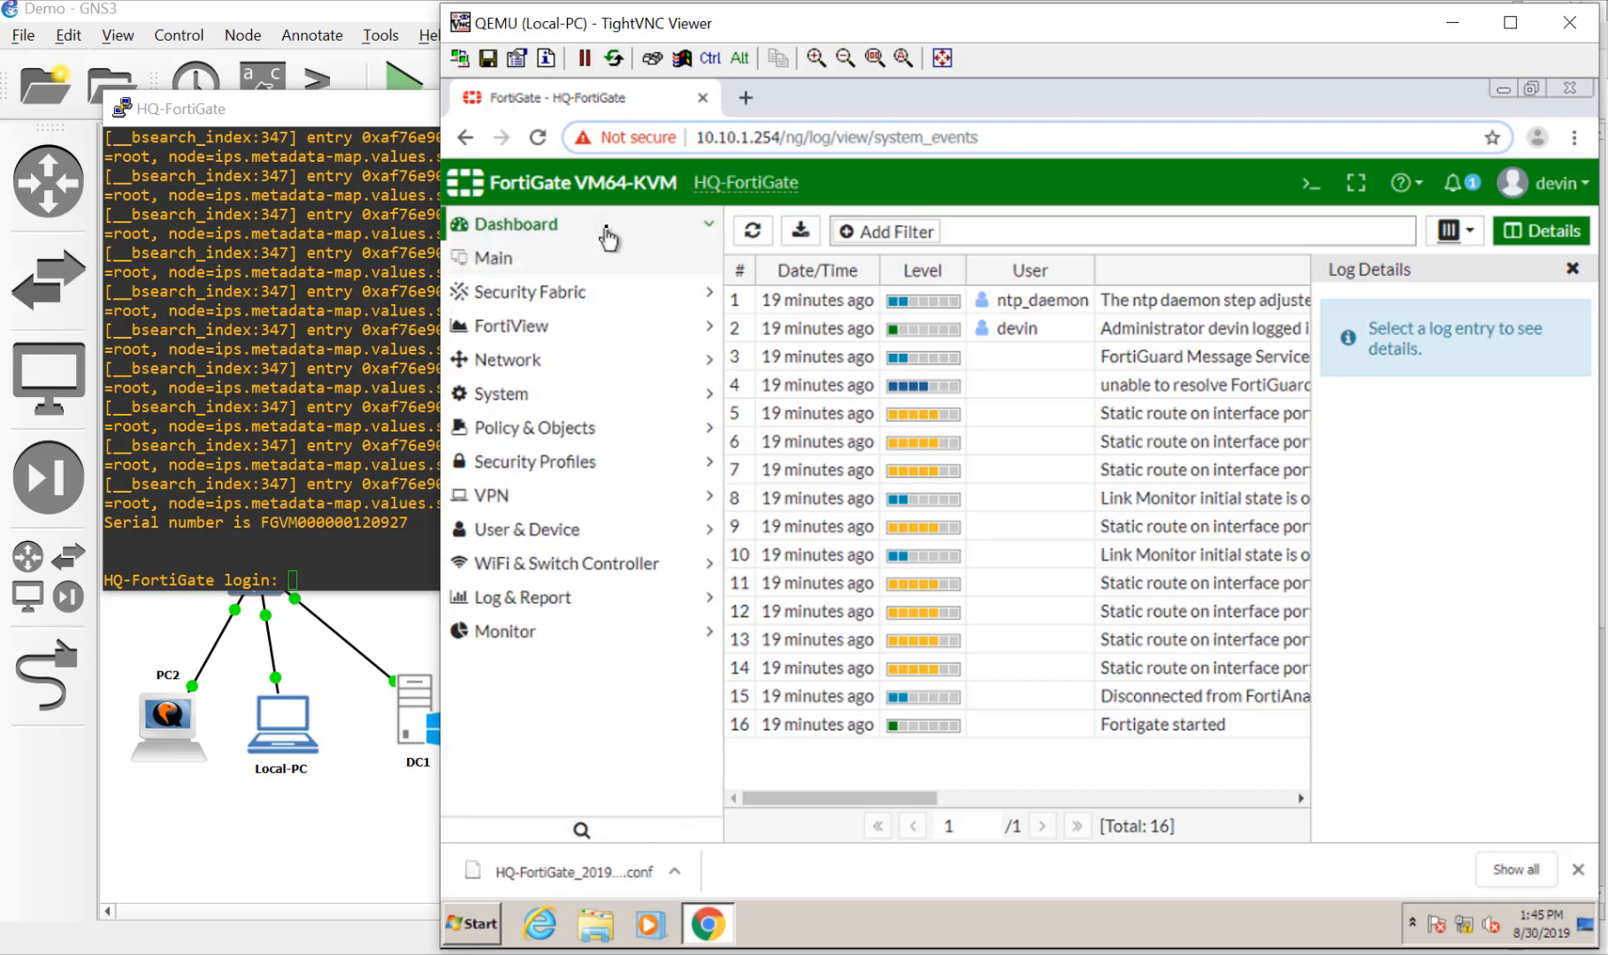
pyautogui.moveTo(603, 239)
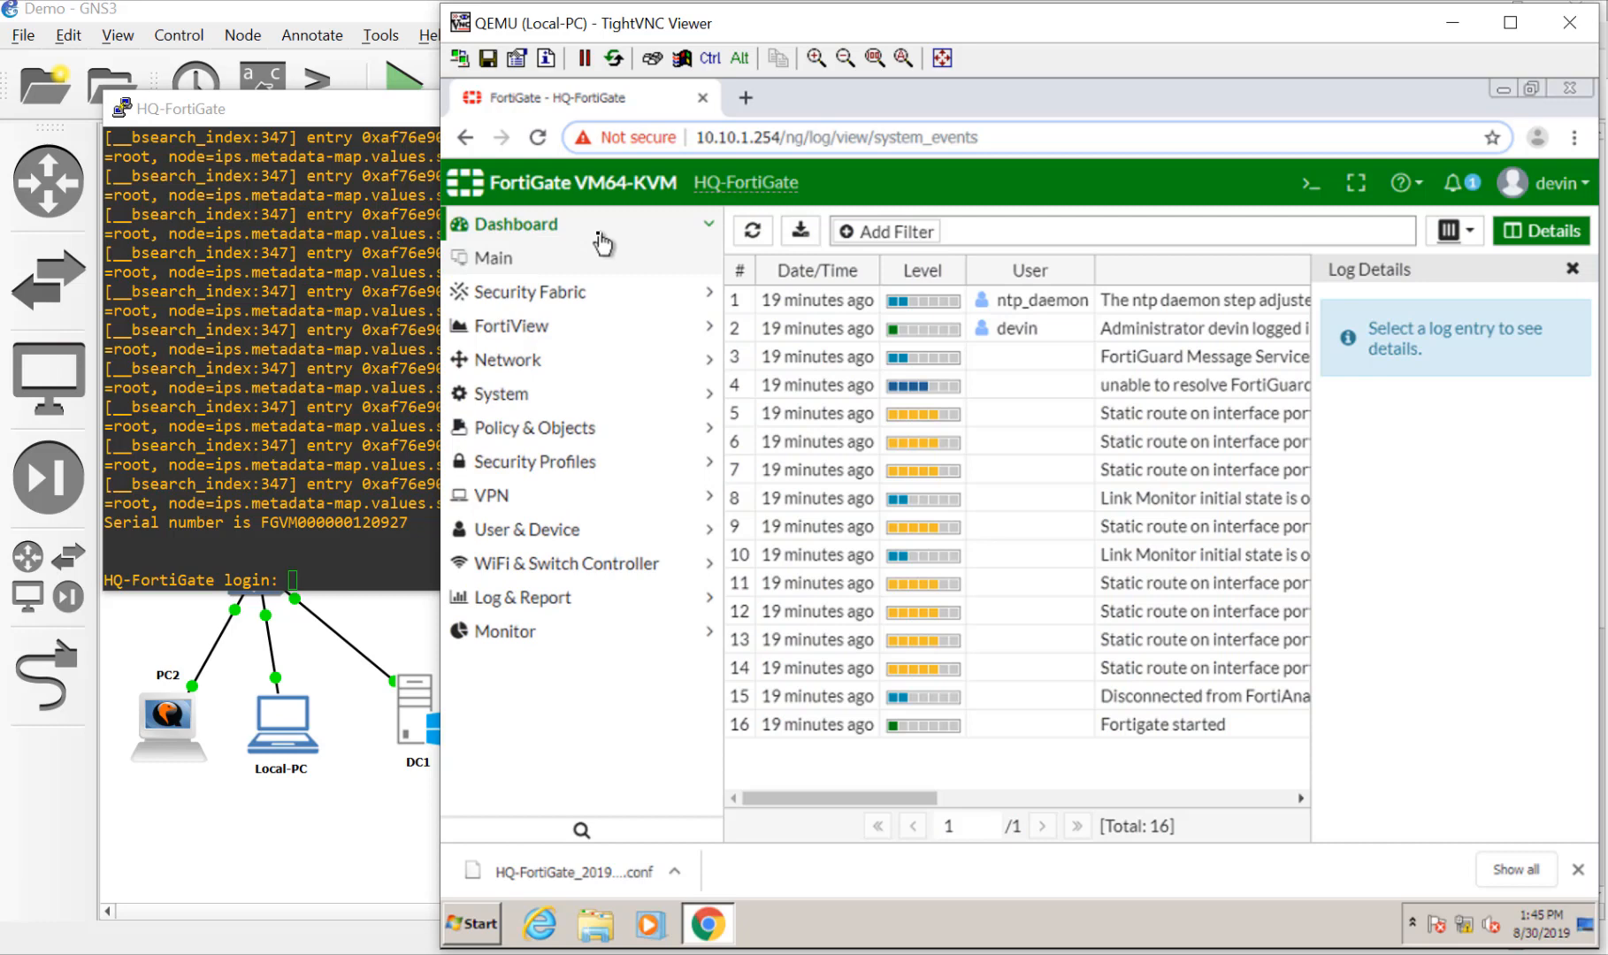
pyautogui.click(492, 259)
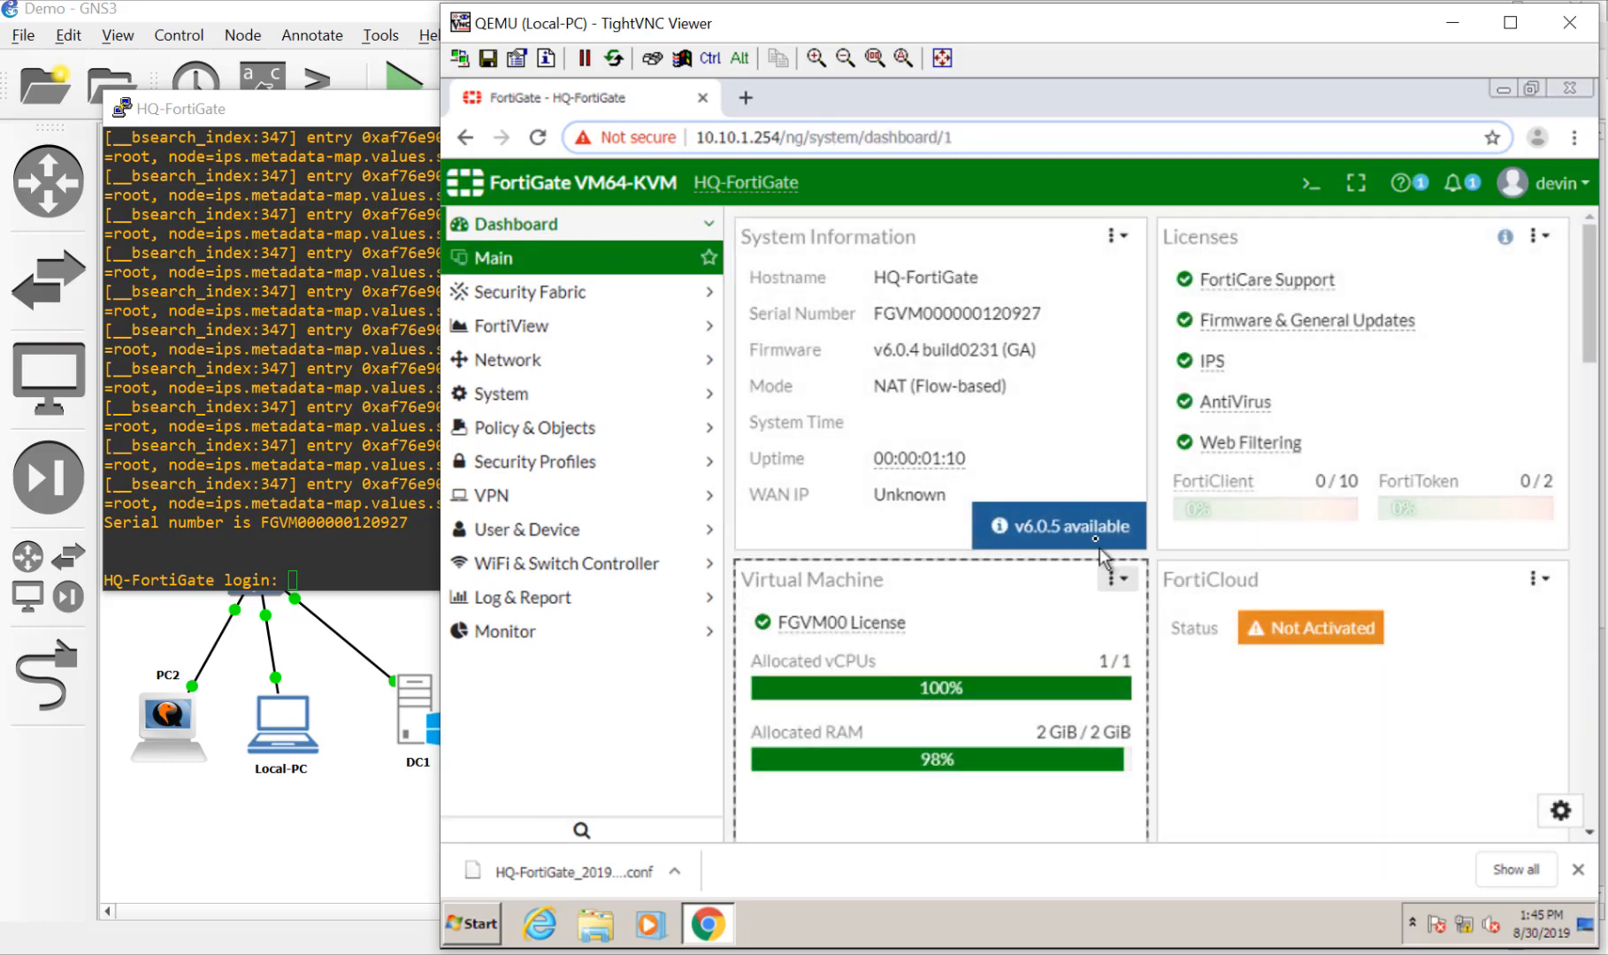
# Step: From the v6.0.5 badge, back up the config and confirm the upgrade to FortiOS v6.0.5 build0268
pyautogui.click(501, 392)
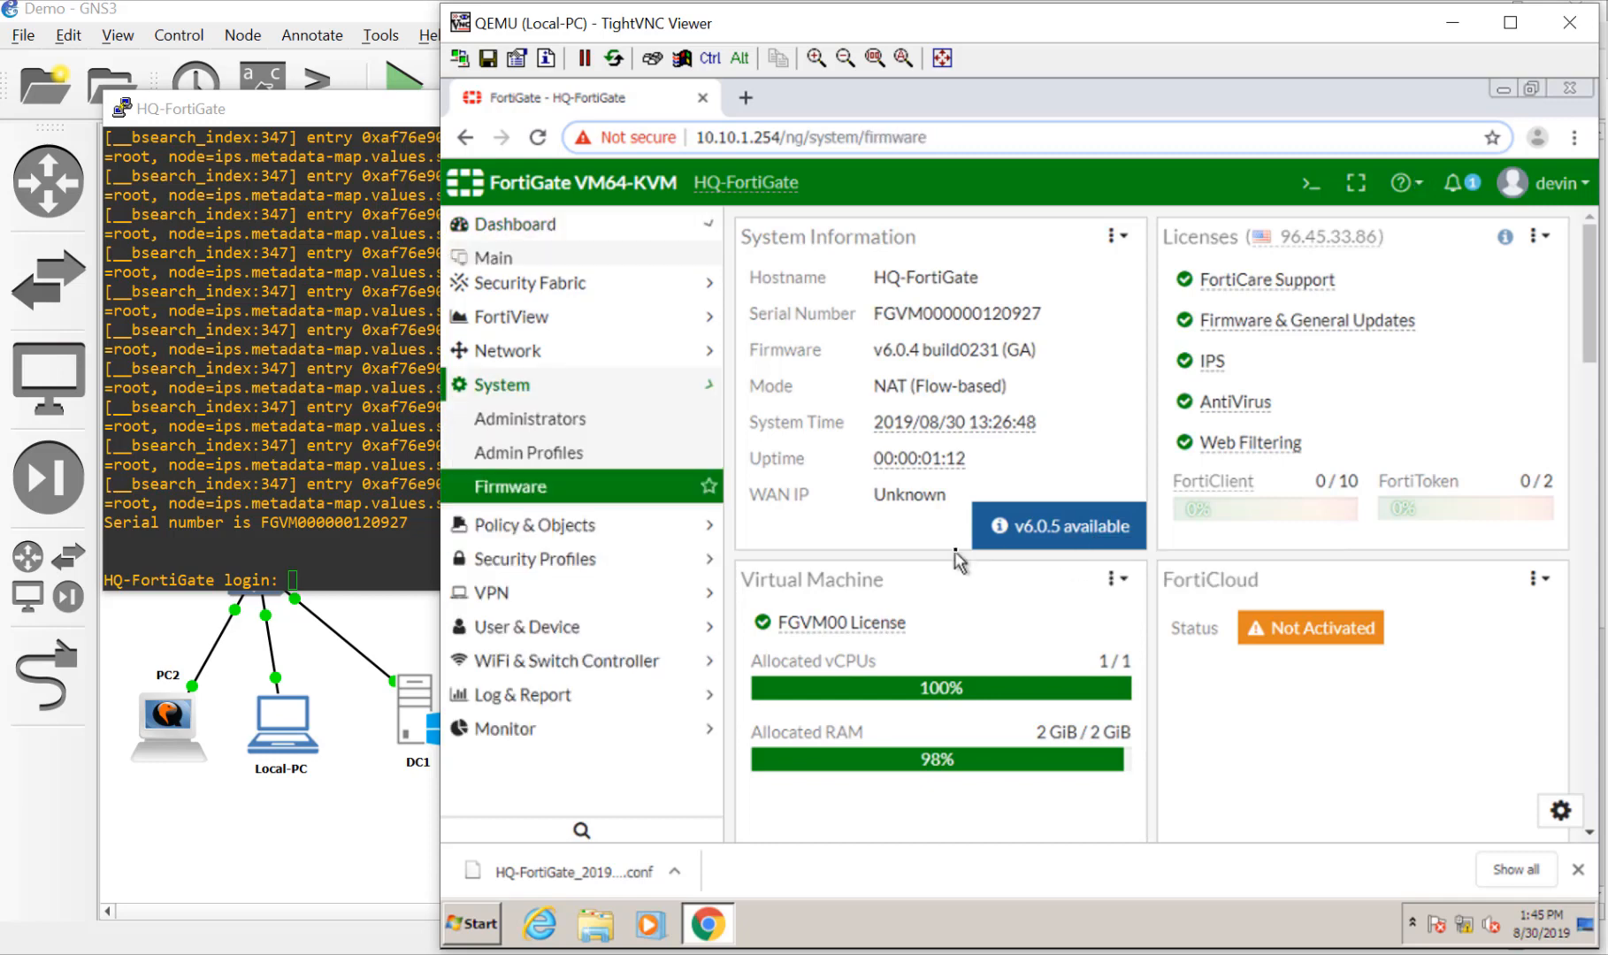
pyautogui.click(1056, 525)
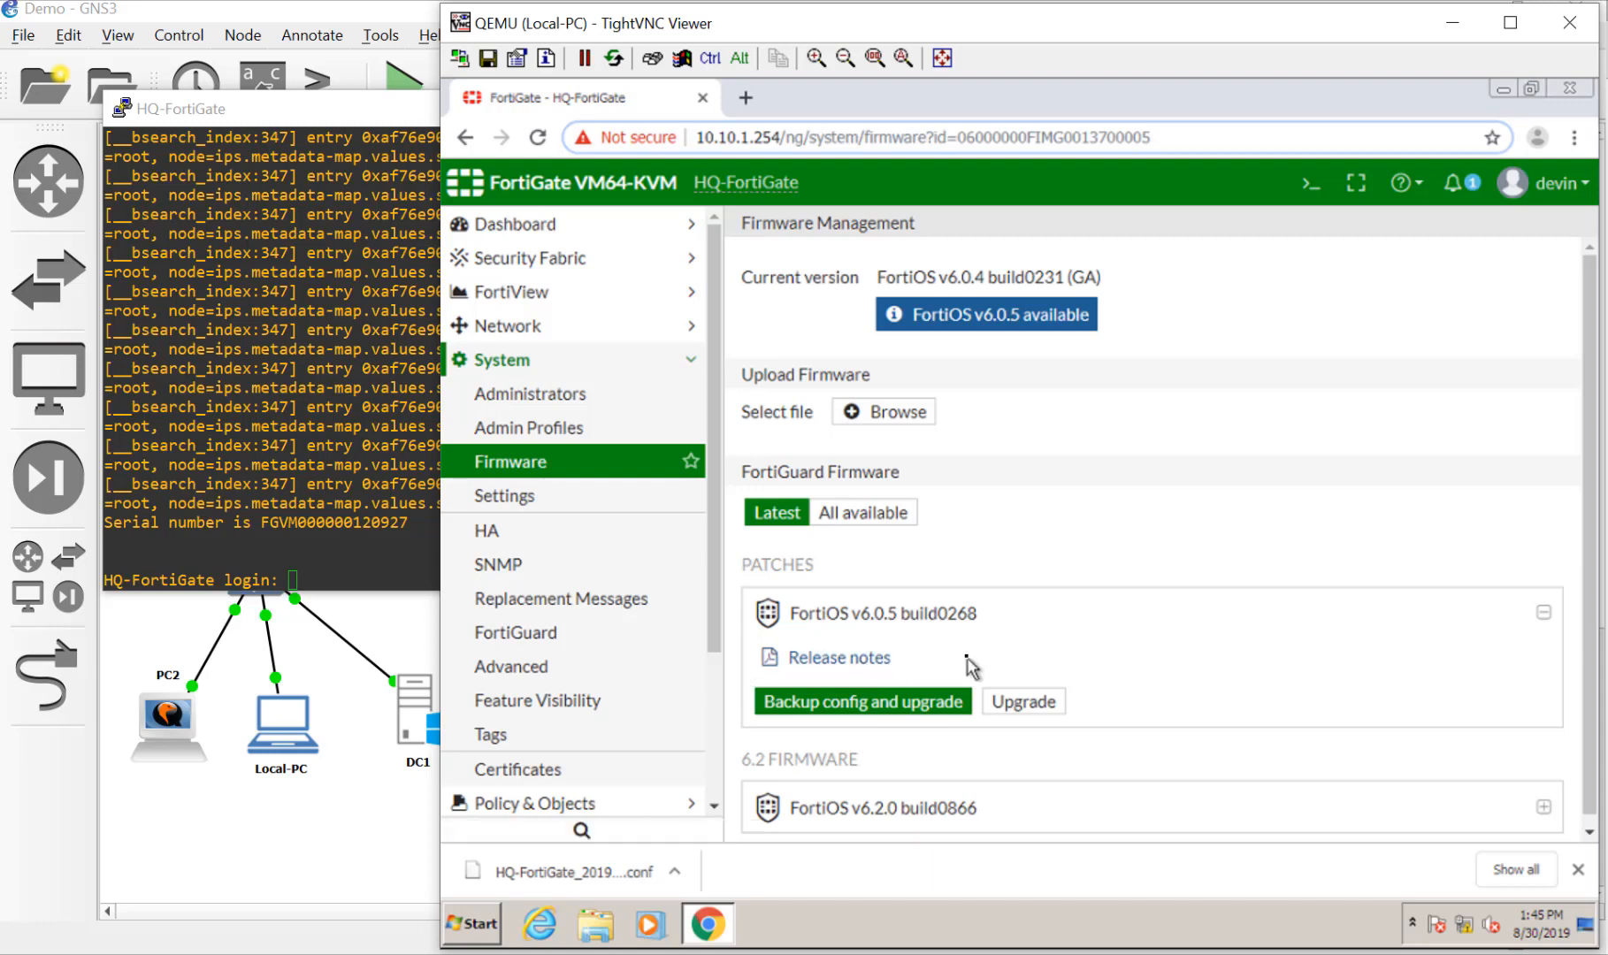
pyautogui.click(861, 703)
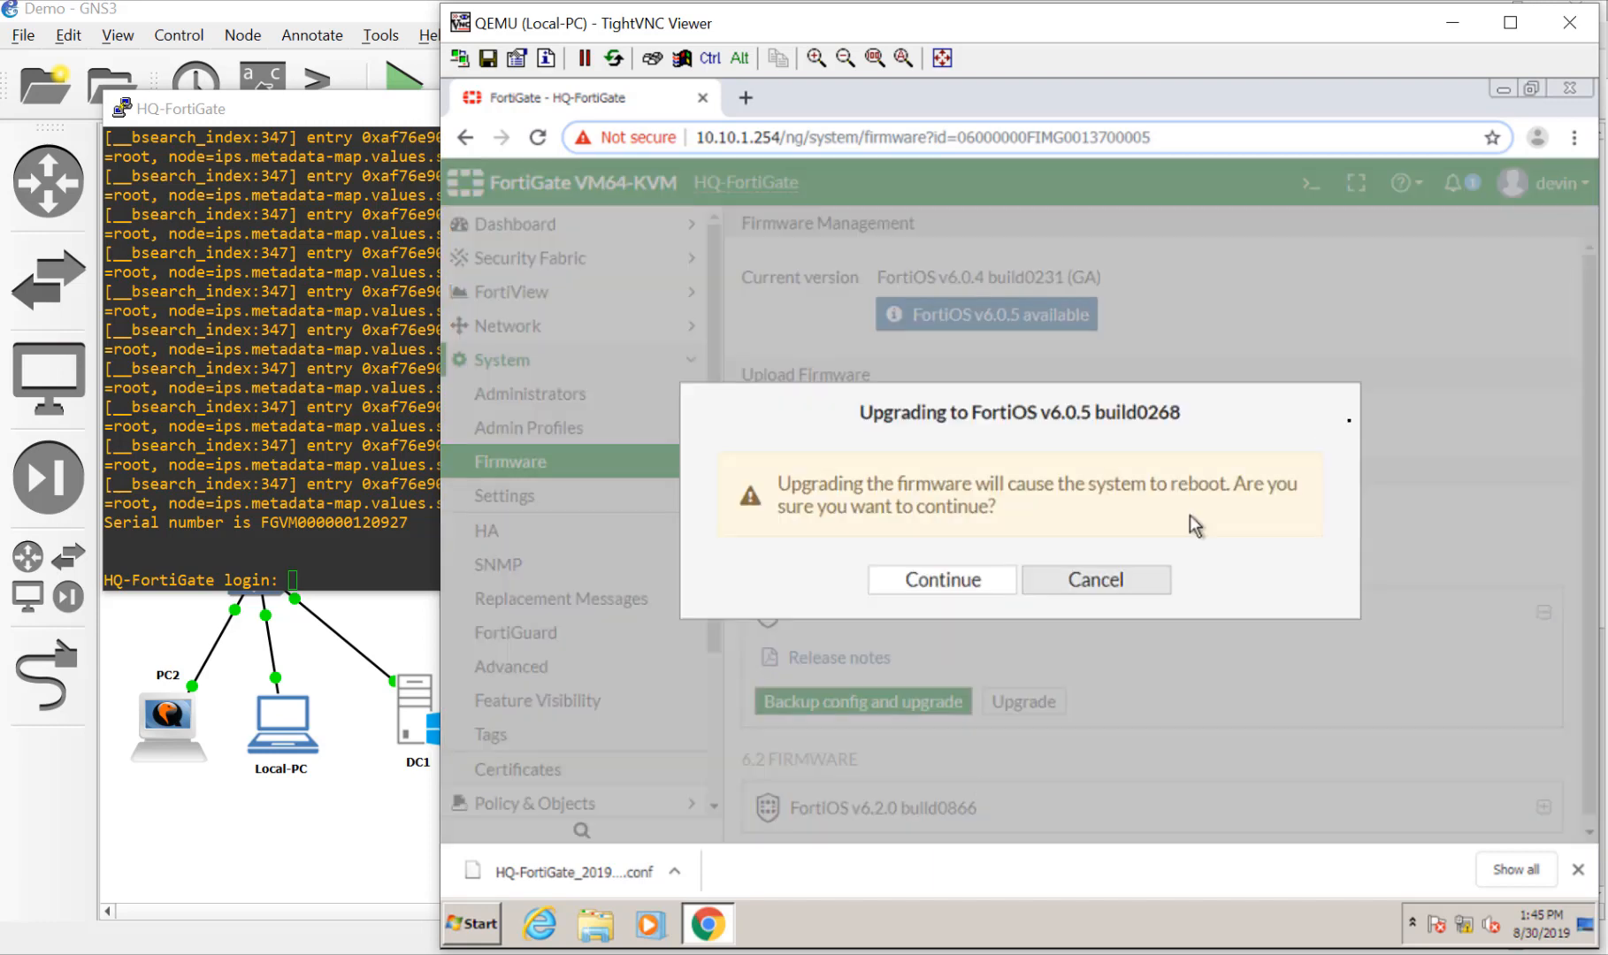
pyautogui.click(941, 578)
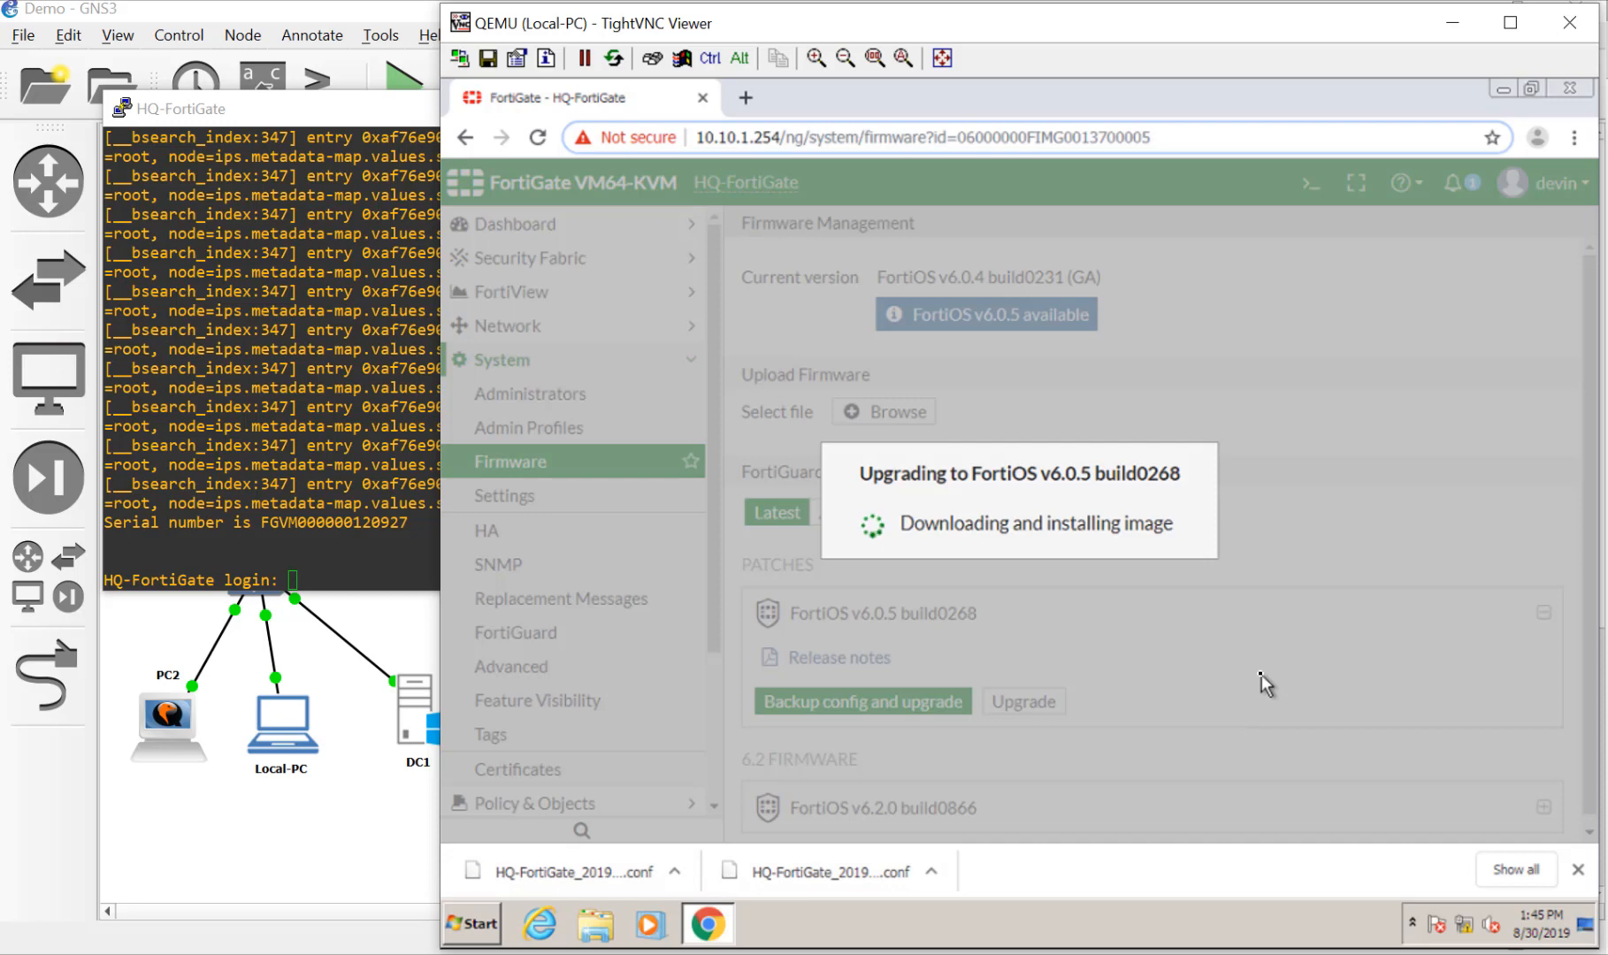
pyautogui.moveTo(458, 746)
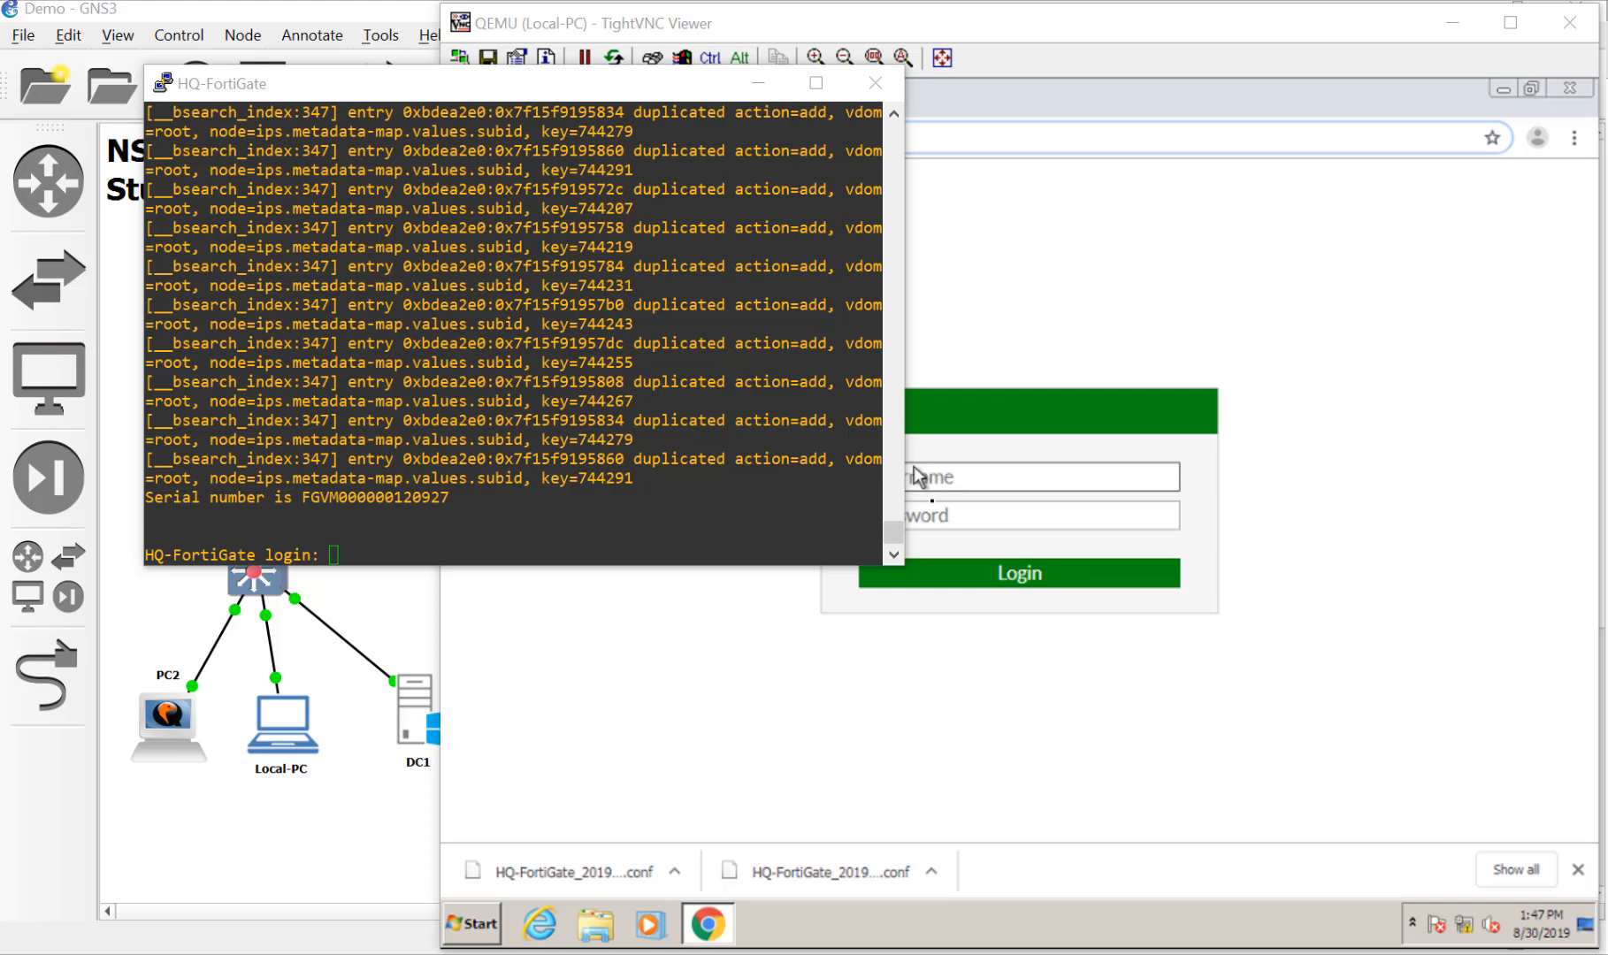
# Step: Sign back in as 'devin' after the v6.0.5 reboot and expand the Security Fabric menu
pyautogui.write('d')
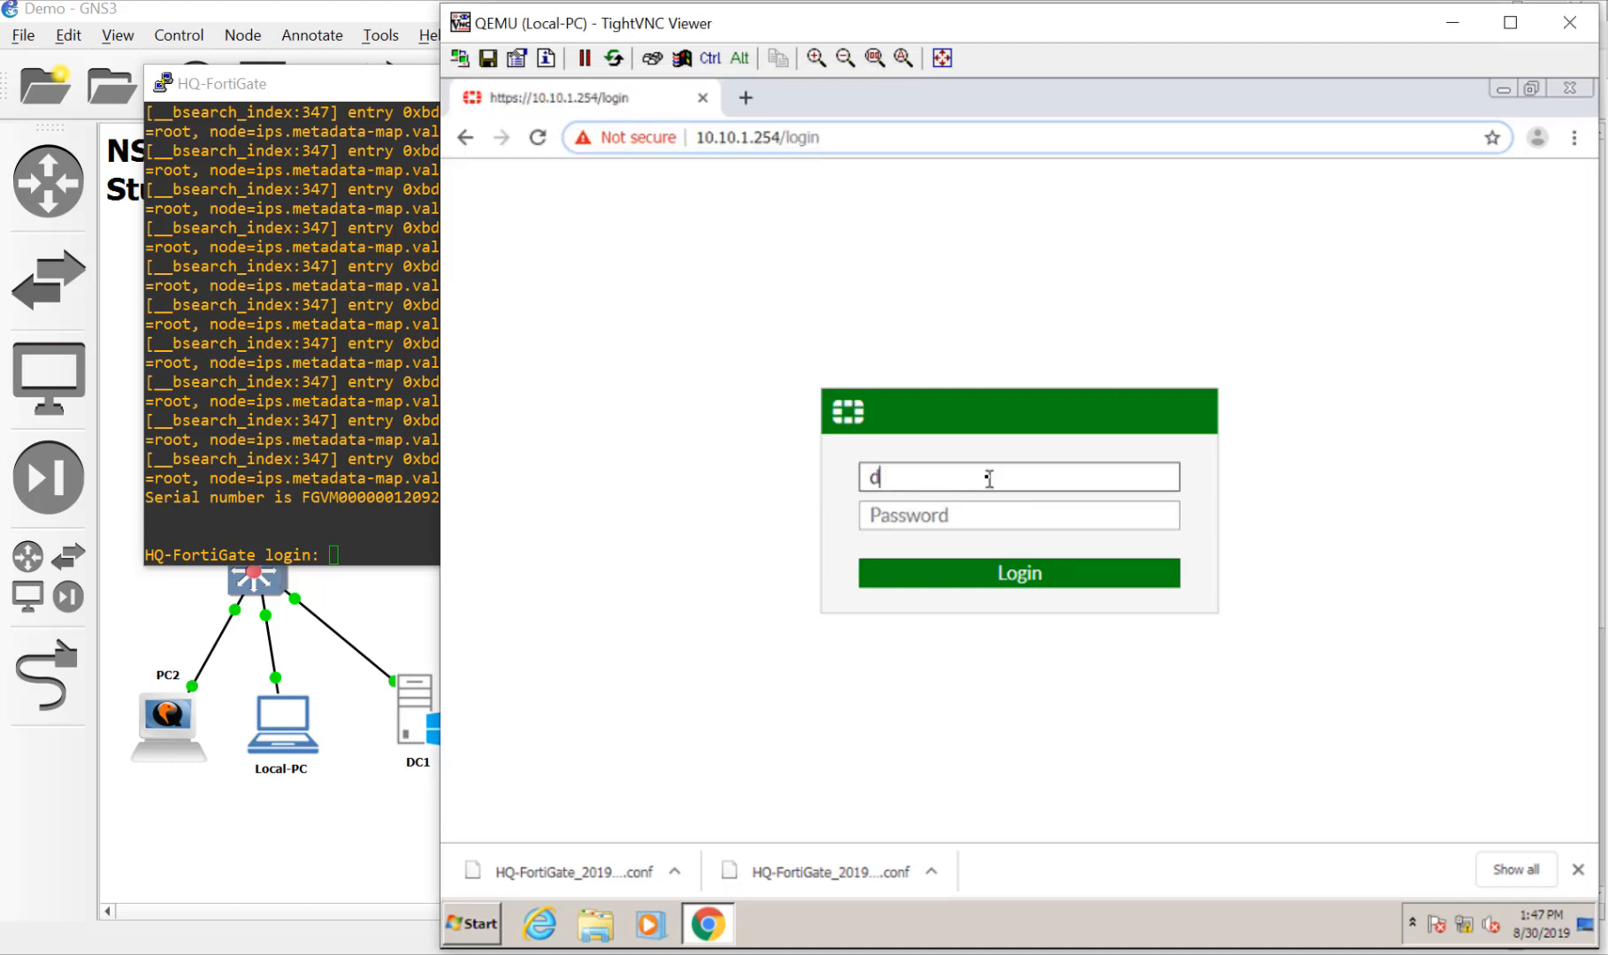
pyautogui.write('evin')
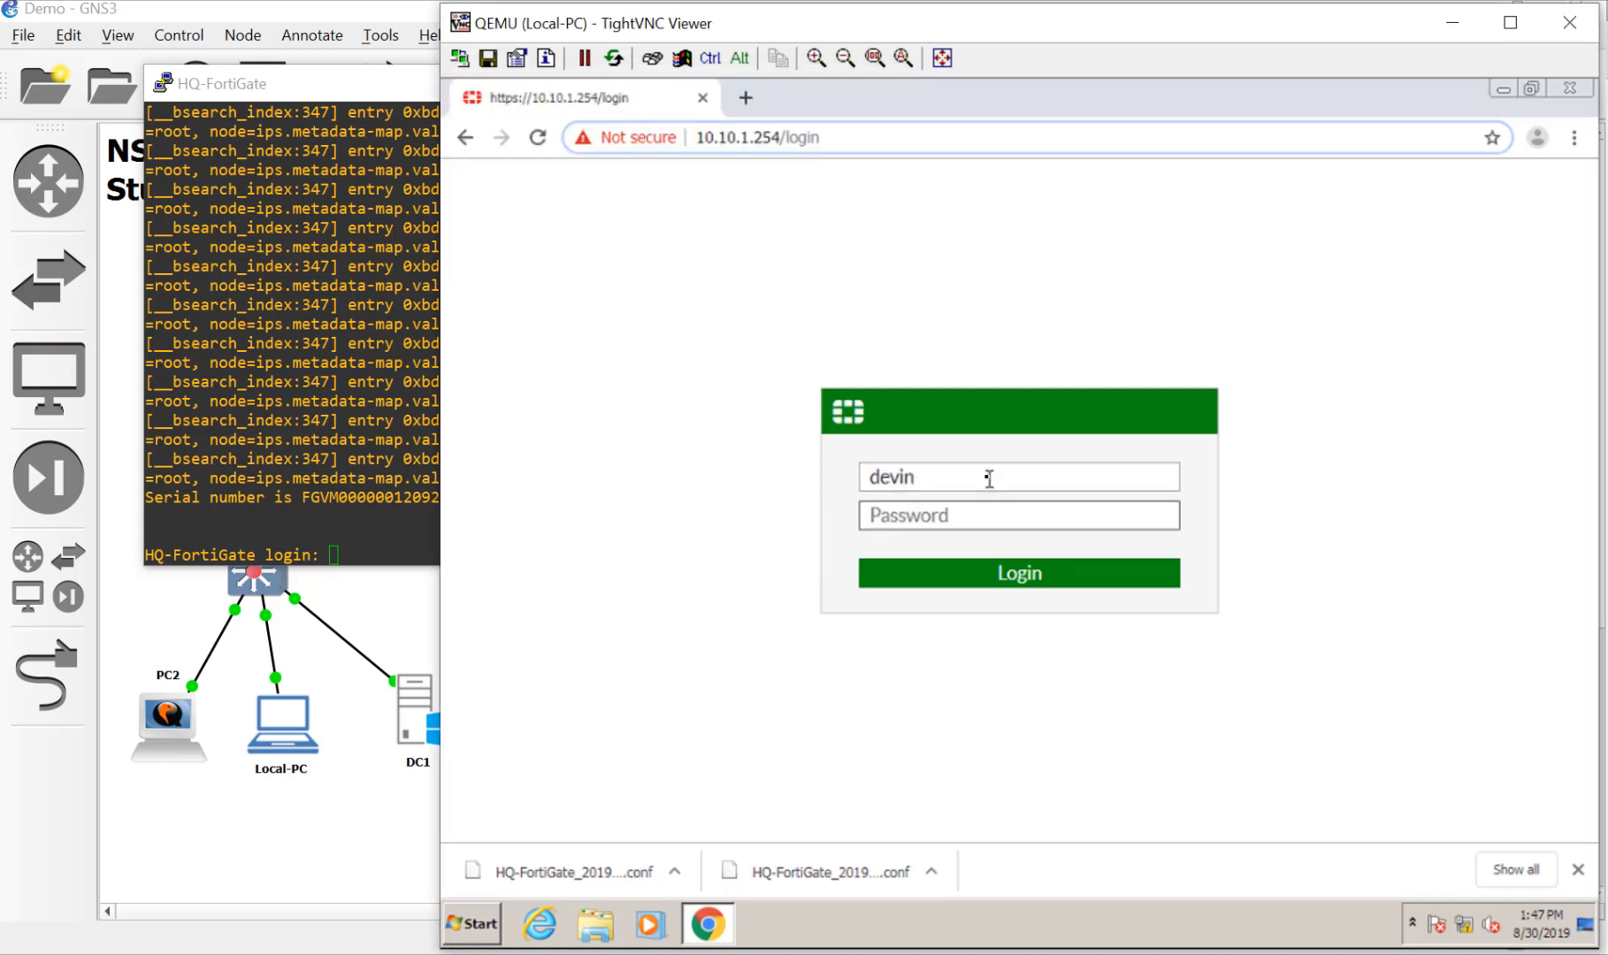
pyautogui.write('password')
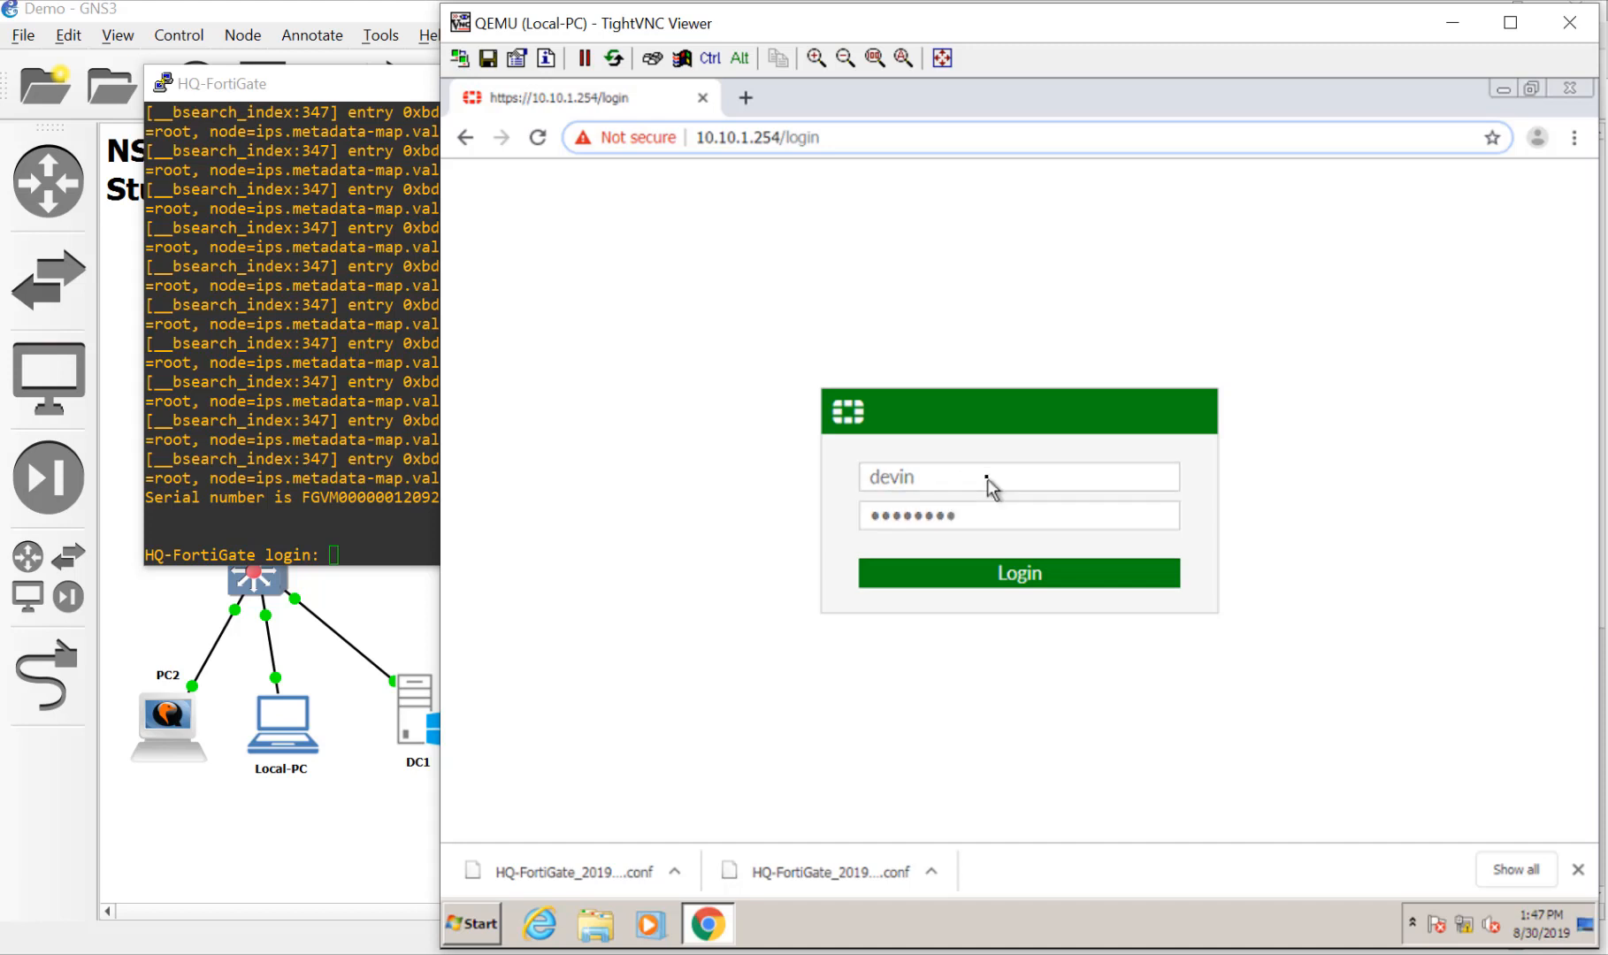
pyautogui.click(1018, 574)
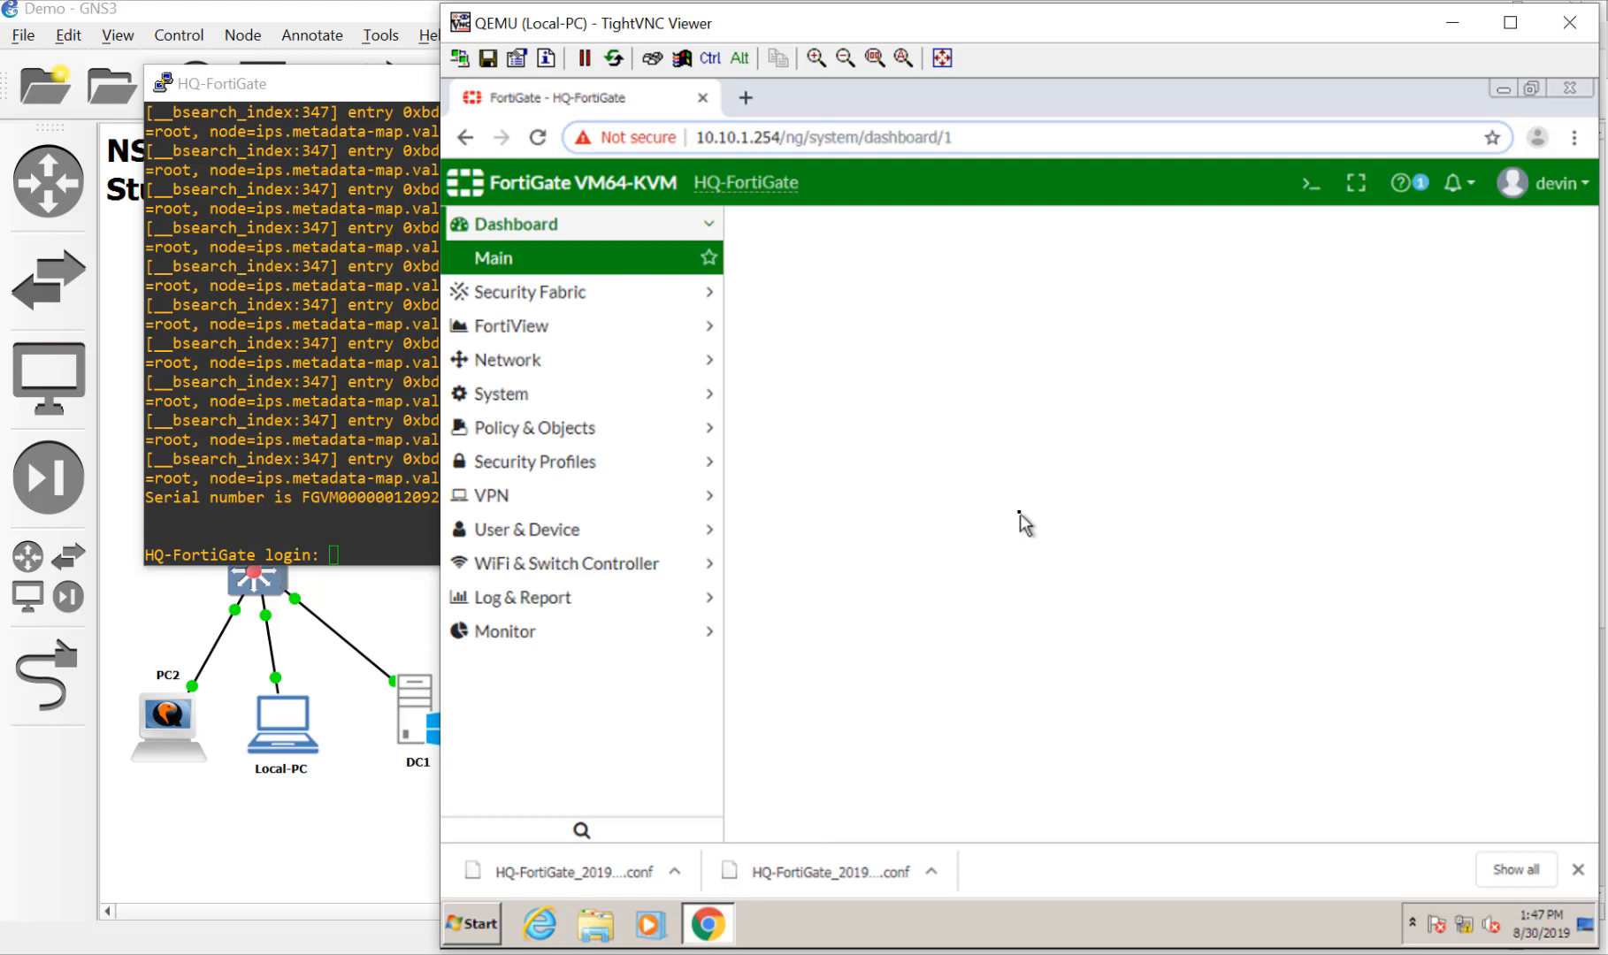
pyautogui.click(502, 394)
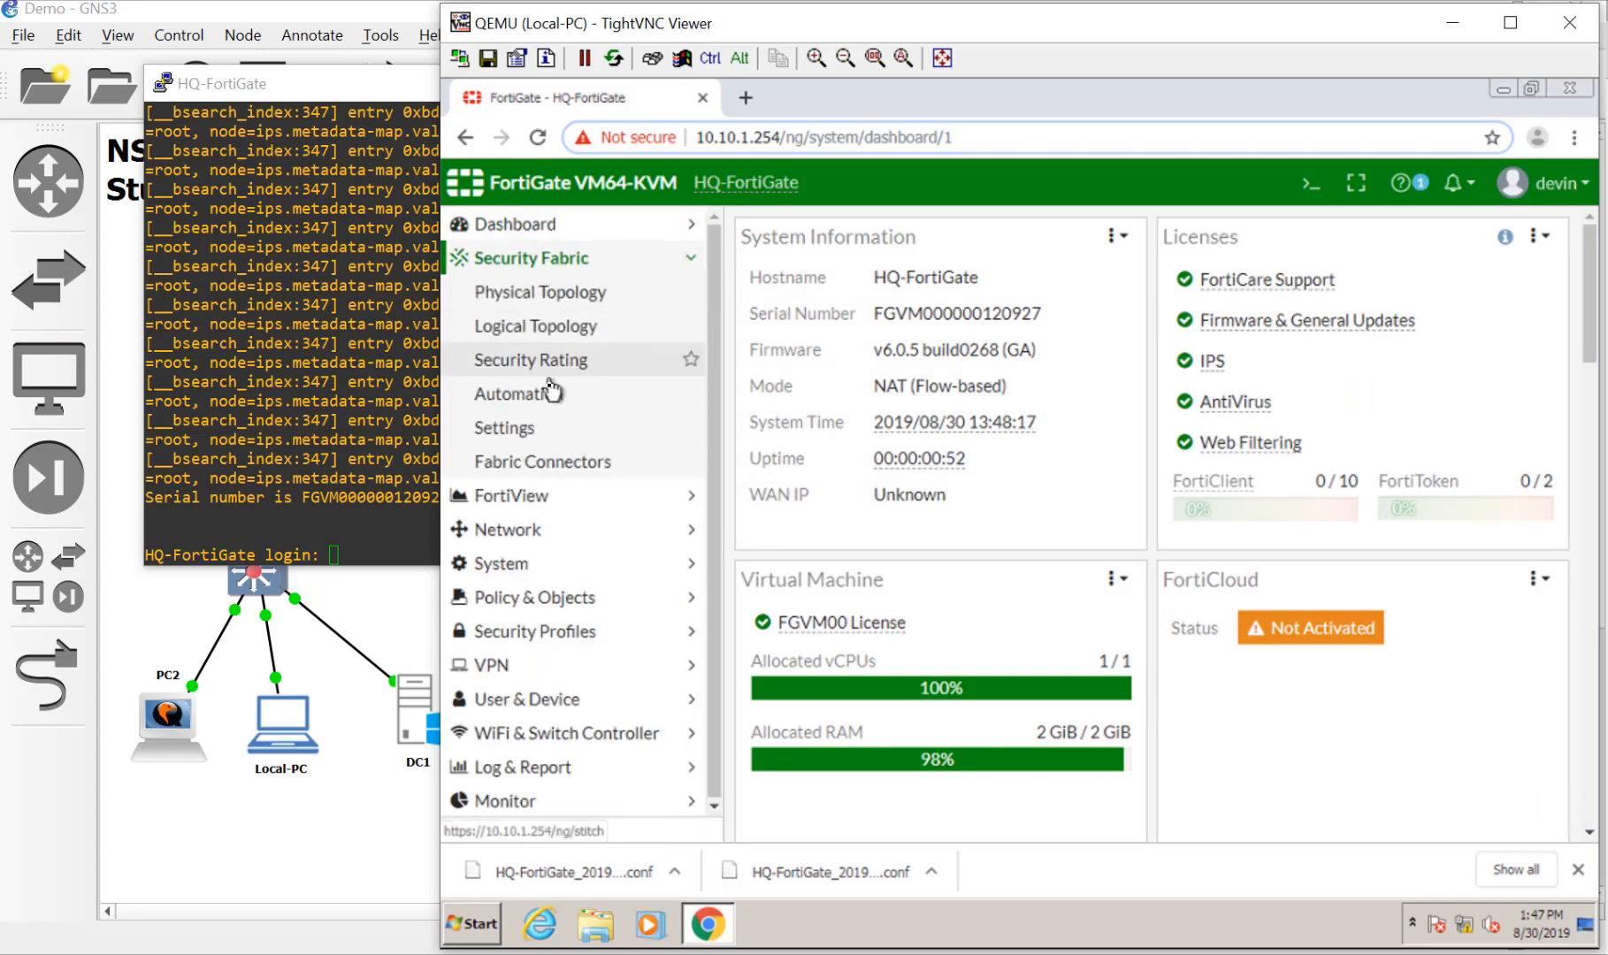
# Step: Show the Security Fabric Automation page, which lists no automation stitches
pyautogui.click(518, 392)
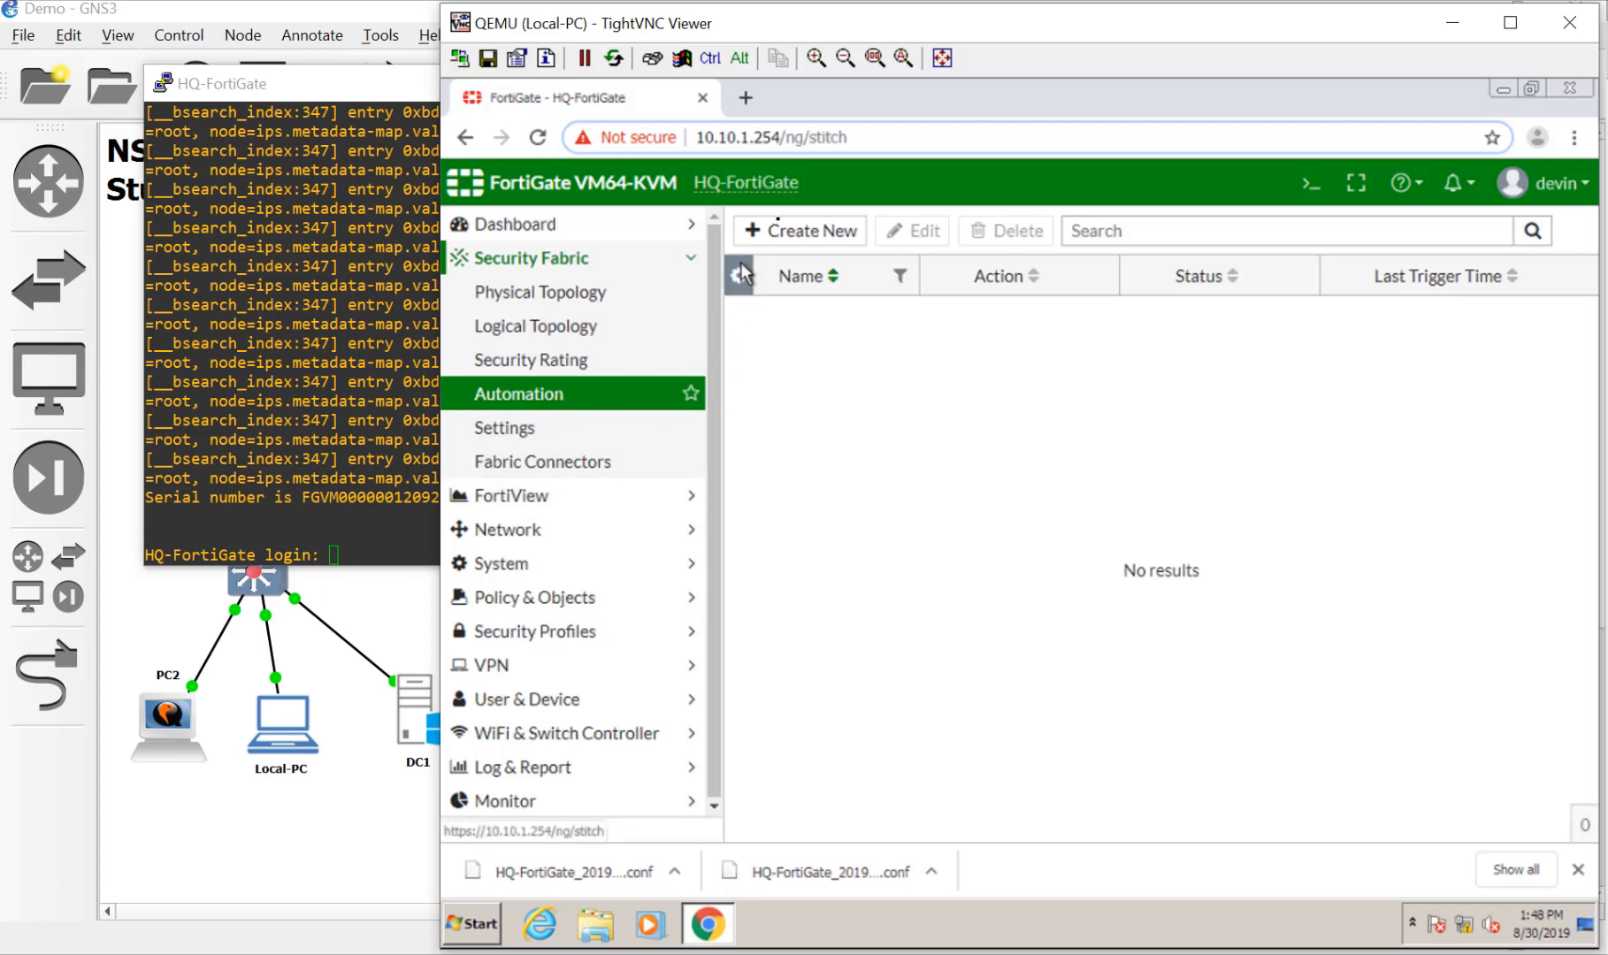
pyautogui.moveTo(612, 440)
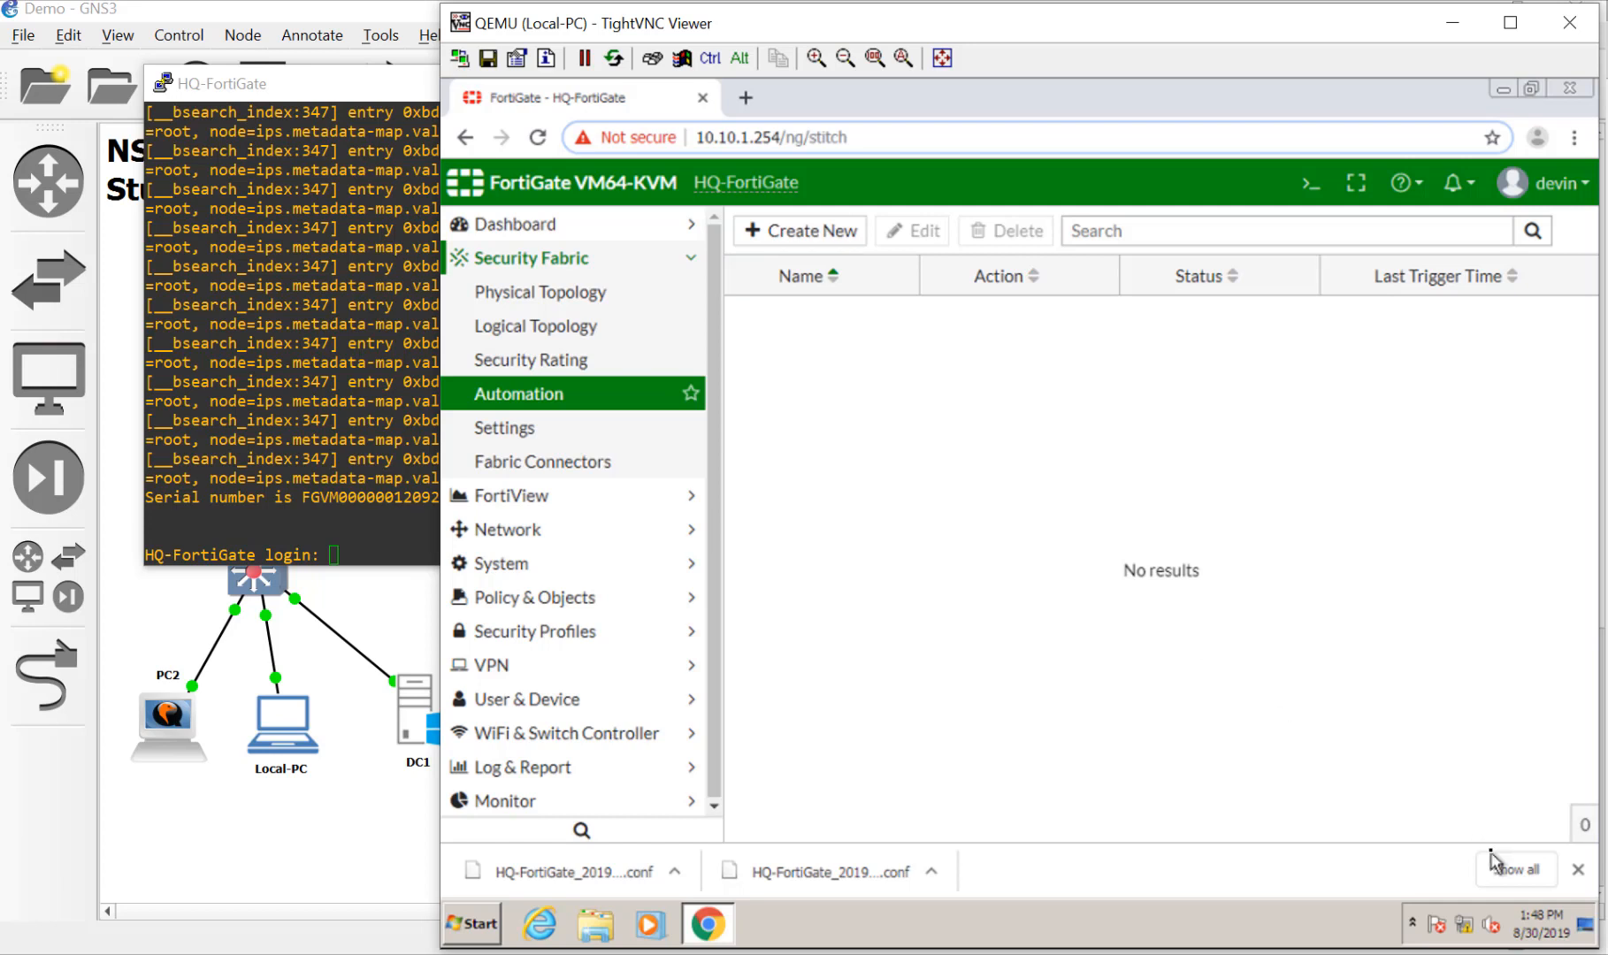
pyautogui.moveTo(1515, 886)
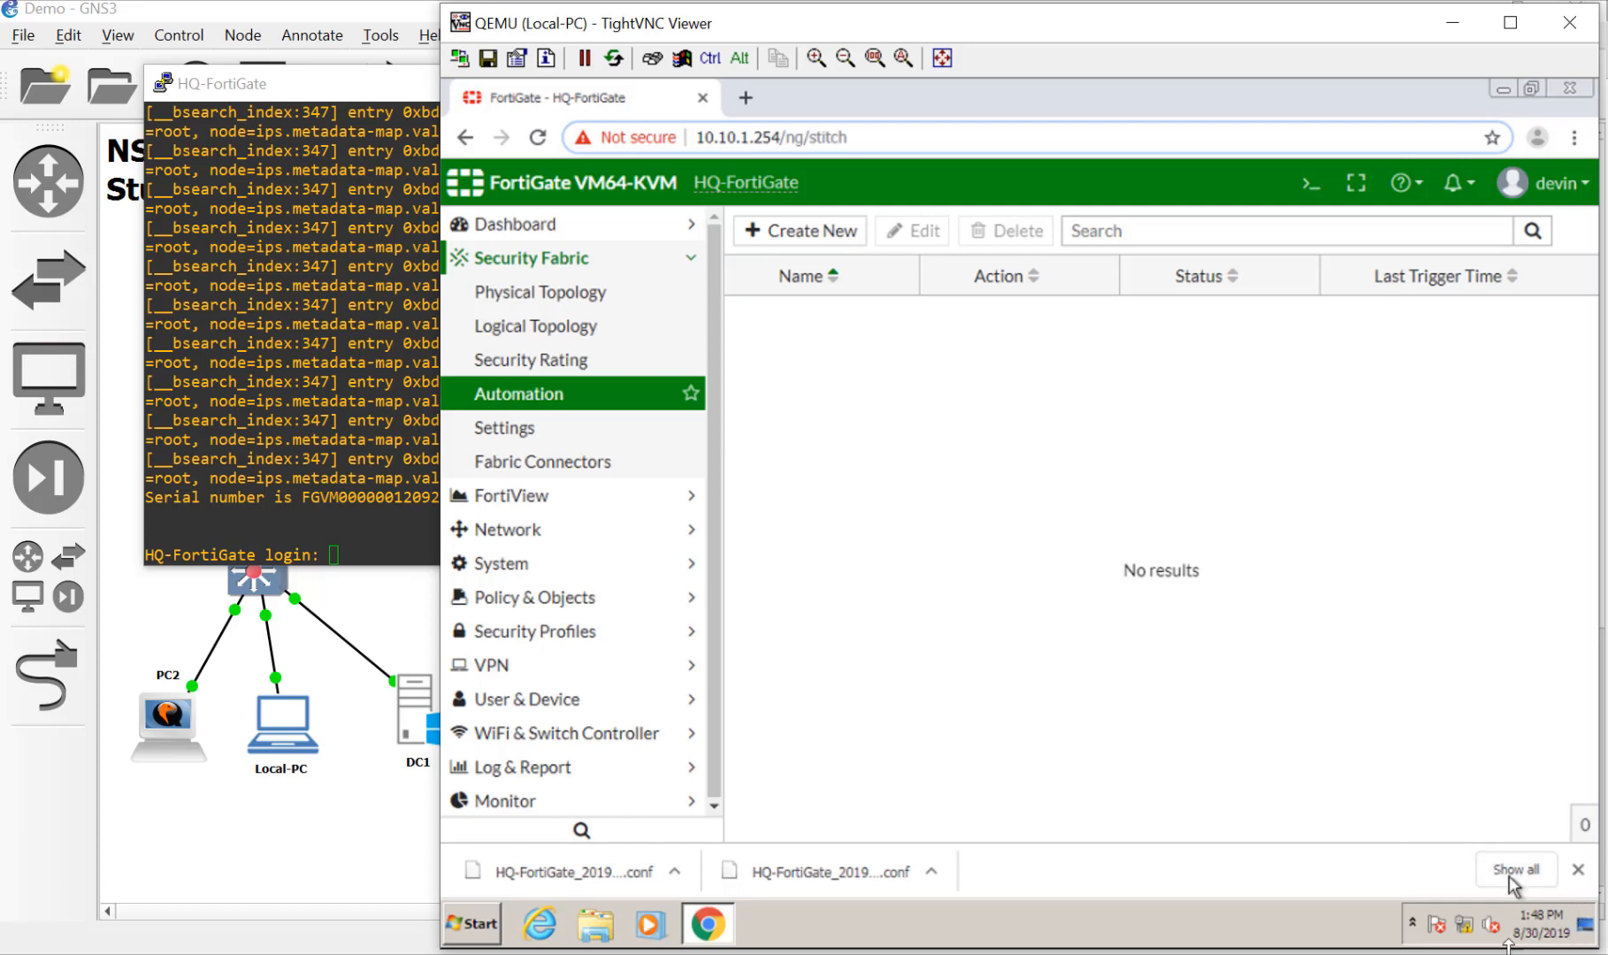
pyautogui.moveTo(840, 515)
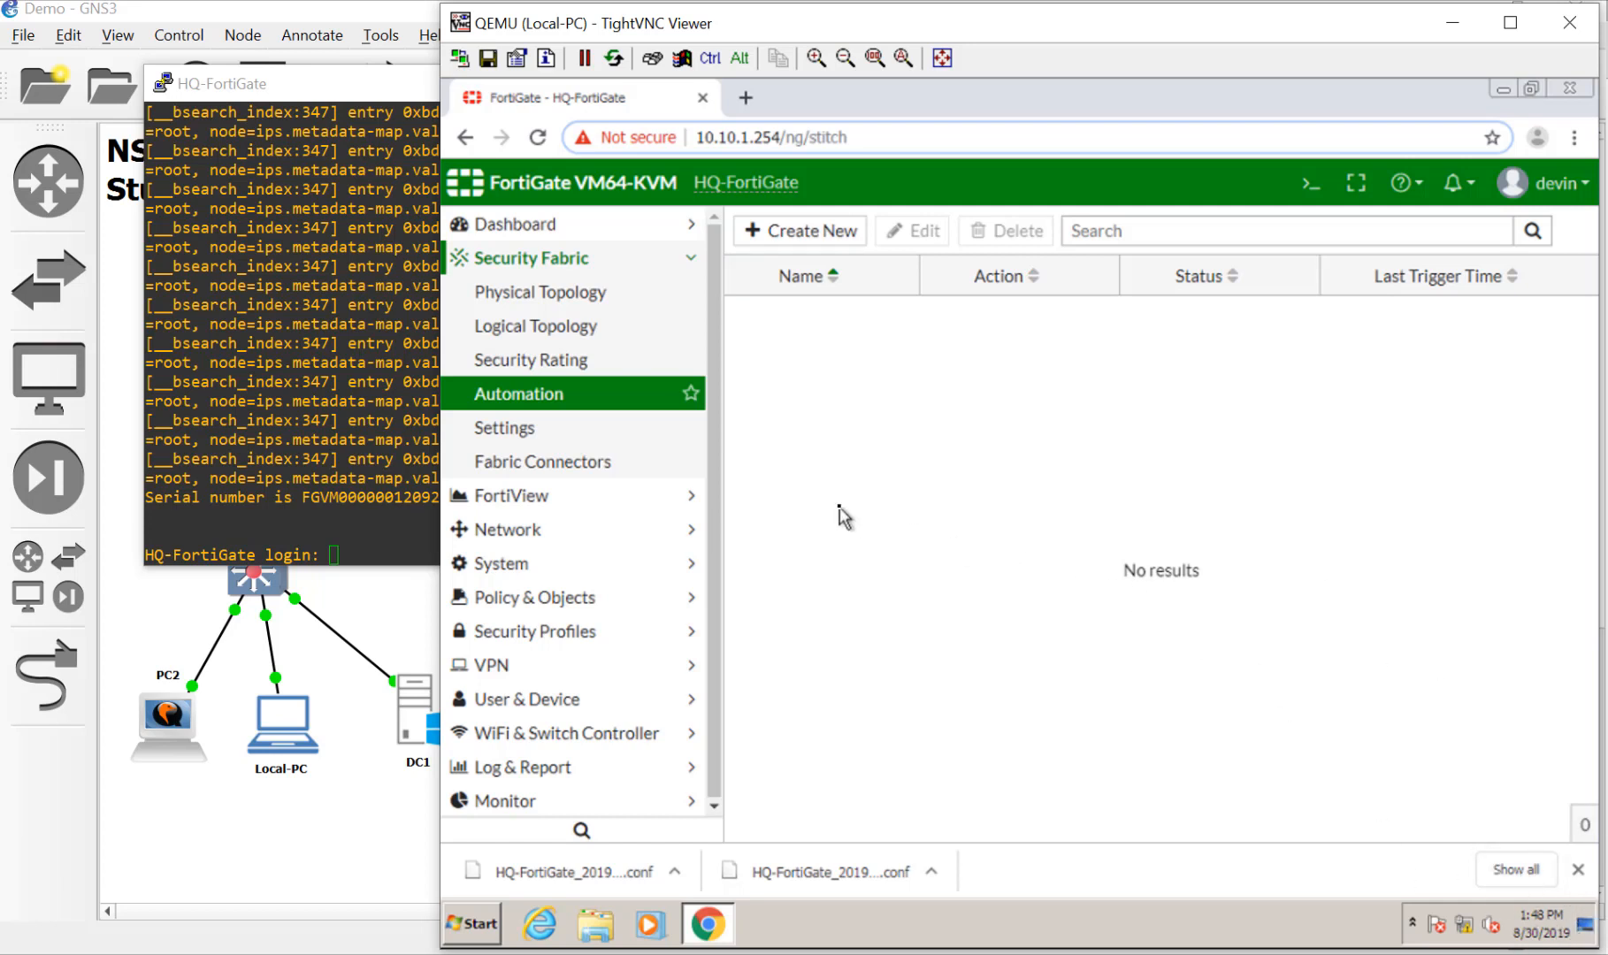
pyautogui.moveTo(839, 515)
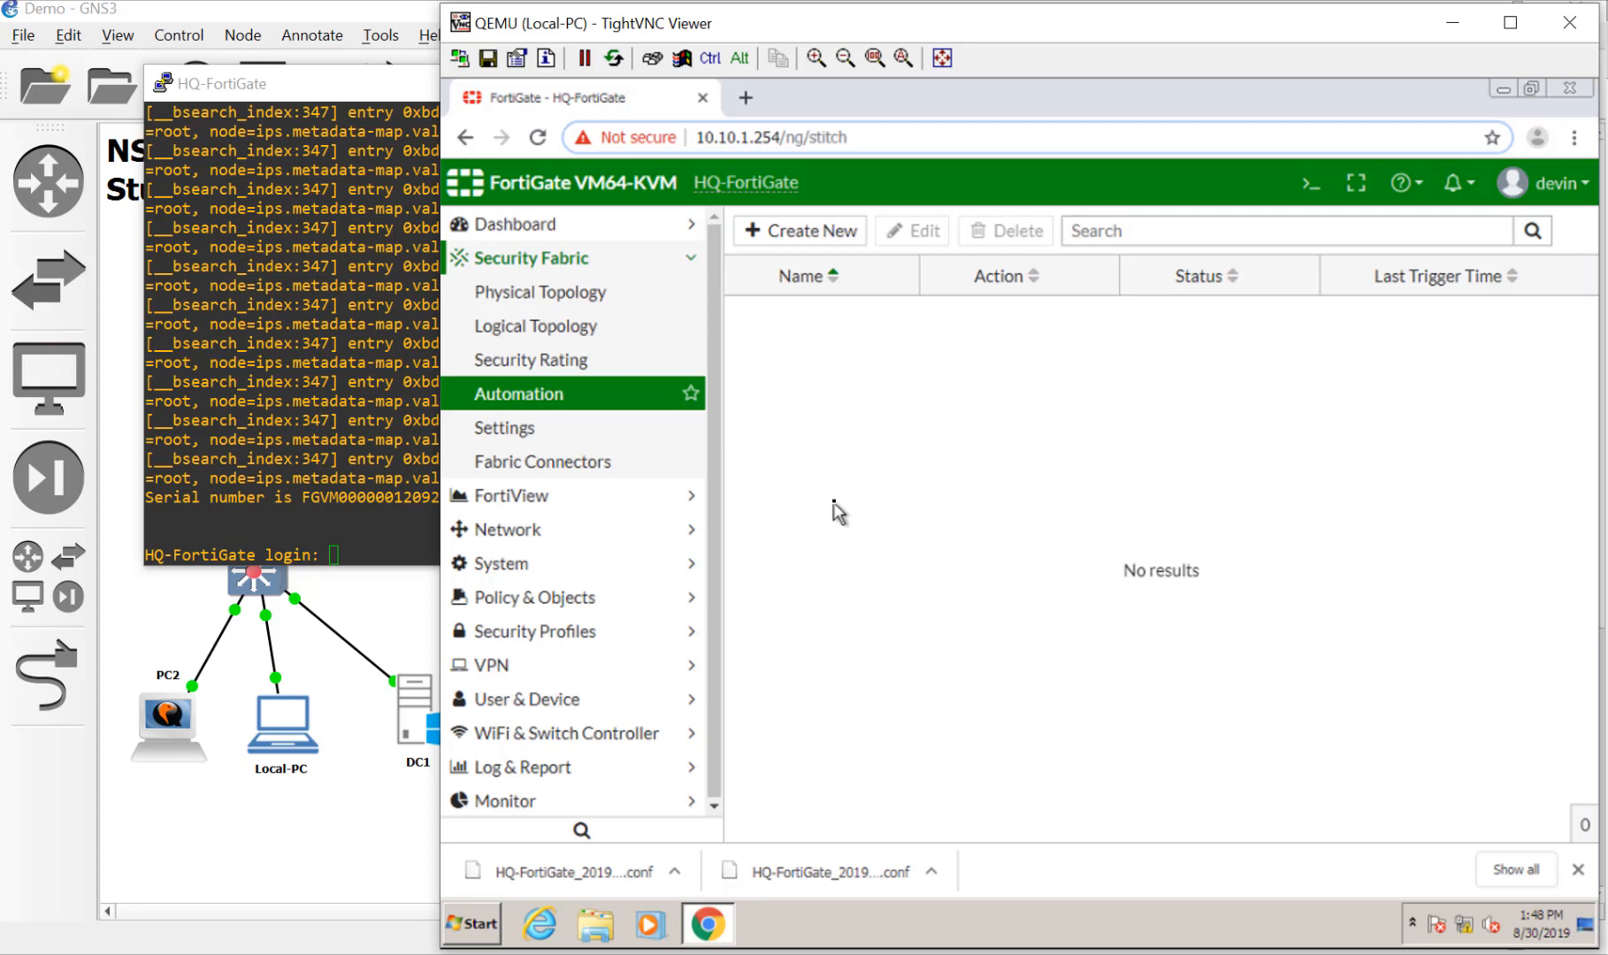